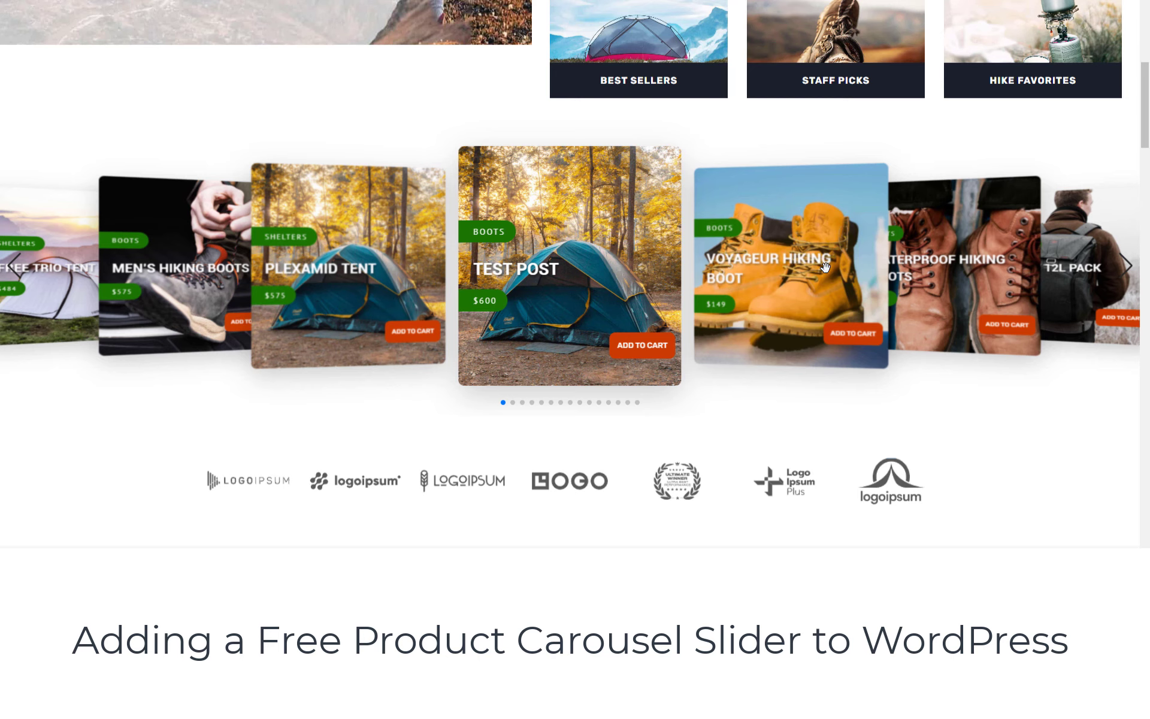
- Scroll to the home page's 3D product carousel and page forward to Vertice Rain Robe
click(641, 346)
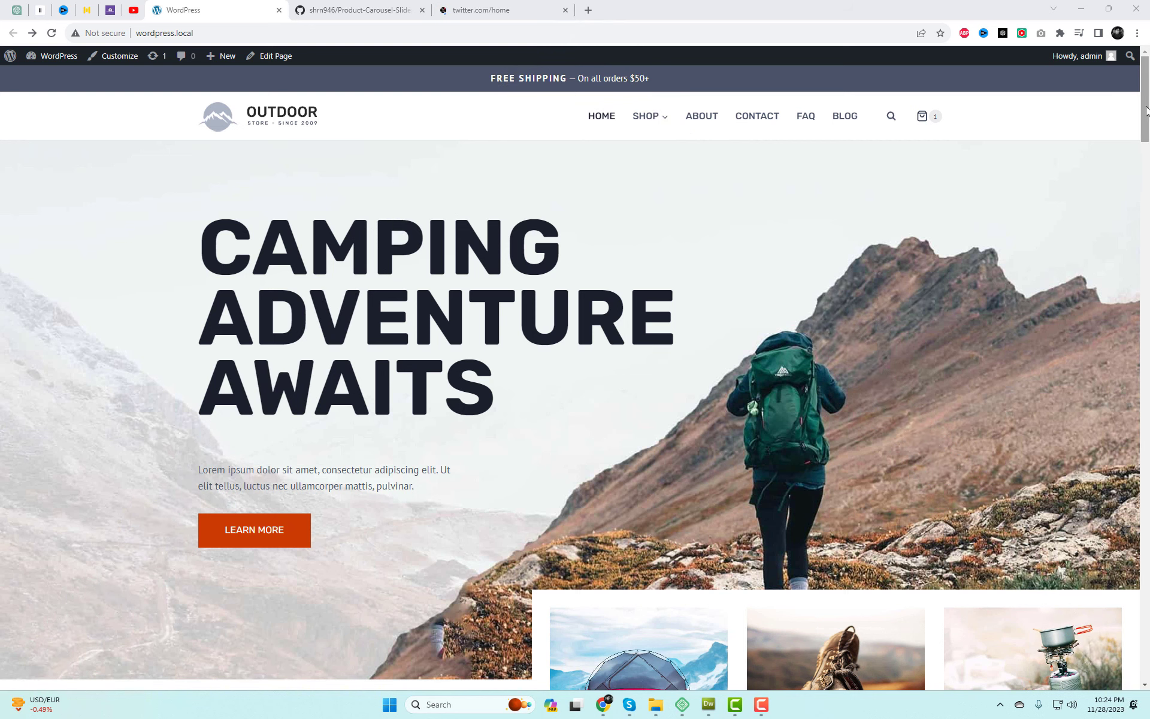
scroll(down, 3)
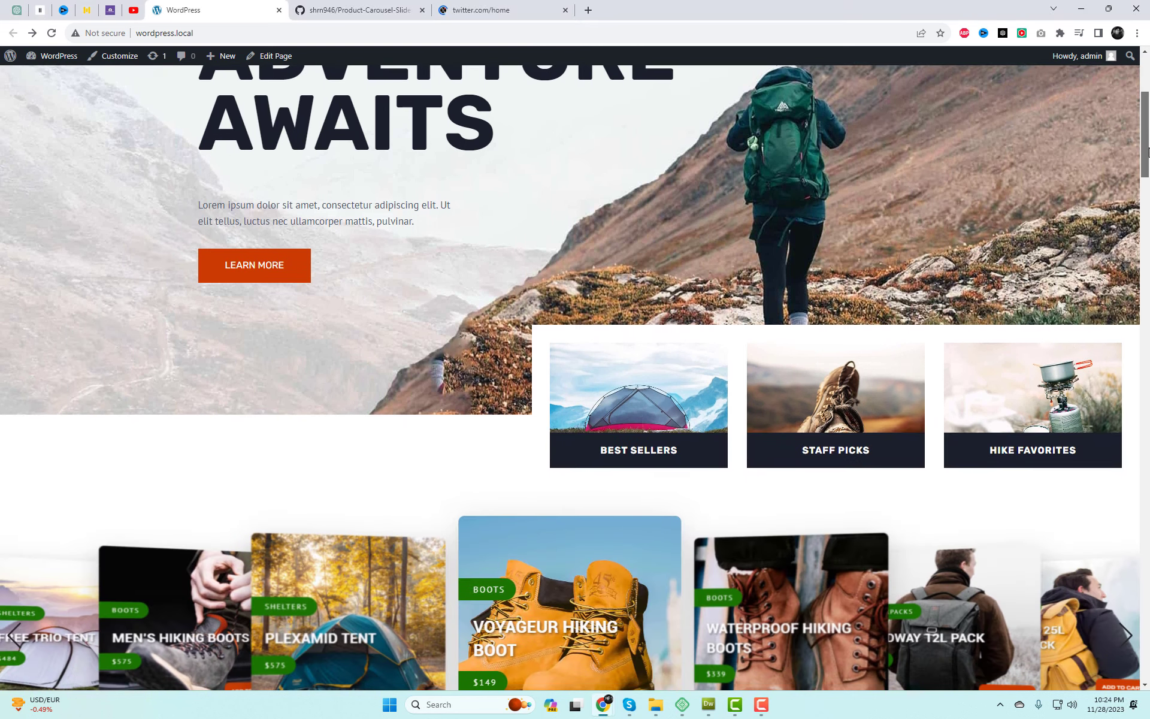
scroll(down, 3)
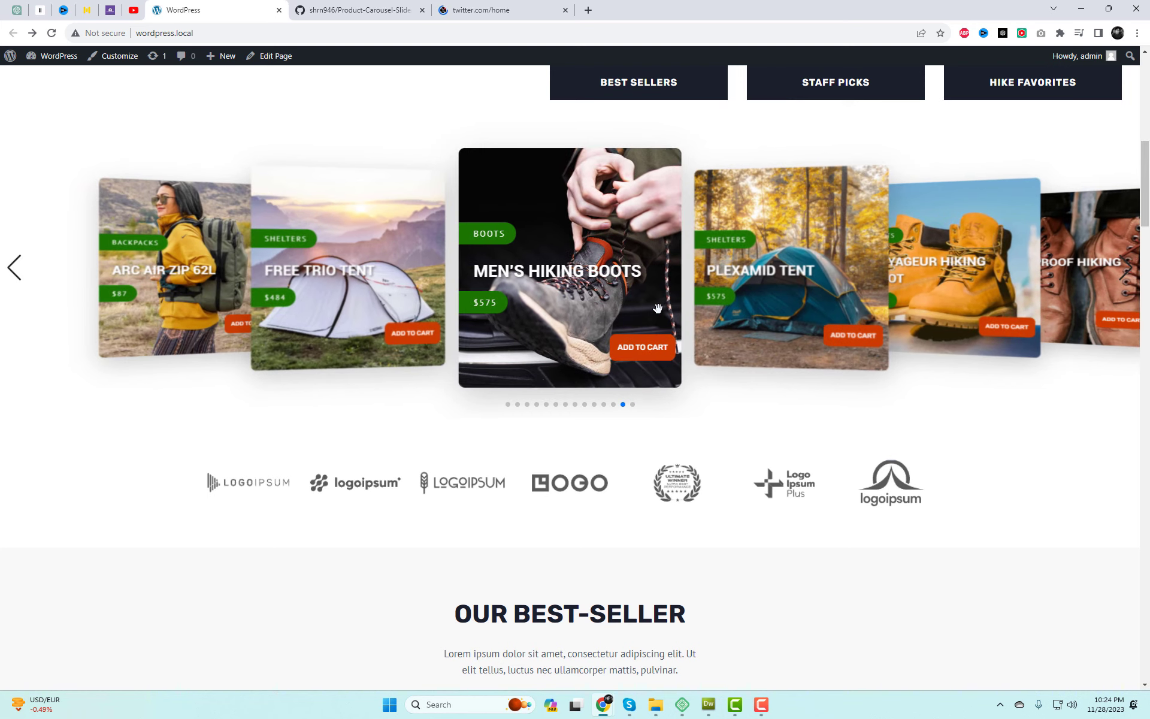
click(14, 267)
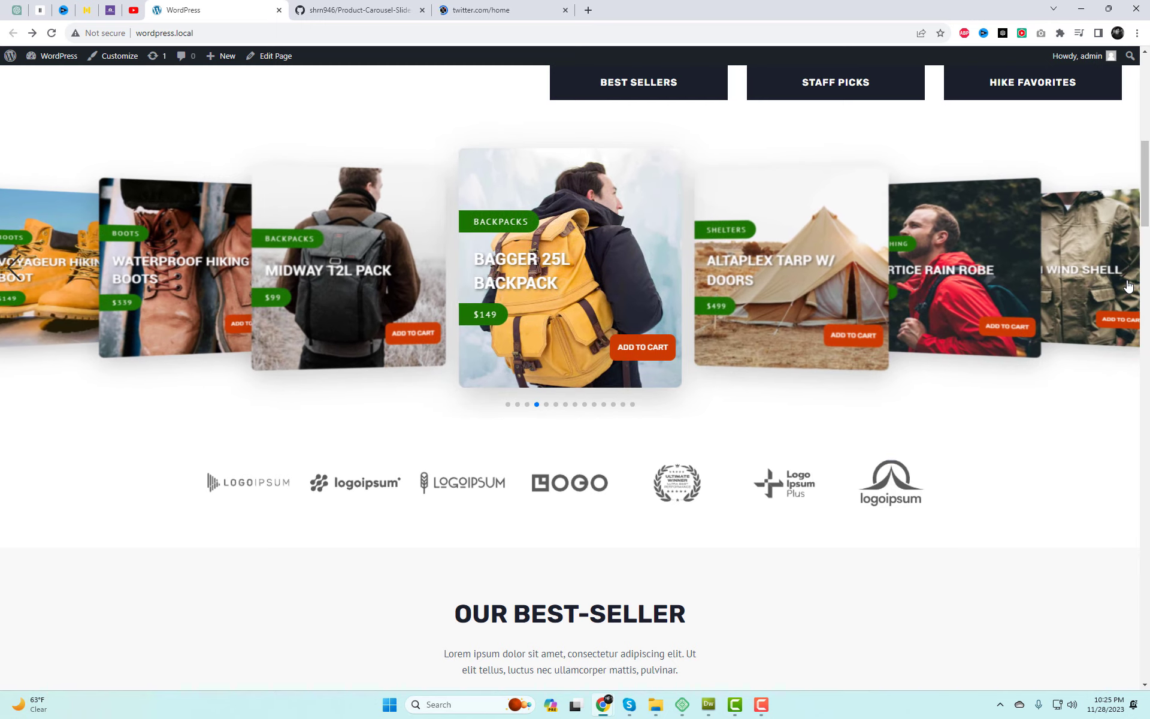
click(1125, 267)
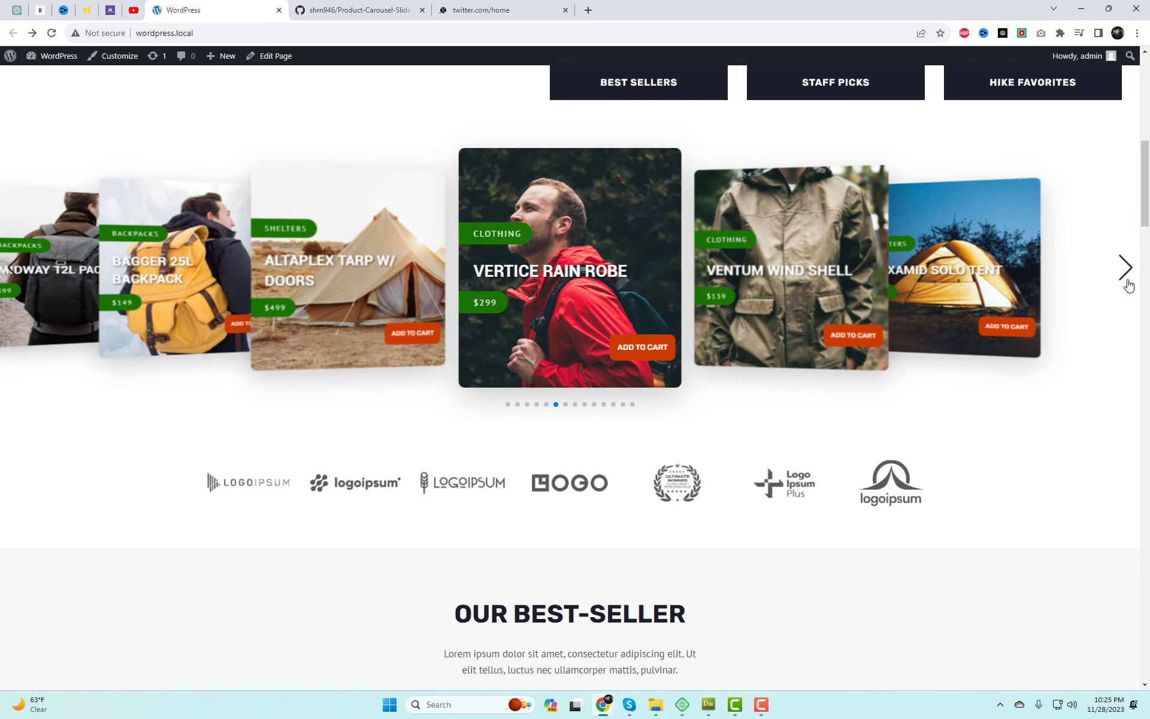
click(502, 10)
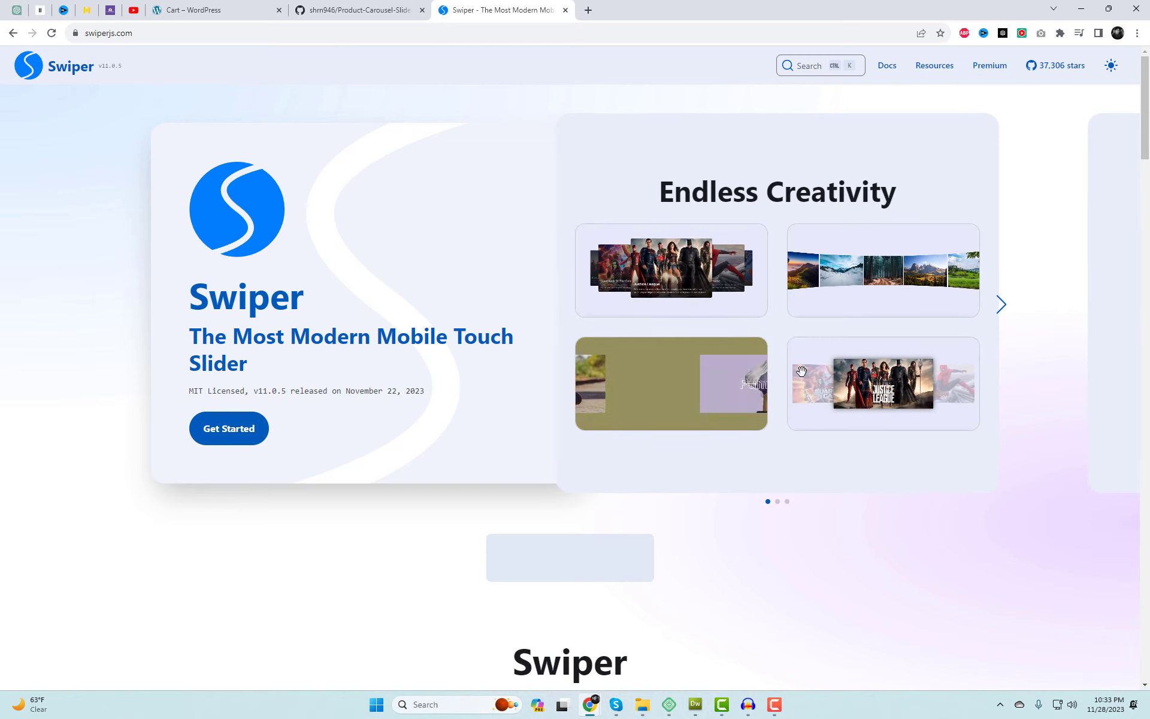
- Advance the Swiper showcase slider twice and scroll to 'Powered With Top Notch Features'
click(1001, 304)
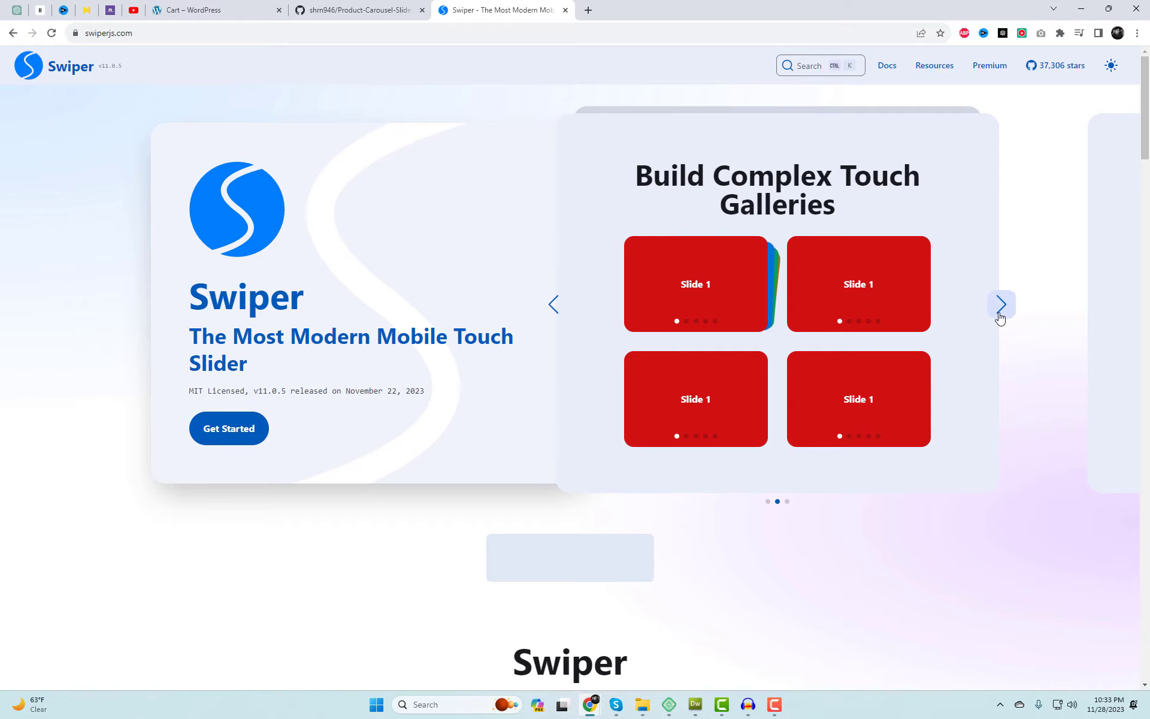
click(1001, 304)
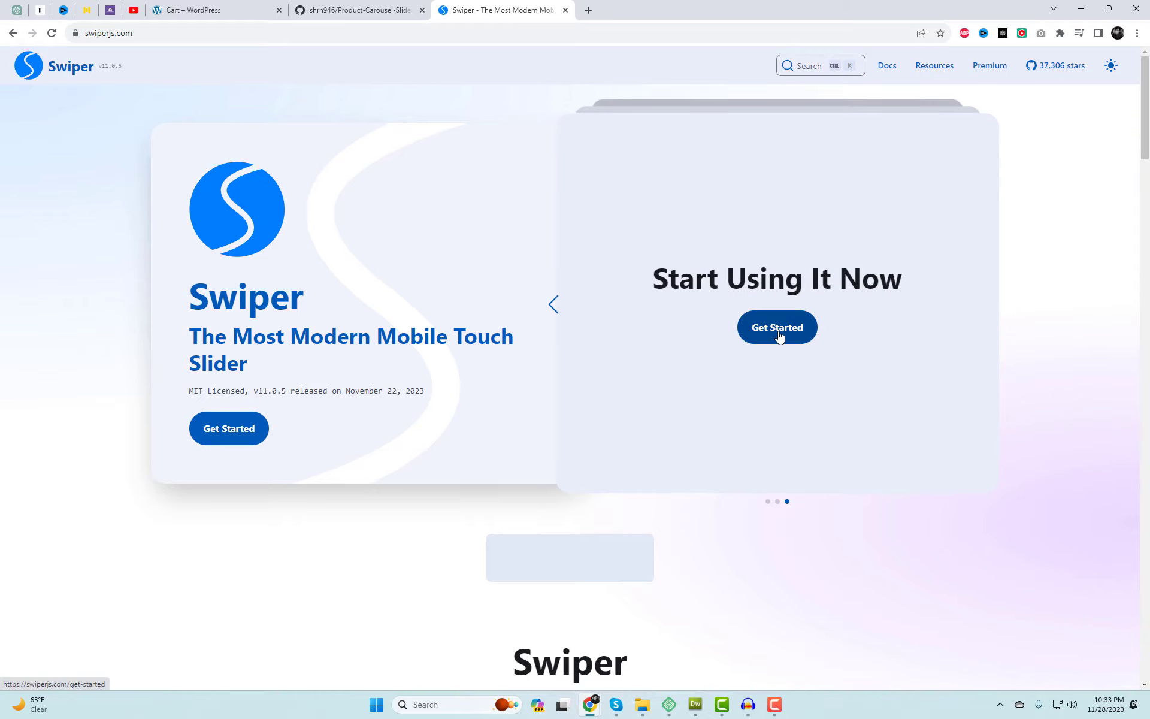
scroll(down, 3)
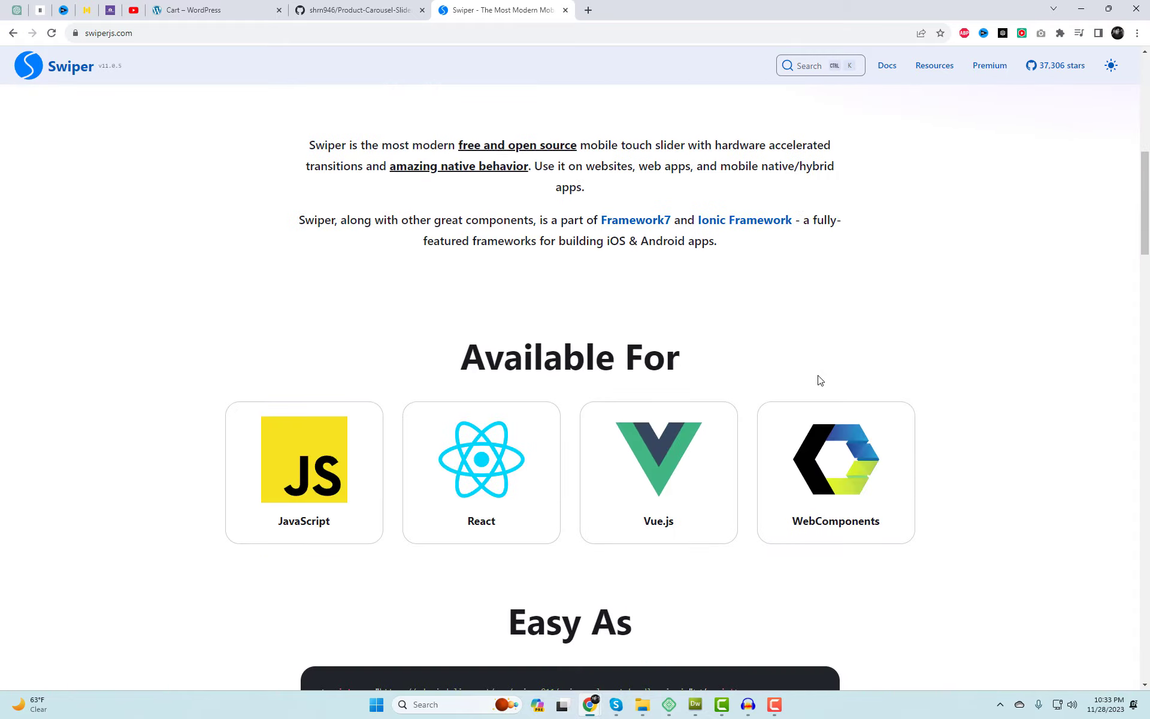
scroll(down, 3)
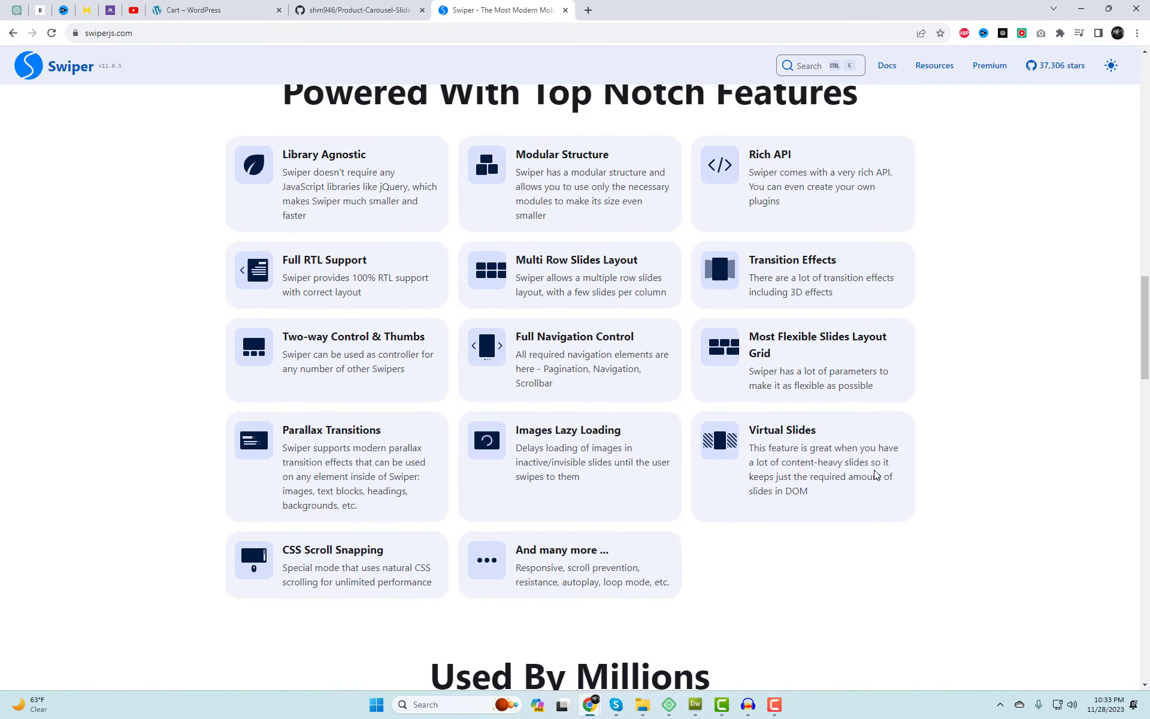
scroll(down, 3)
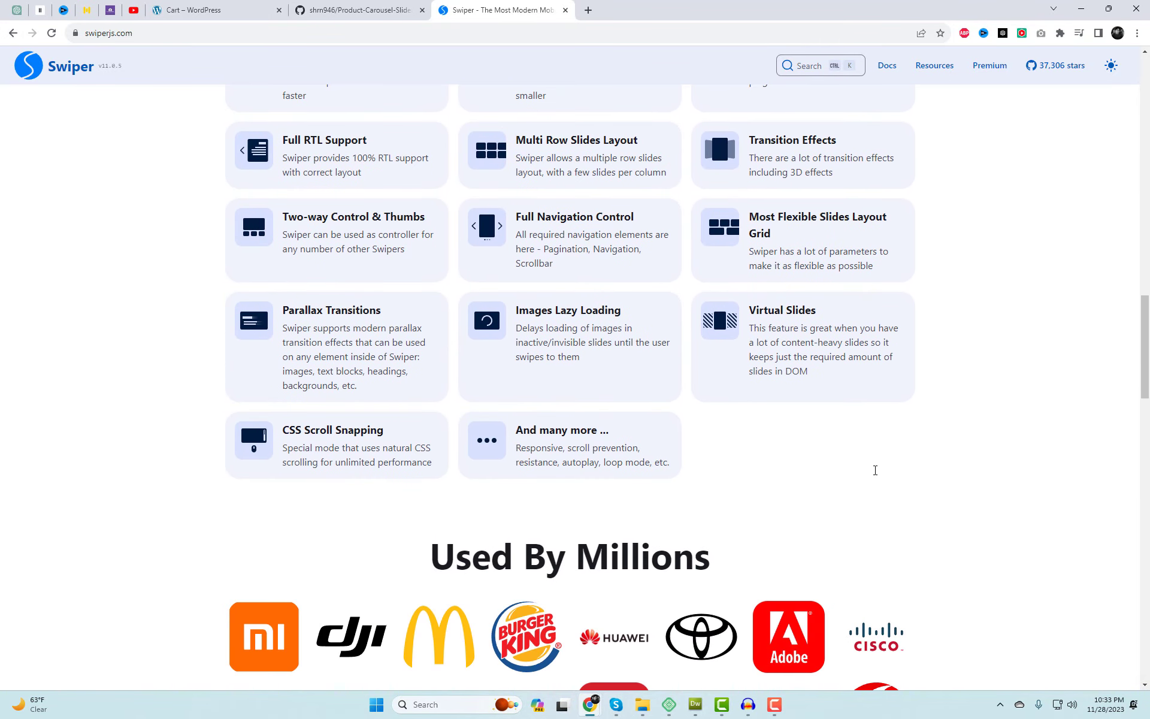
scroll(down, 3)
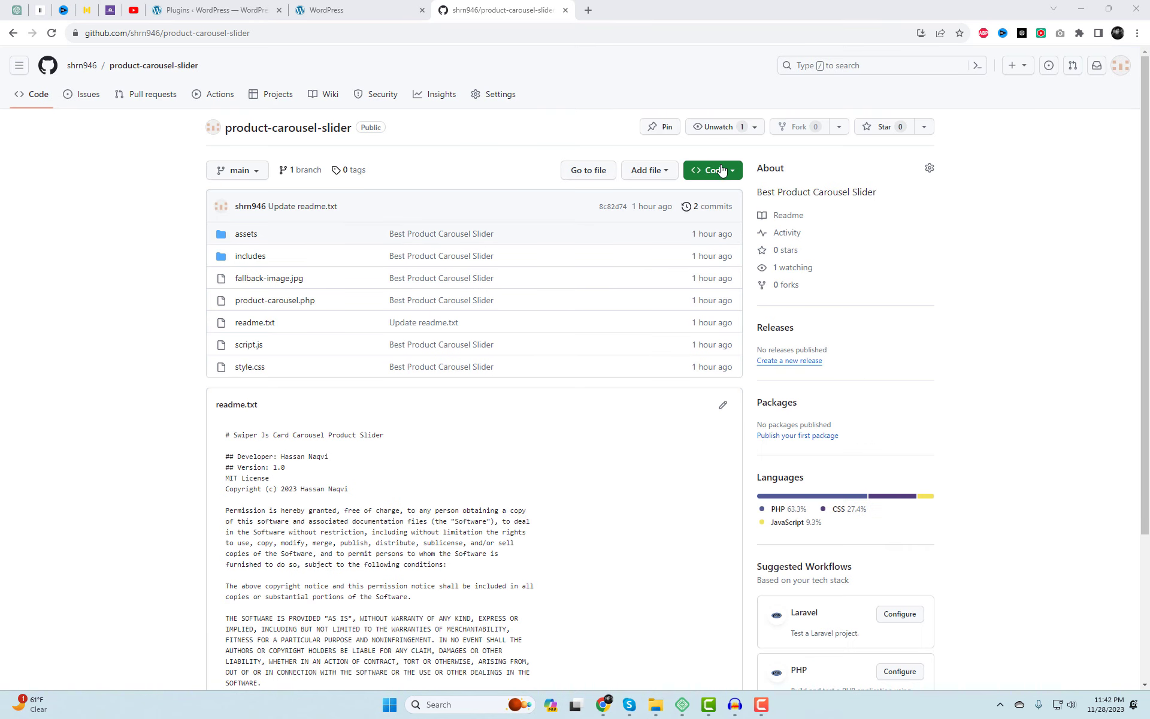
- Save product-carousel-slider as a ZIP from the repository's Code menu
click(708, 169)
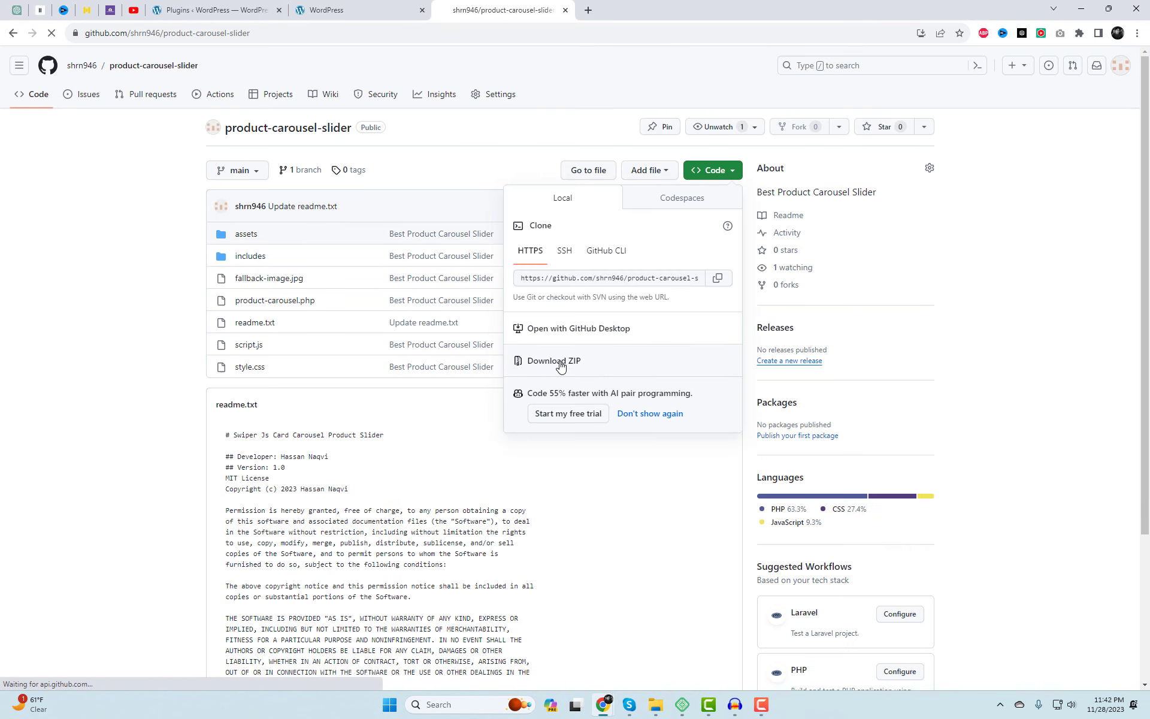
click(553, 361)
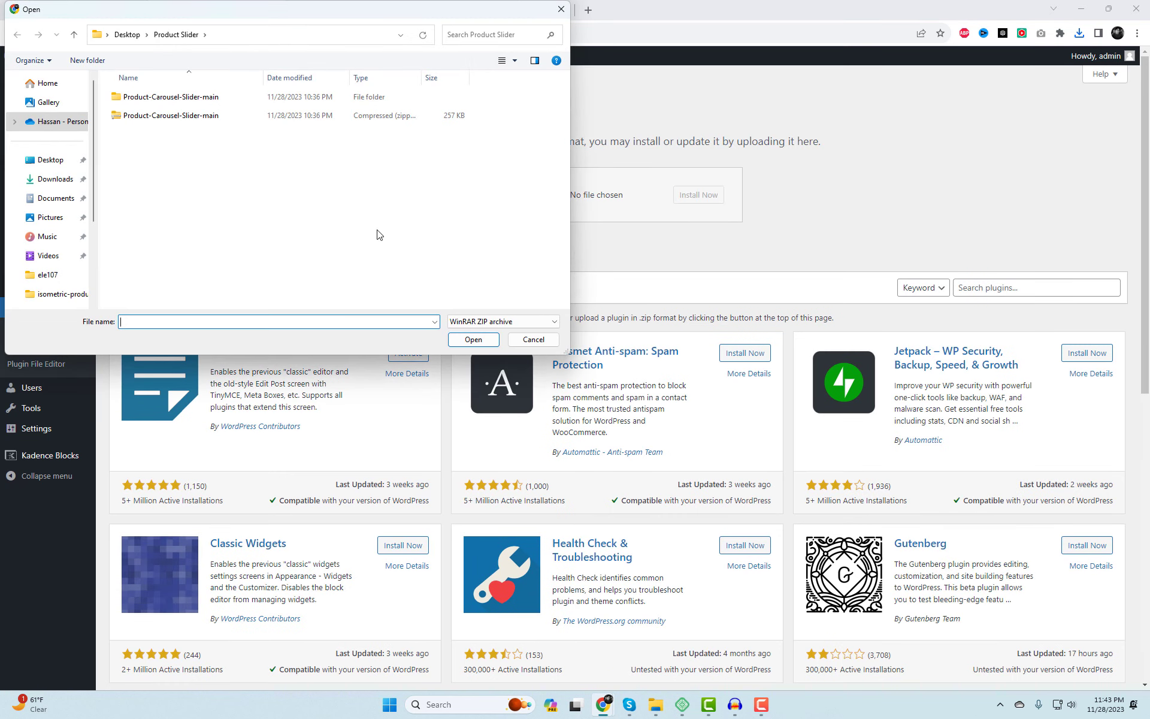
- Upload Product-Carousel-Slider-main.zip, install it, and activate Best Product Carousel Slider
click(172, 115)
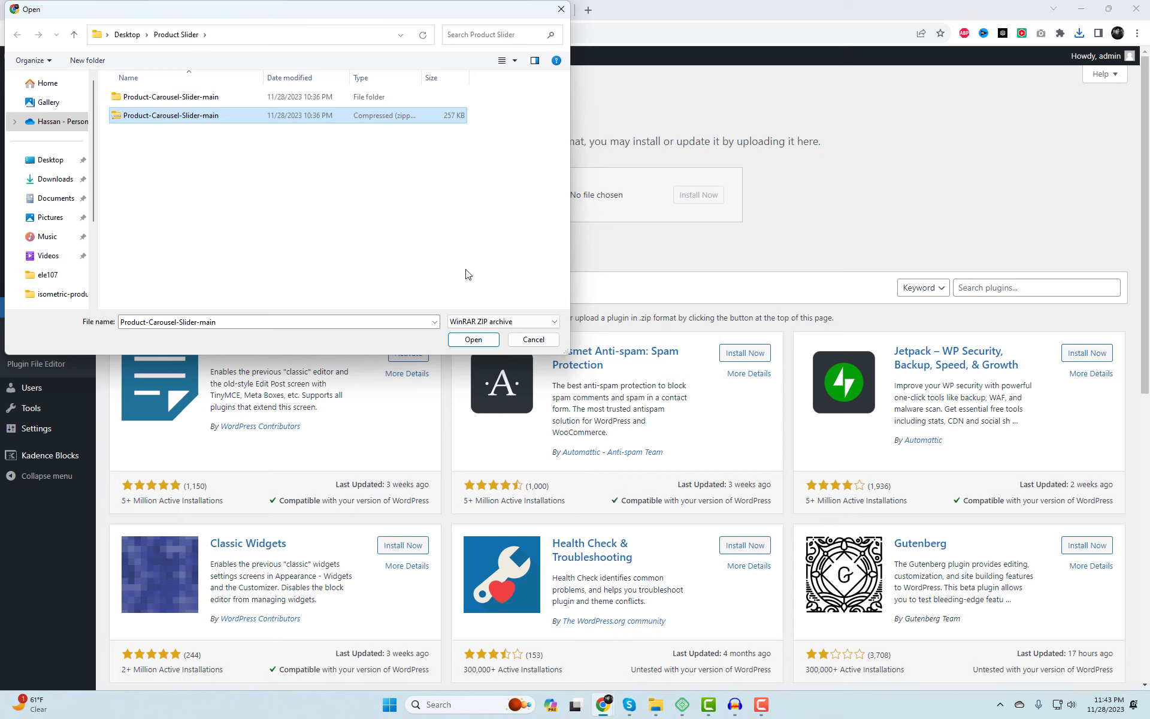
mouse_move(218, 151)
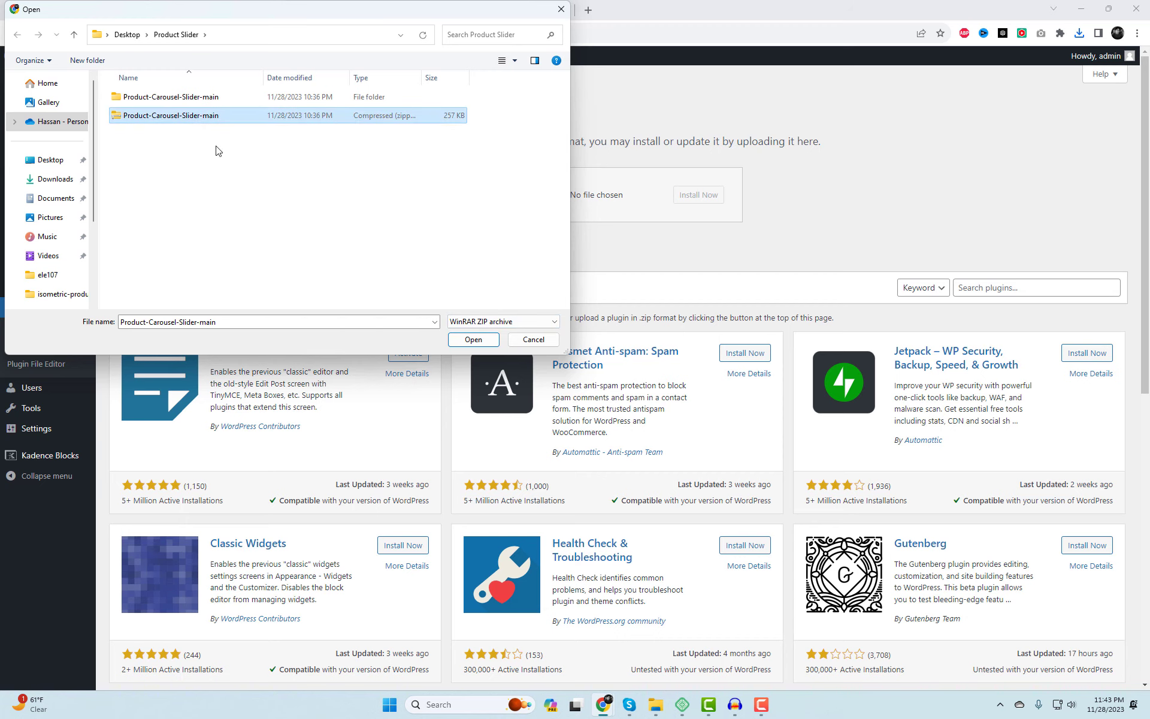
click(472, 339)
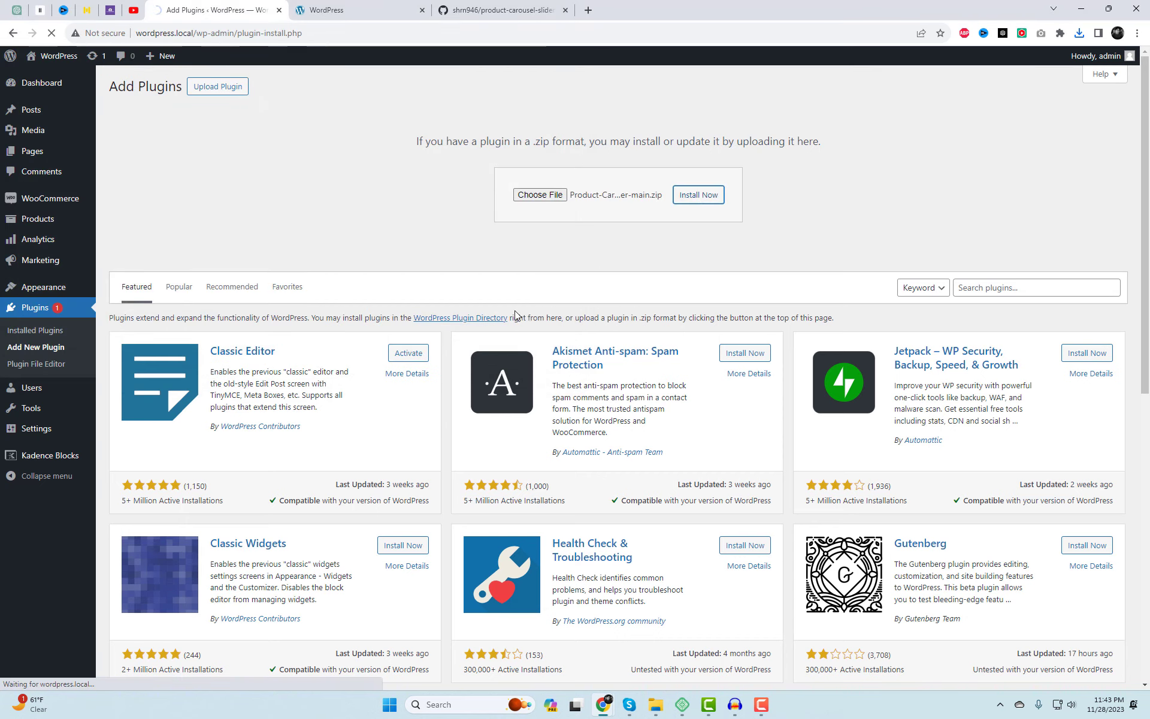
click(697, 194)
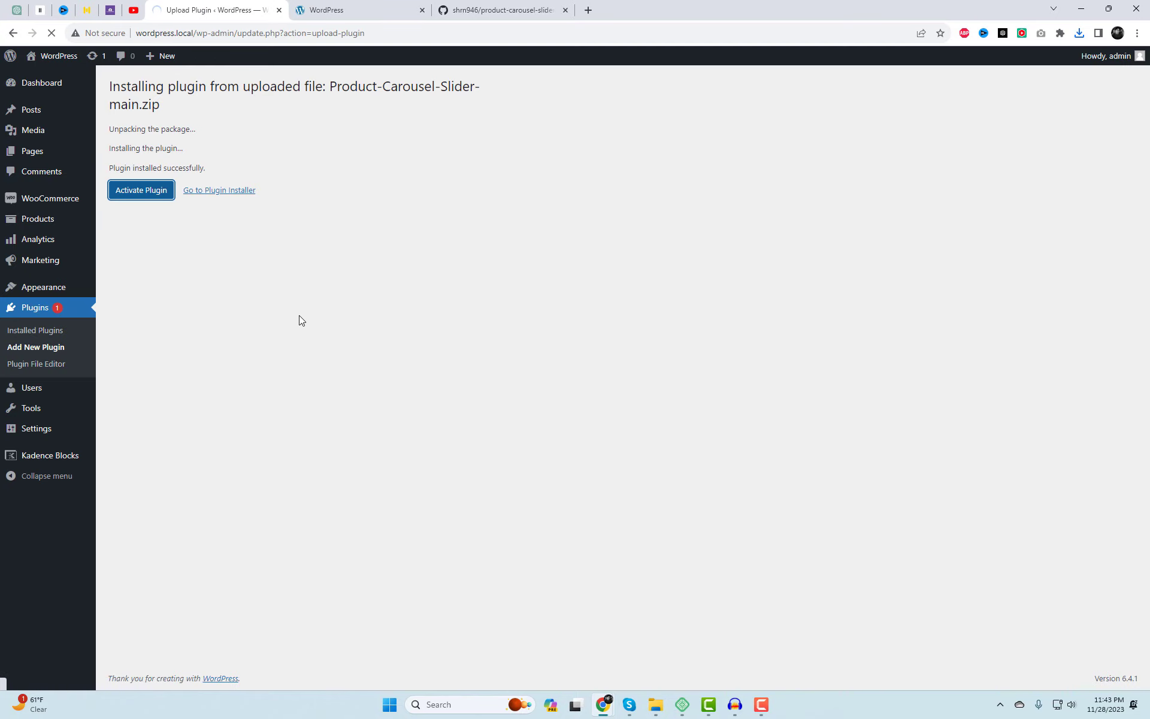
click(141, 190)
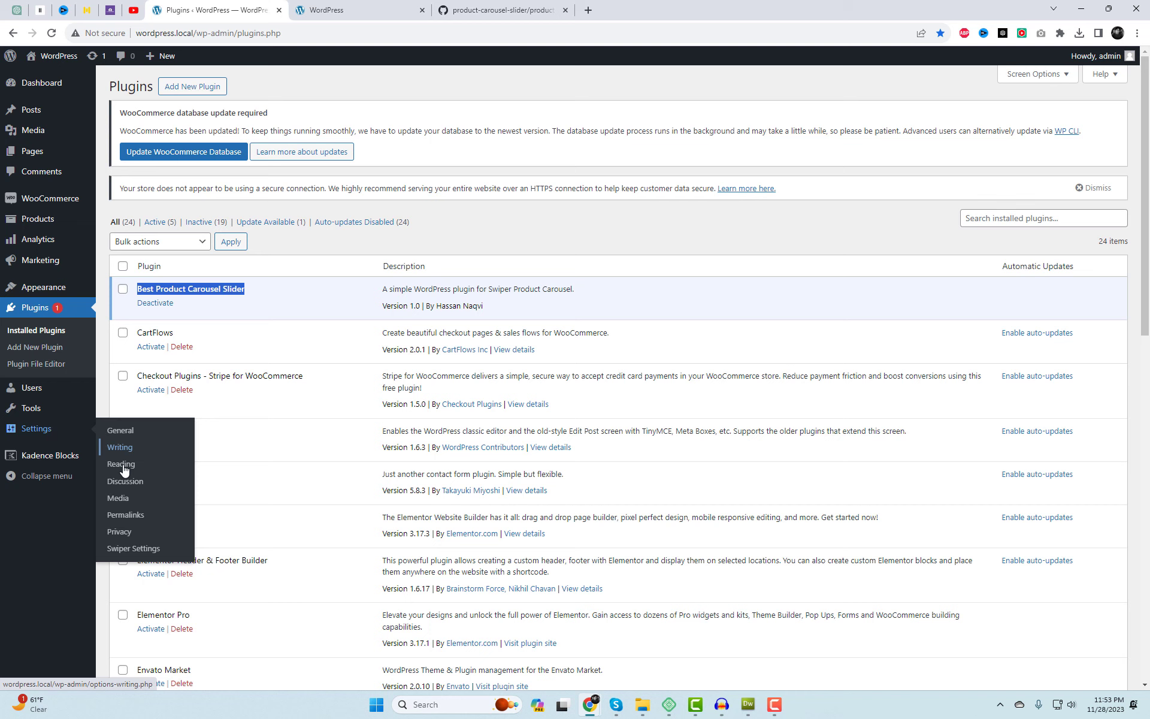
- Open Swiper Settings and select the [swiper_latest_products] shortcode text
click(133, 548)
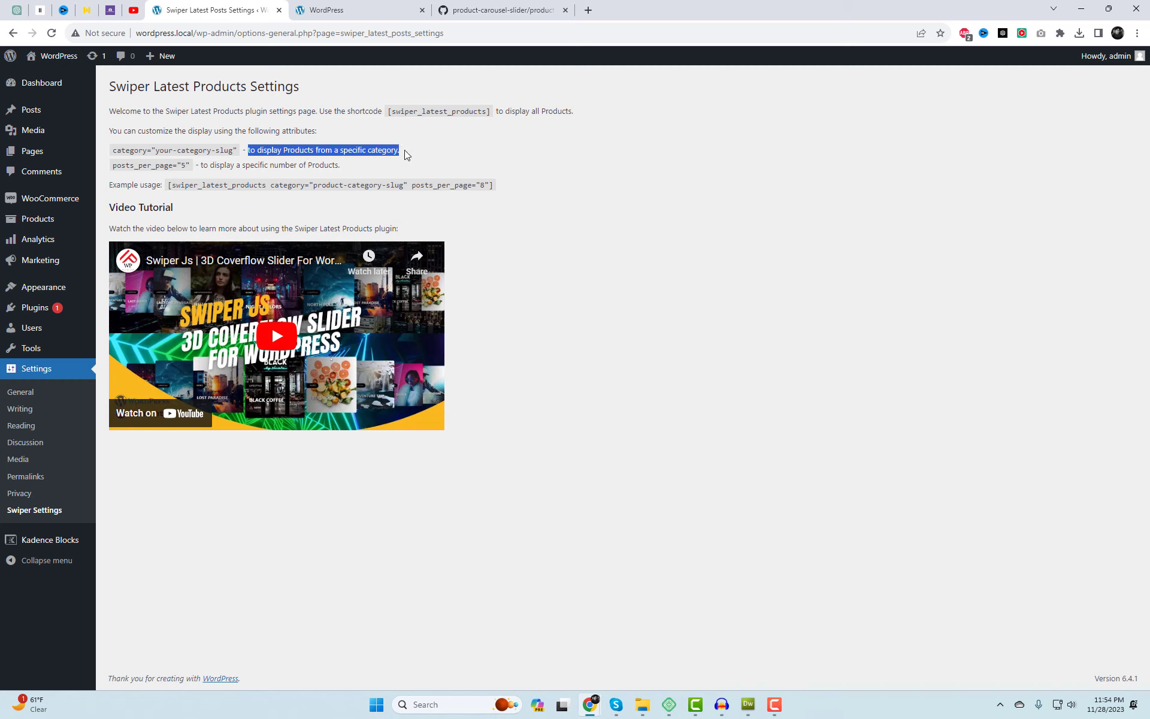
click(345, 185)
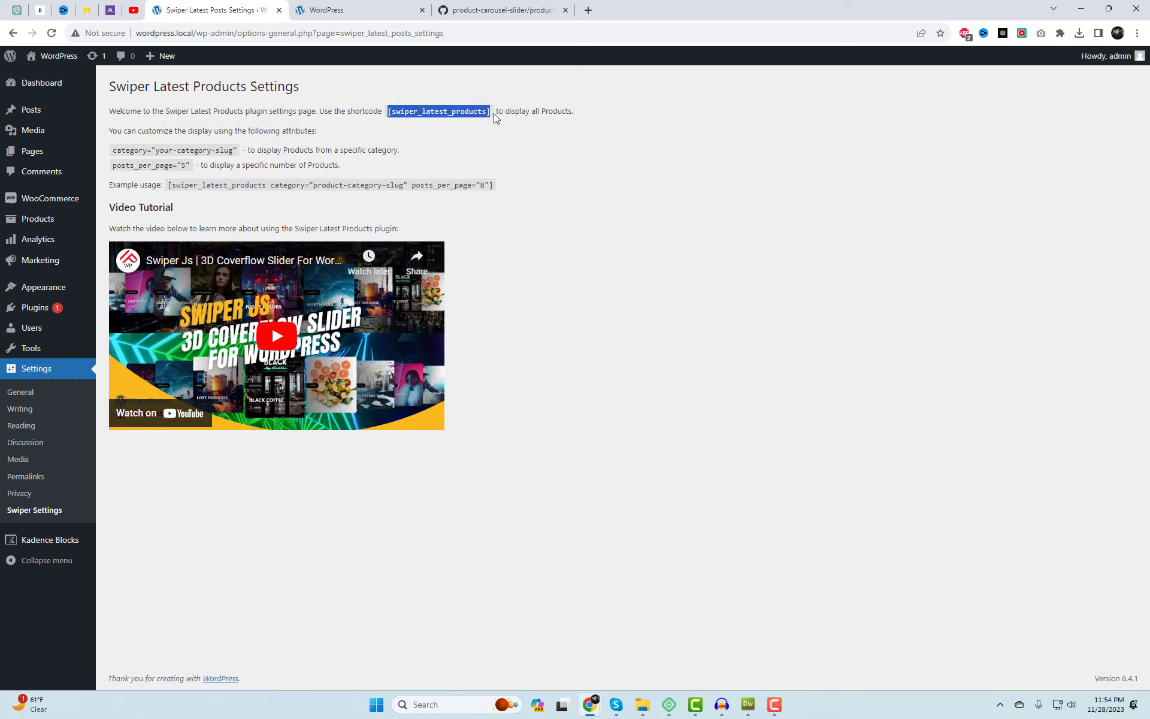
- Visit the live site from Appearance > Themes and scroll the carousel-free home page
click(42, 287)
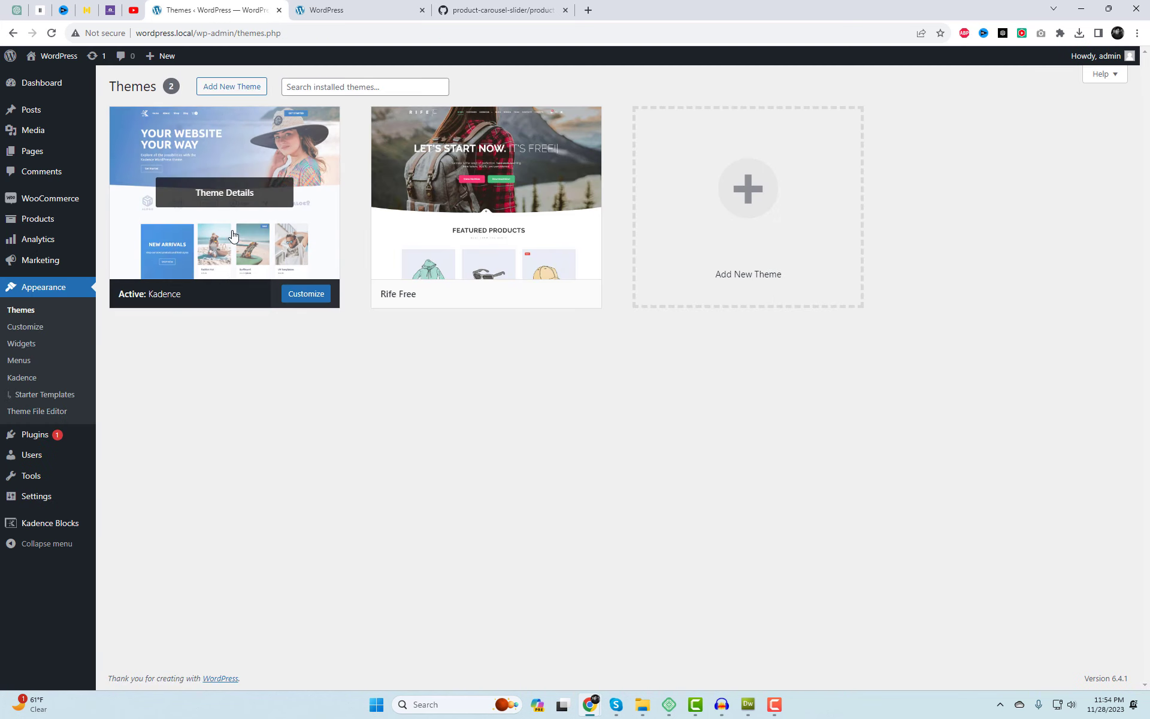
mouse_move(450, 417)
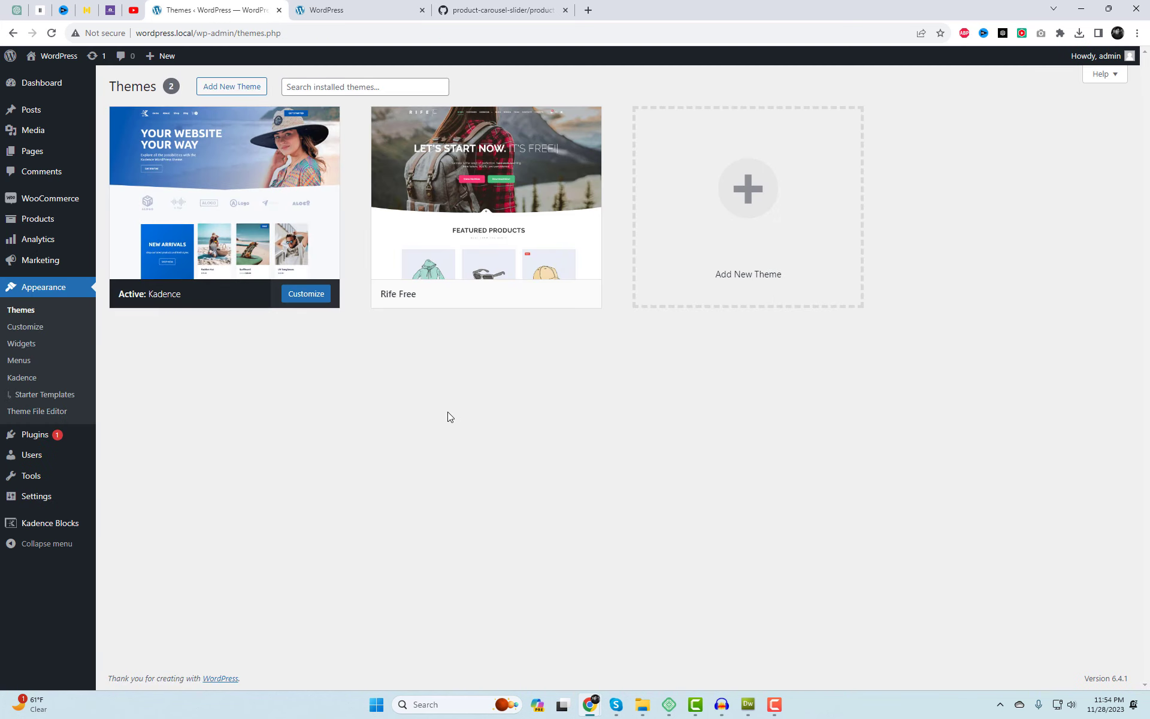
mouse_move(406, 405)
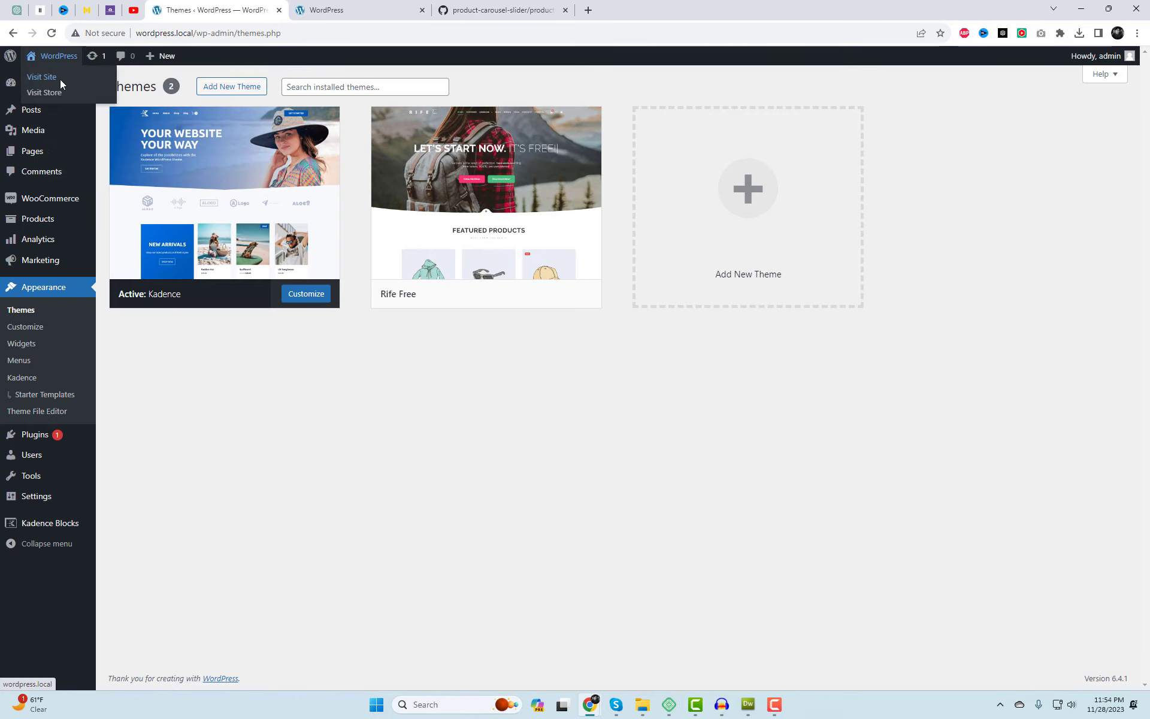
click(41, 77)
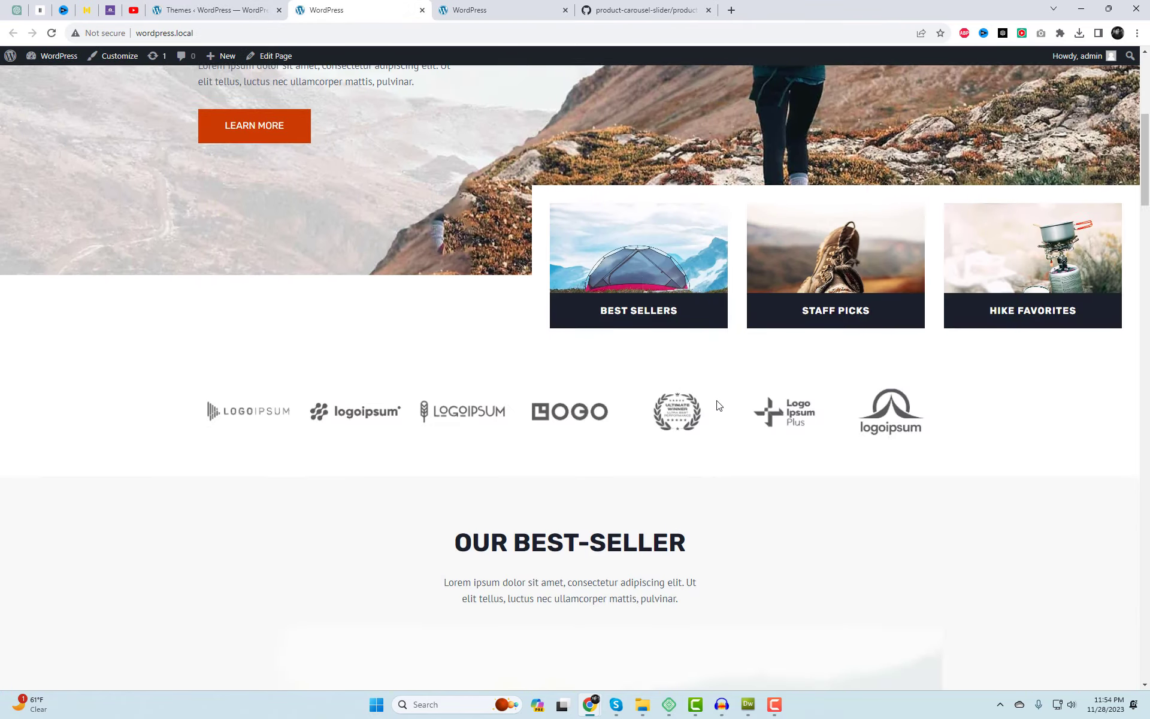
scroll(down, 3)
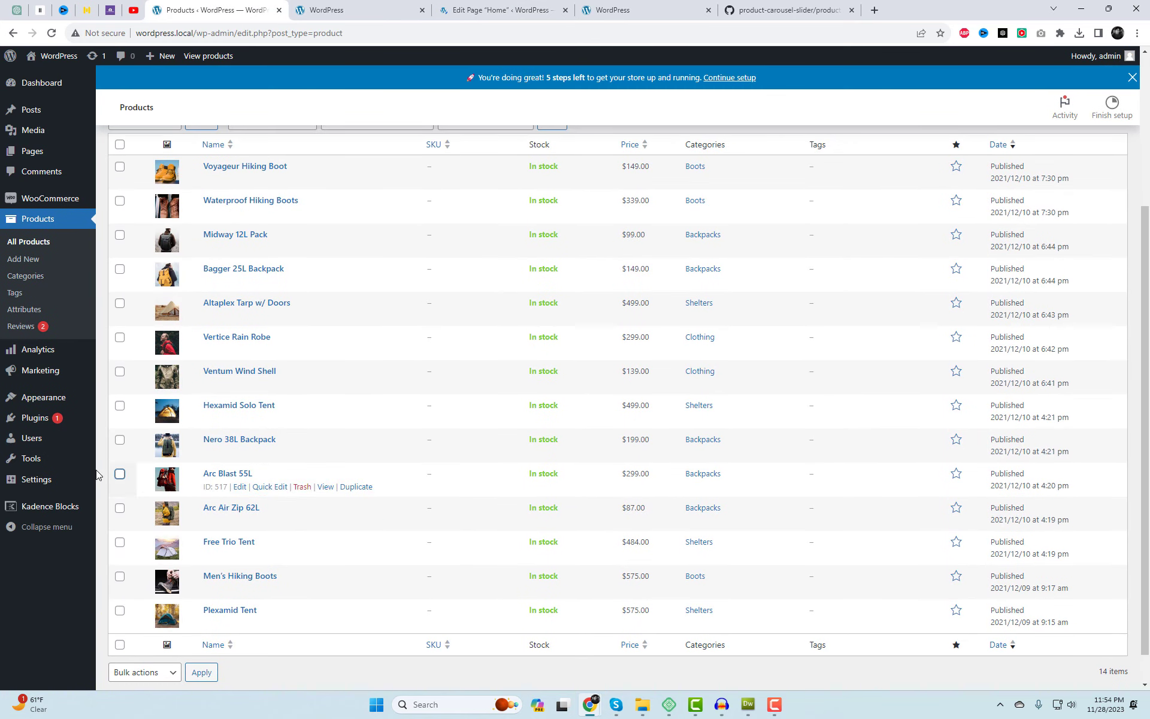
- Add a Shortcode block containing [swiper_latest_products] to the Home page
click(501, 10)
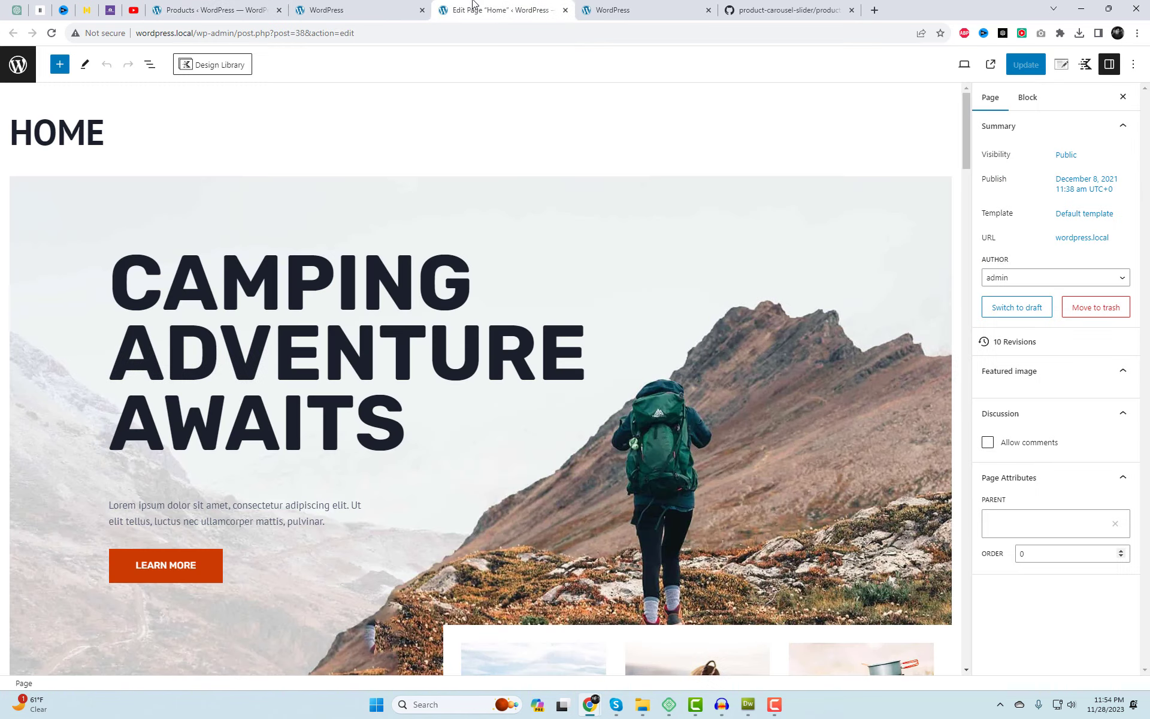
scroll(down, 3)
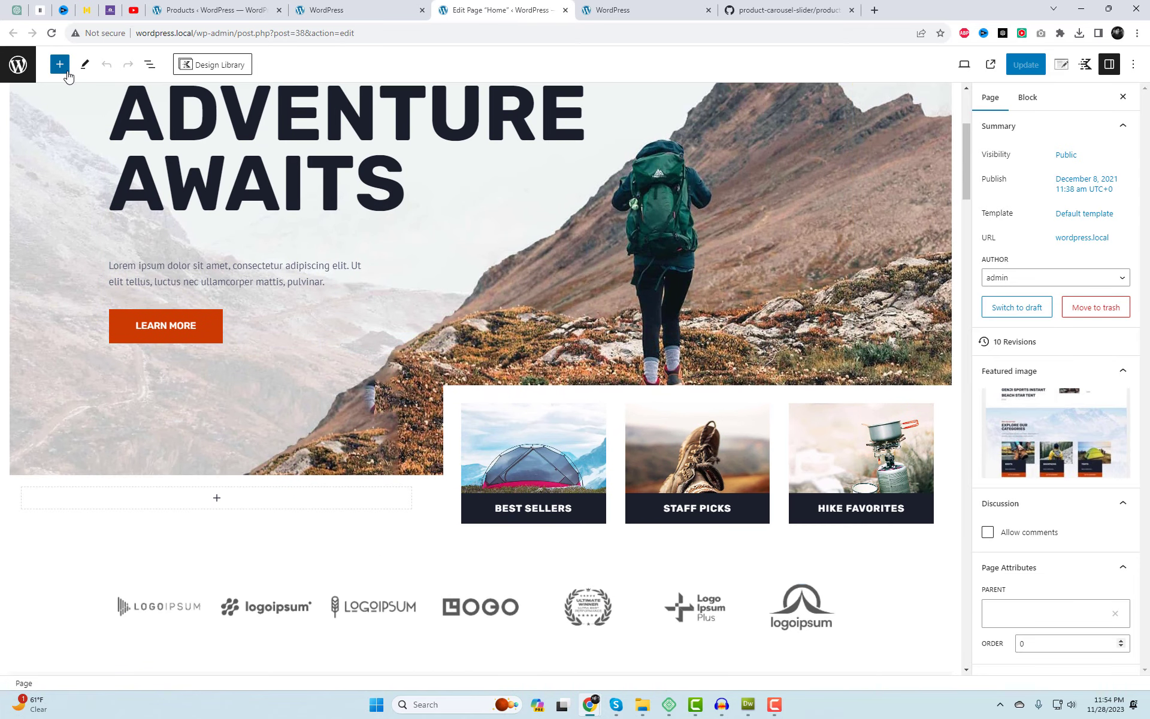
click(60, 65)
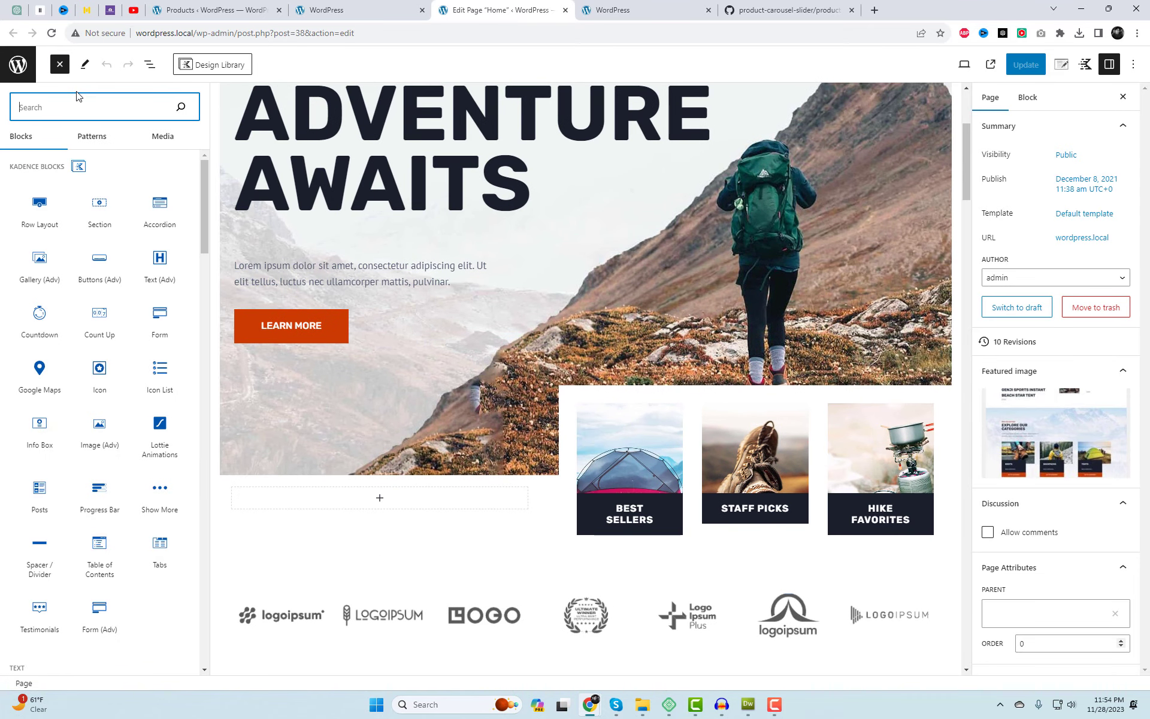
text(short)
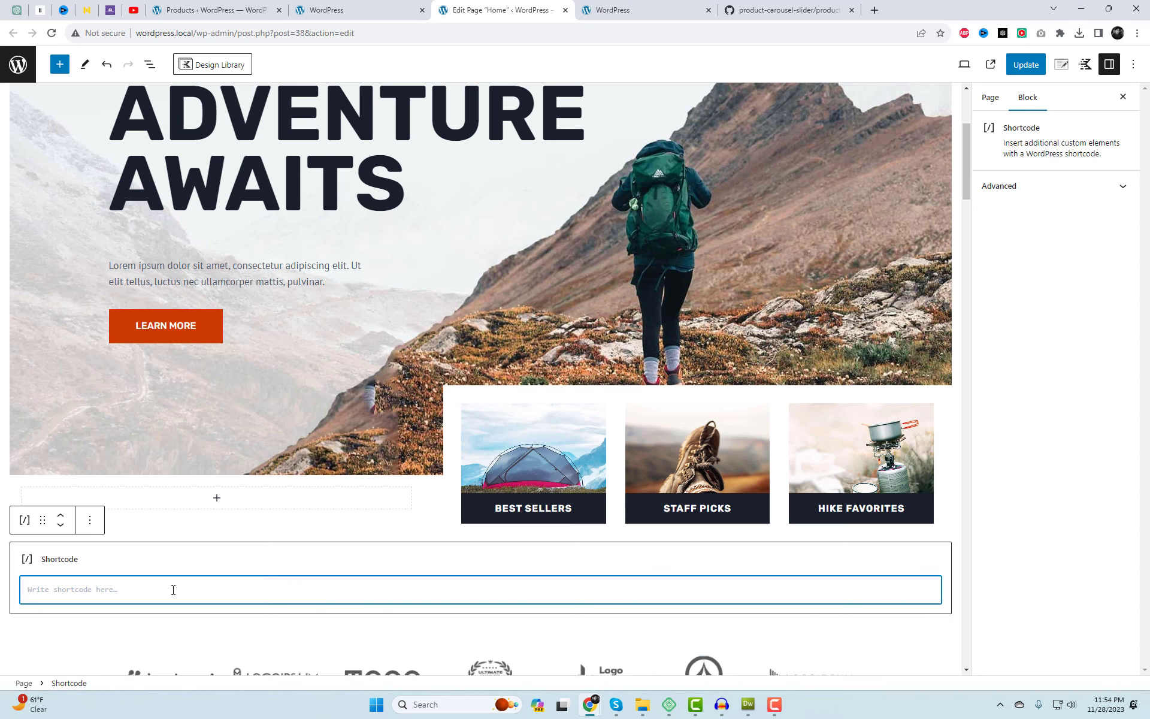
text([swiper_latest_products])
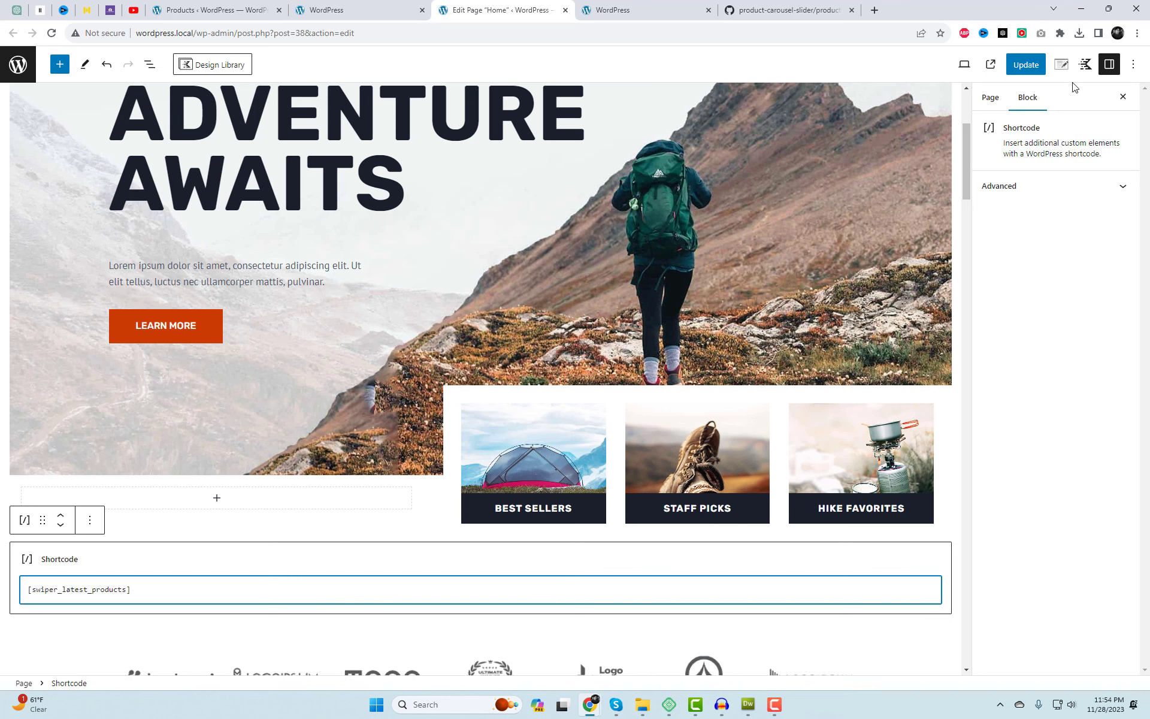
mouse_move(1061, 64)
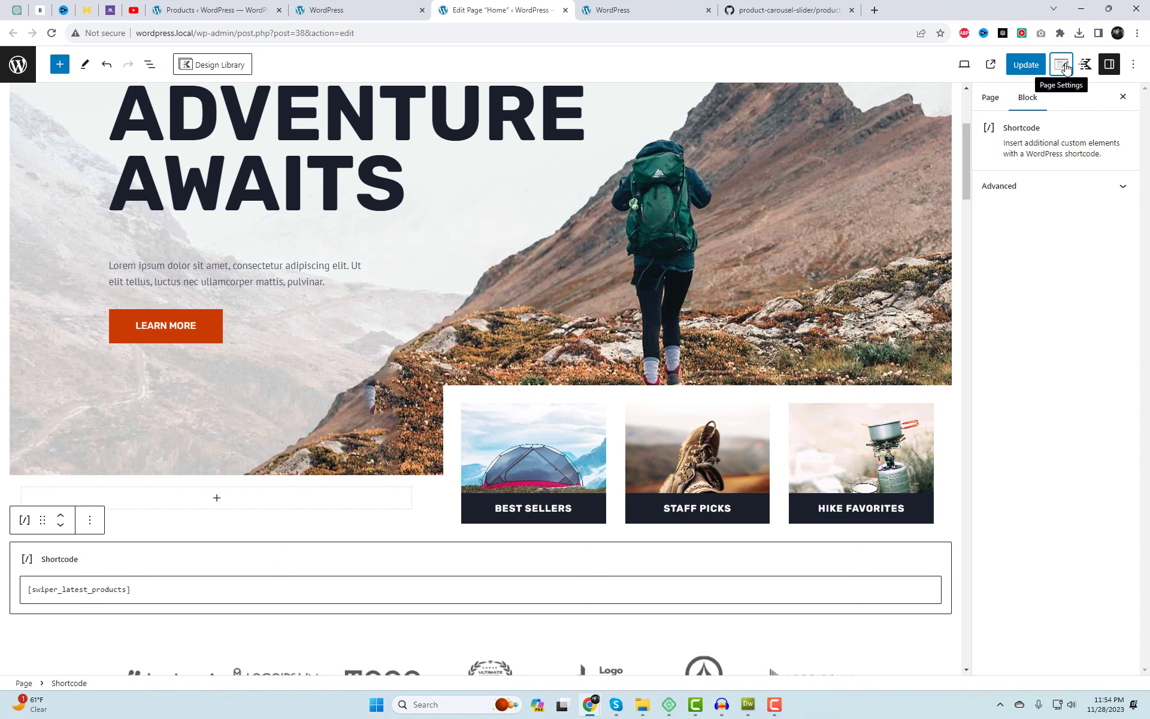
- Keep the Fullwidth page layout, update the Home page, and view the live carousel
click(1060, 65)
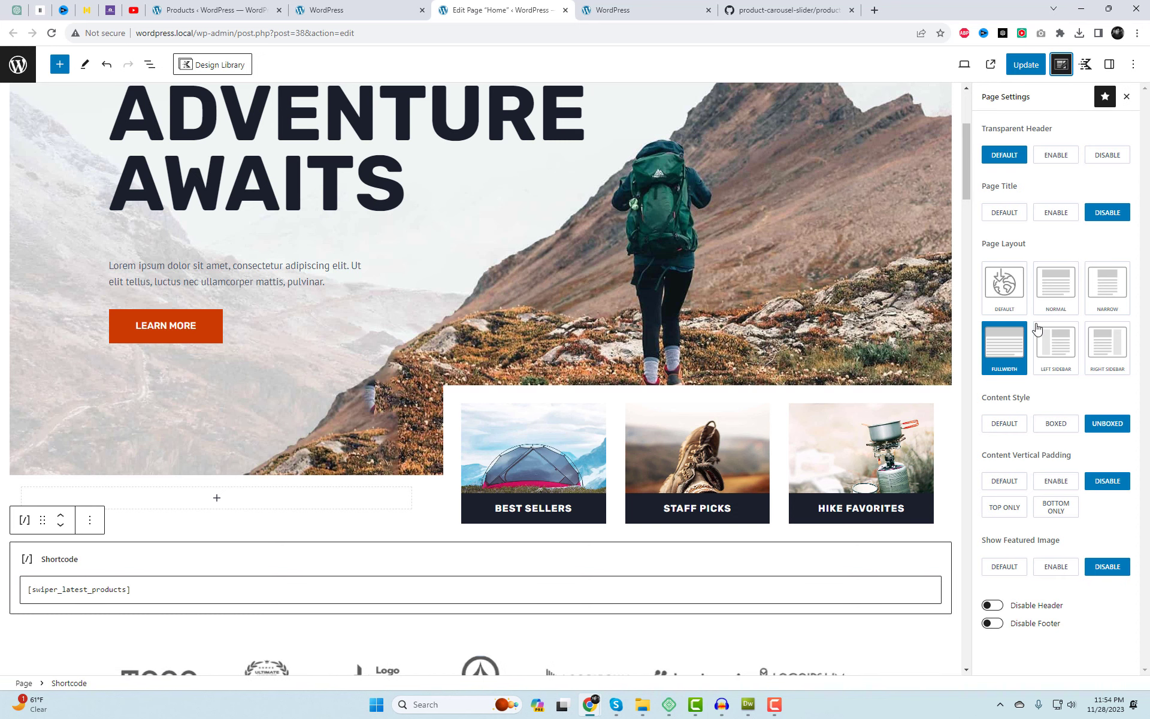
mouse_move(1008, 345)
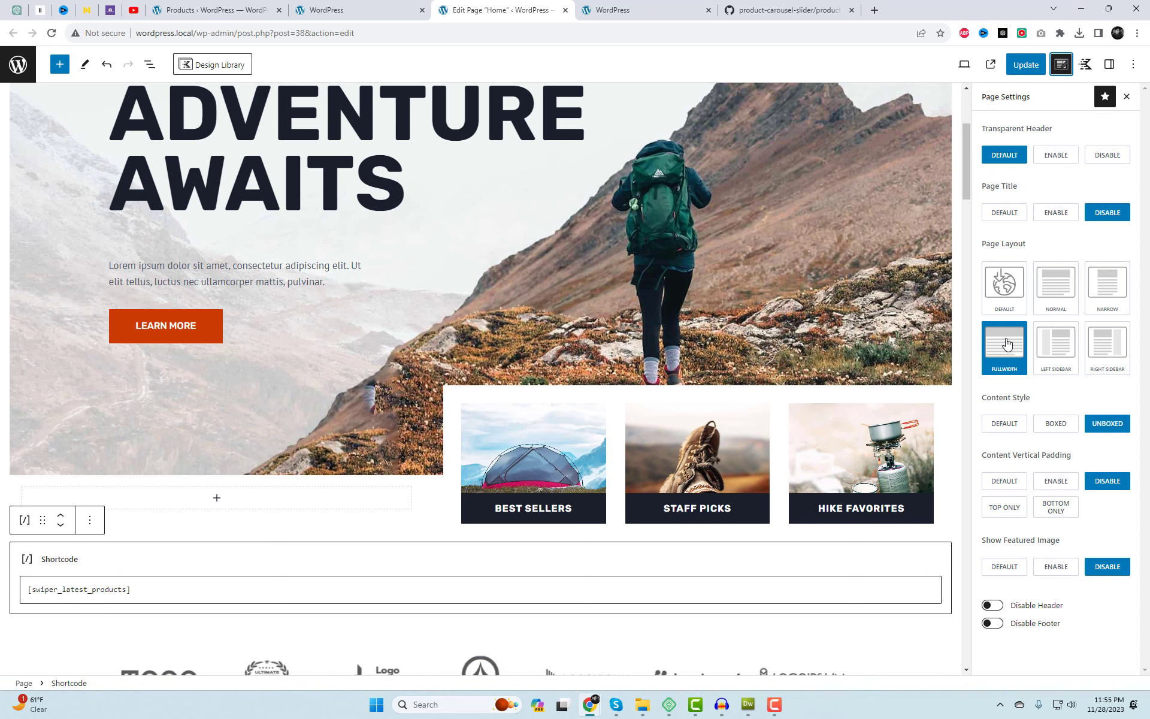
click(1025, 64)
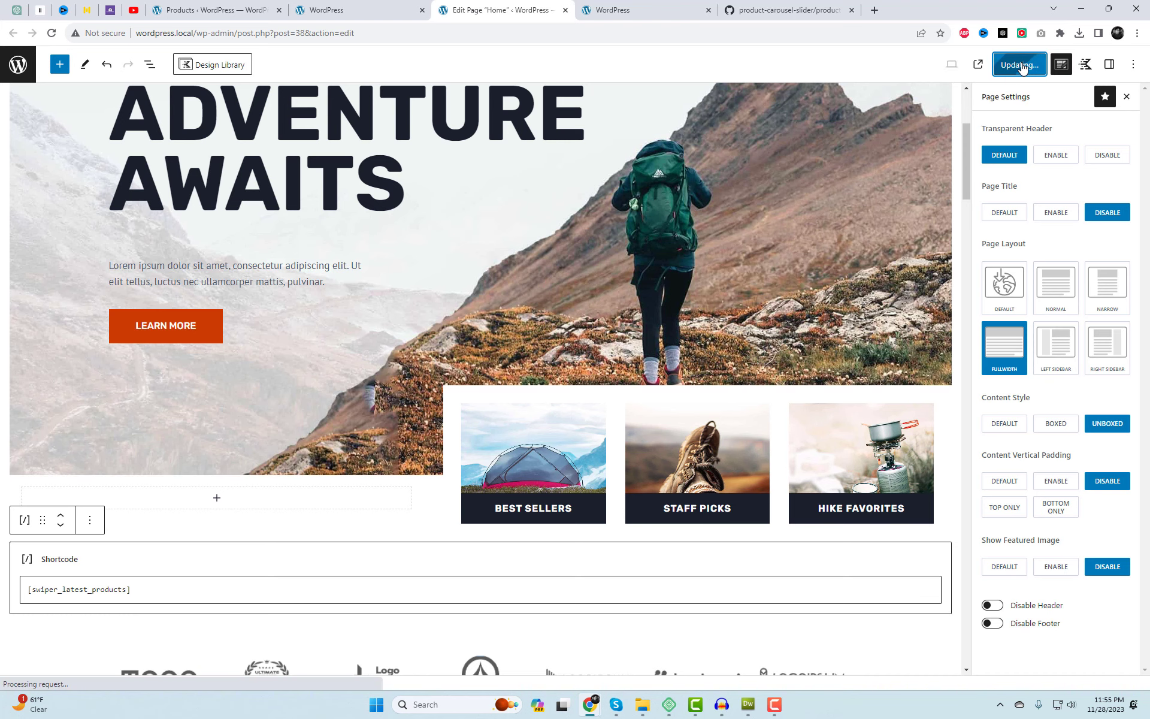
click(1018, 65)
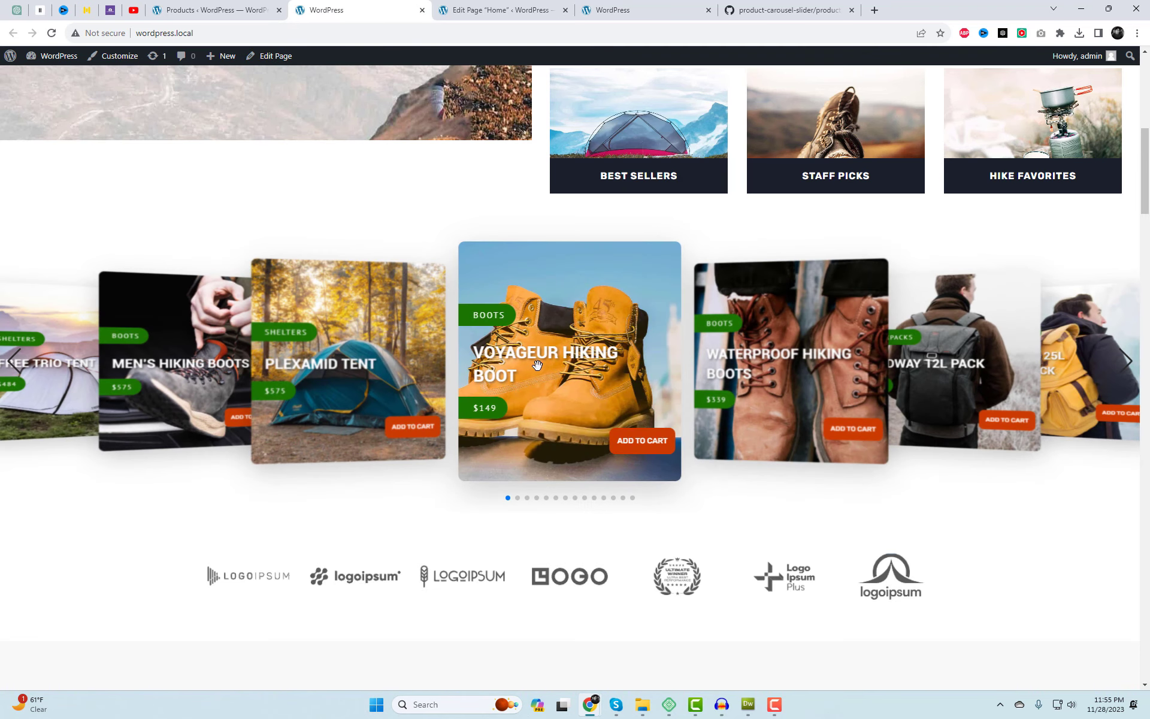
- Rotate the live carousel through several products, then return to the 14-item Products list
click(1136, 361)
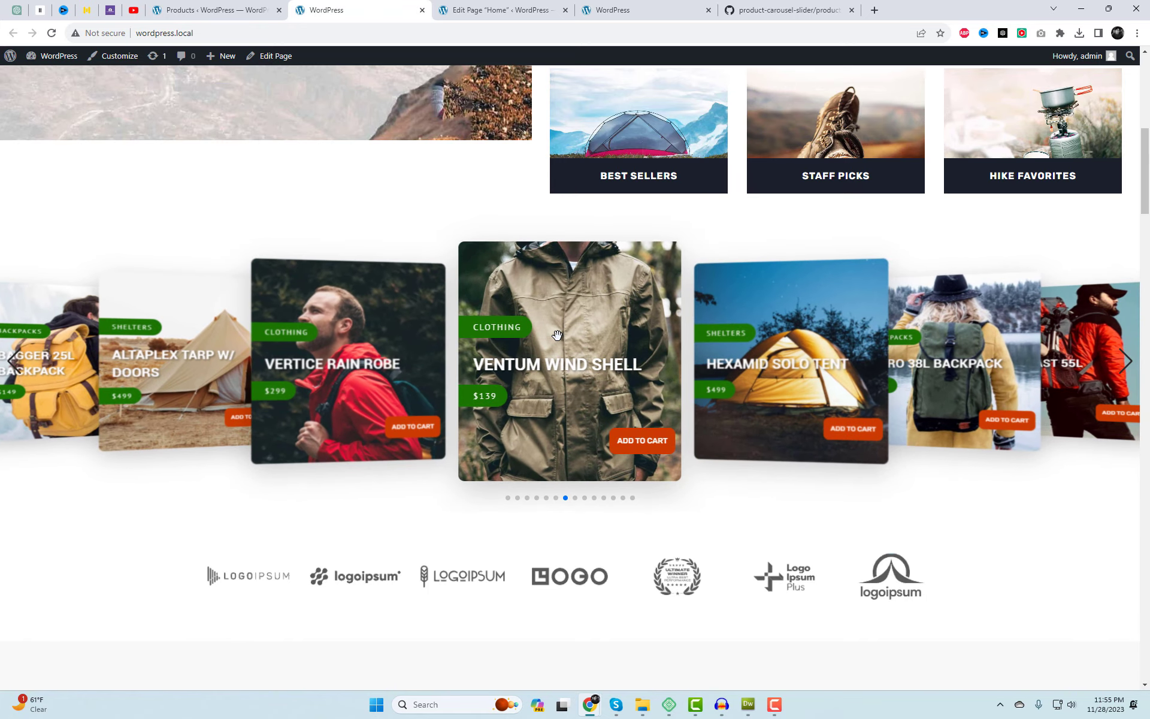
click(1129, 361)
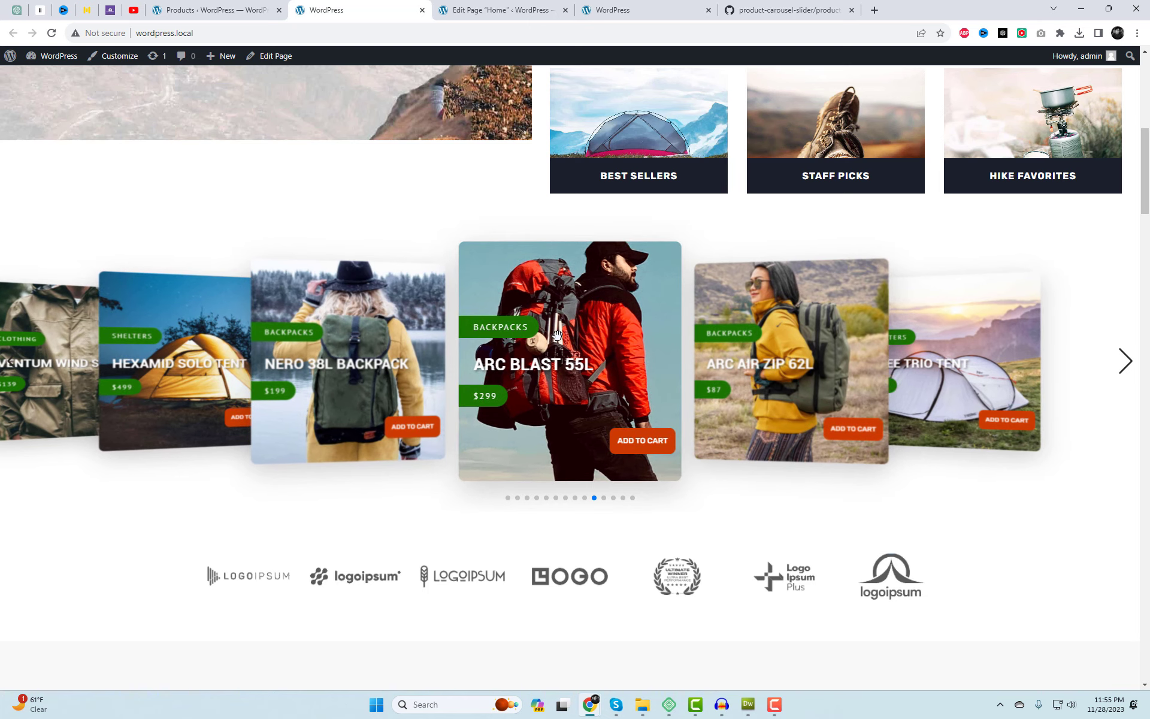
click(212, 10)
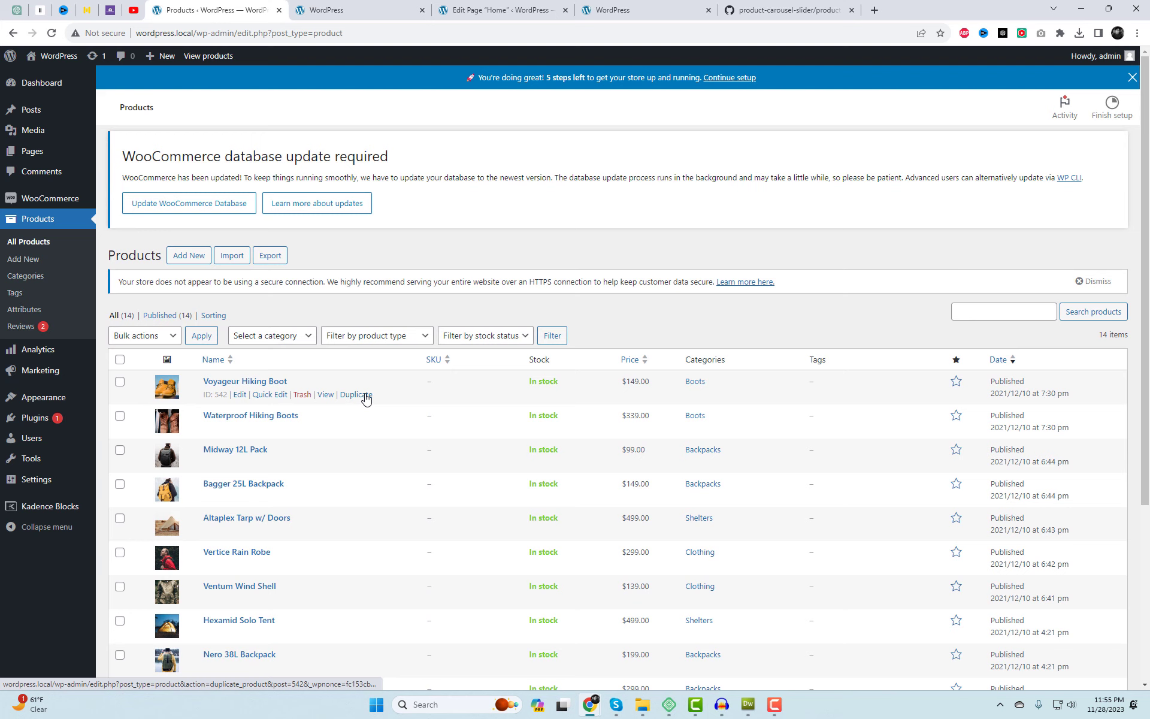
- Duplicate Voyageur Hiking Boot, rename the copy Test Post, and set regular price 600
click(356, 394)
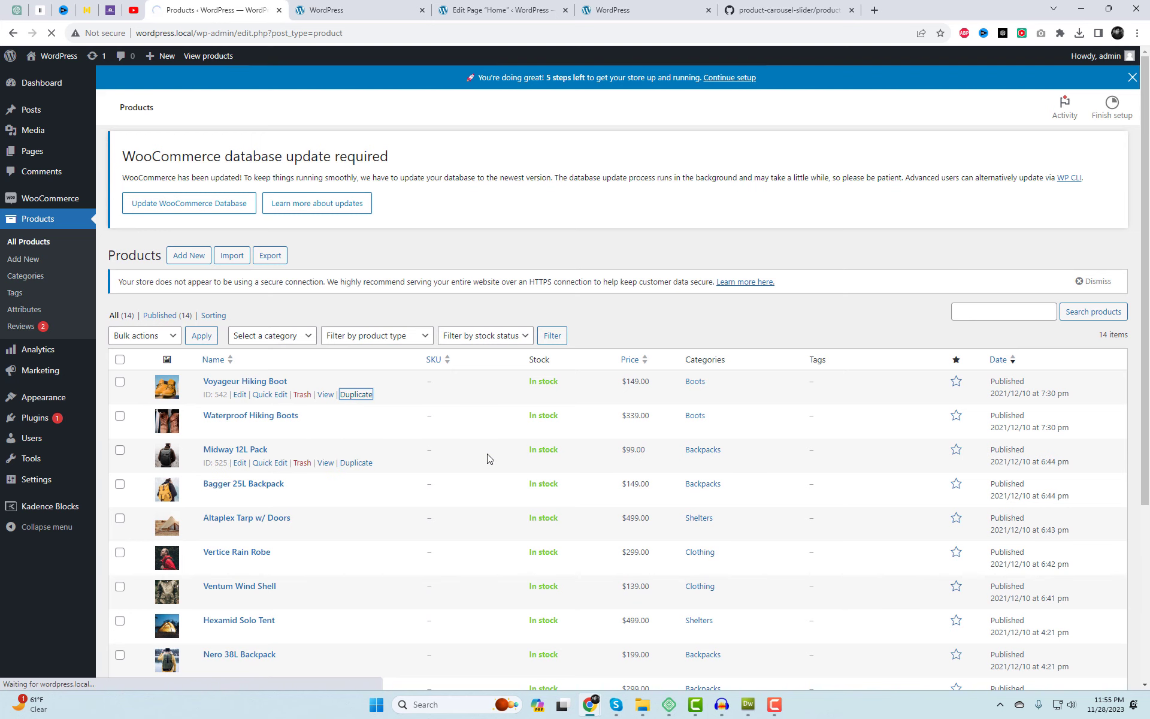
click(356, 394)
text(T)
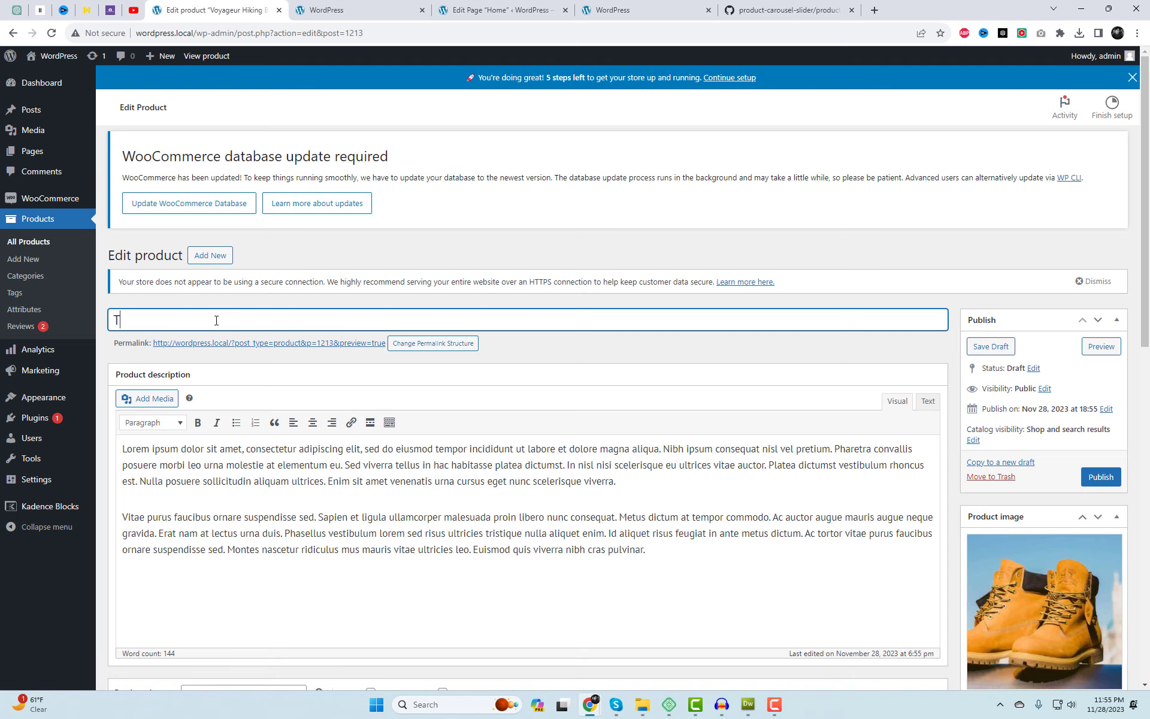
text(est Pos)
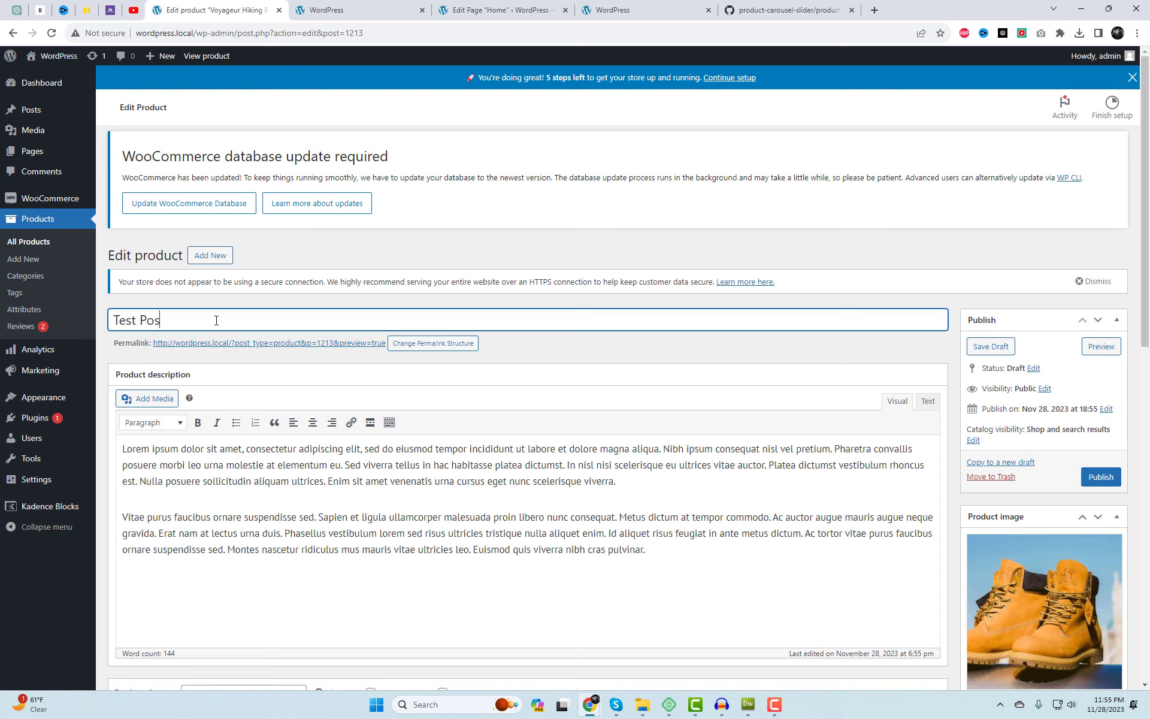
scroll(down, 3)
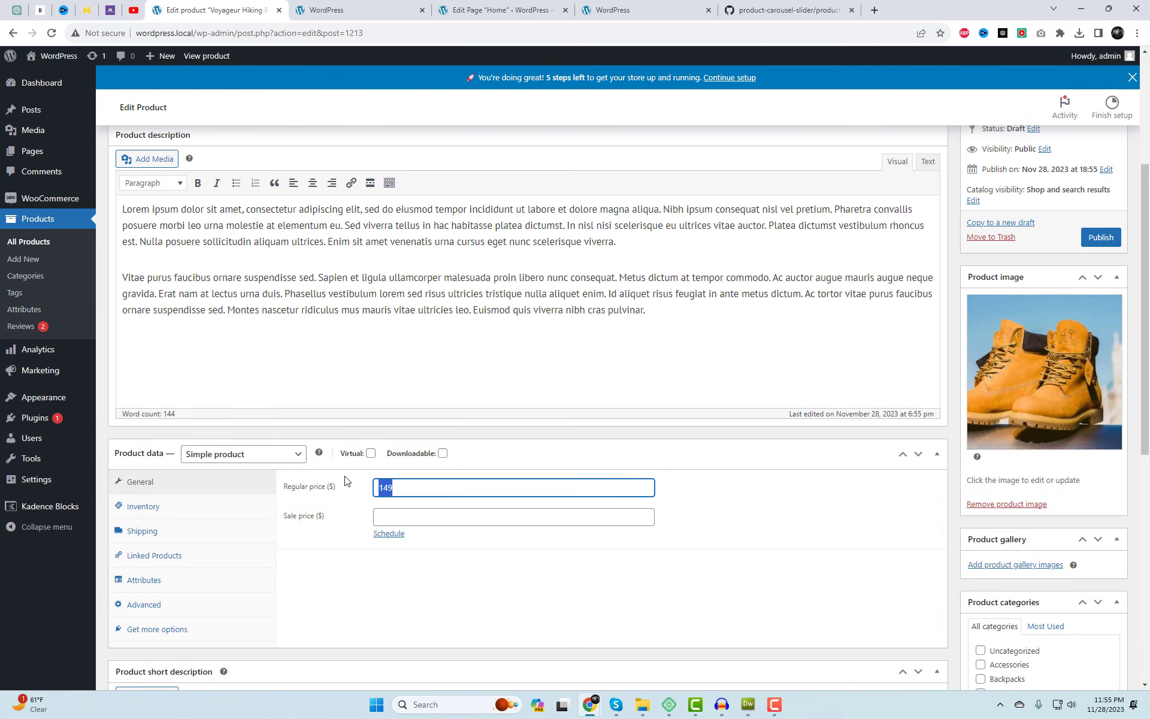
text(600)
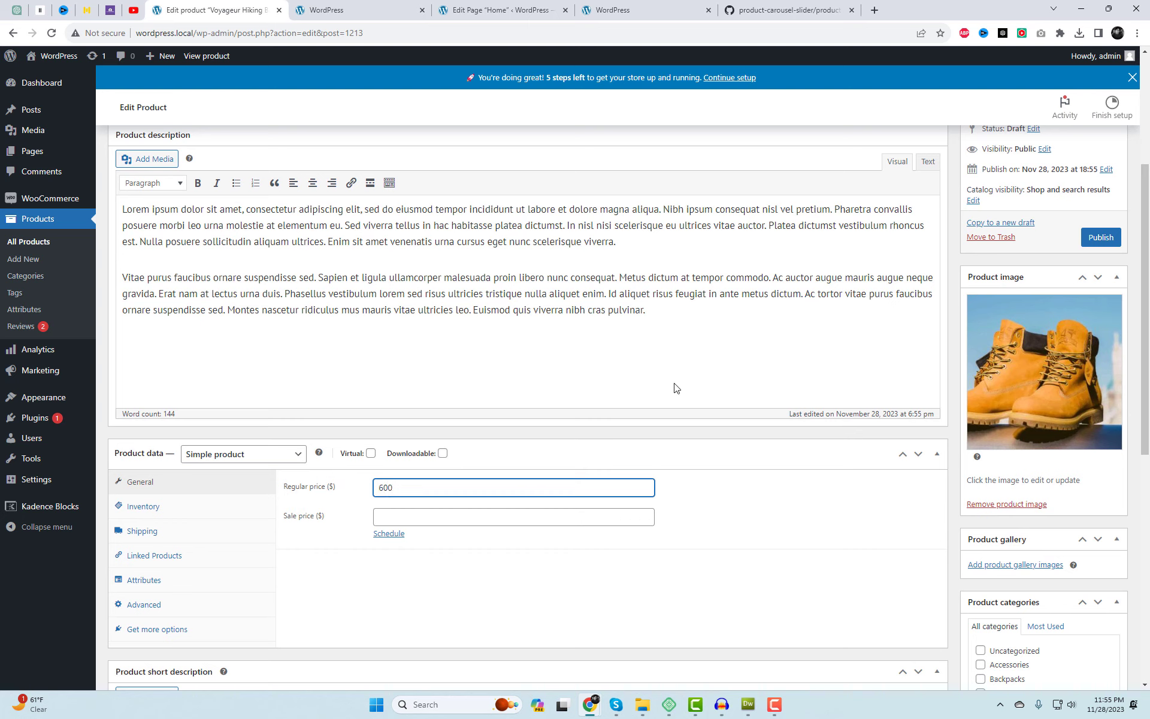
- Replace the boot image with a tent photo from the Media Library and publish
click(1006, 504)
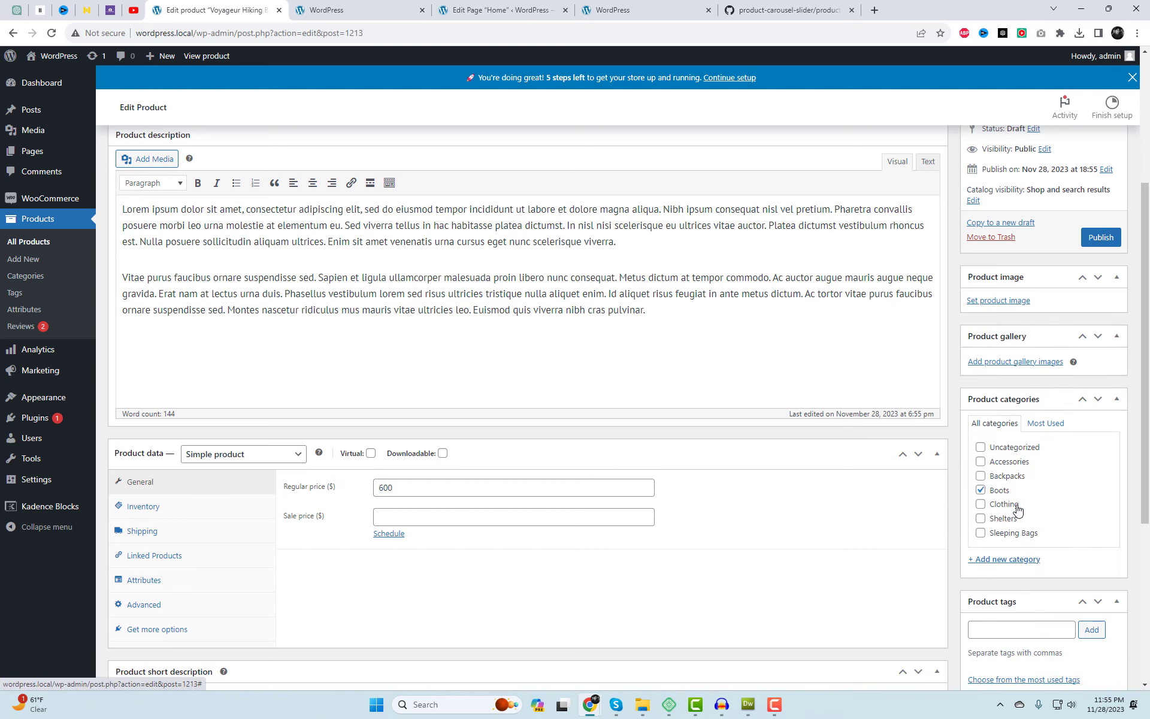
click(997, 300)
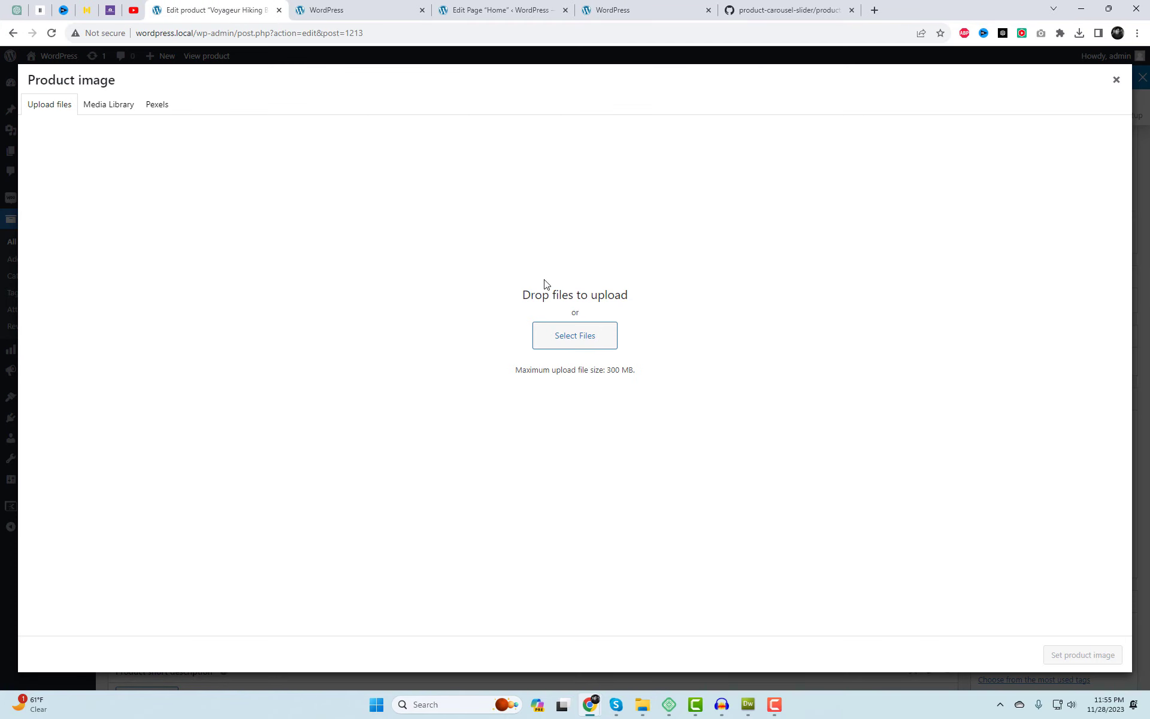
click(108, 104)
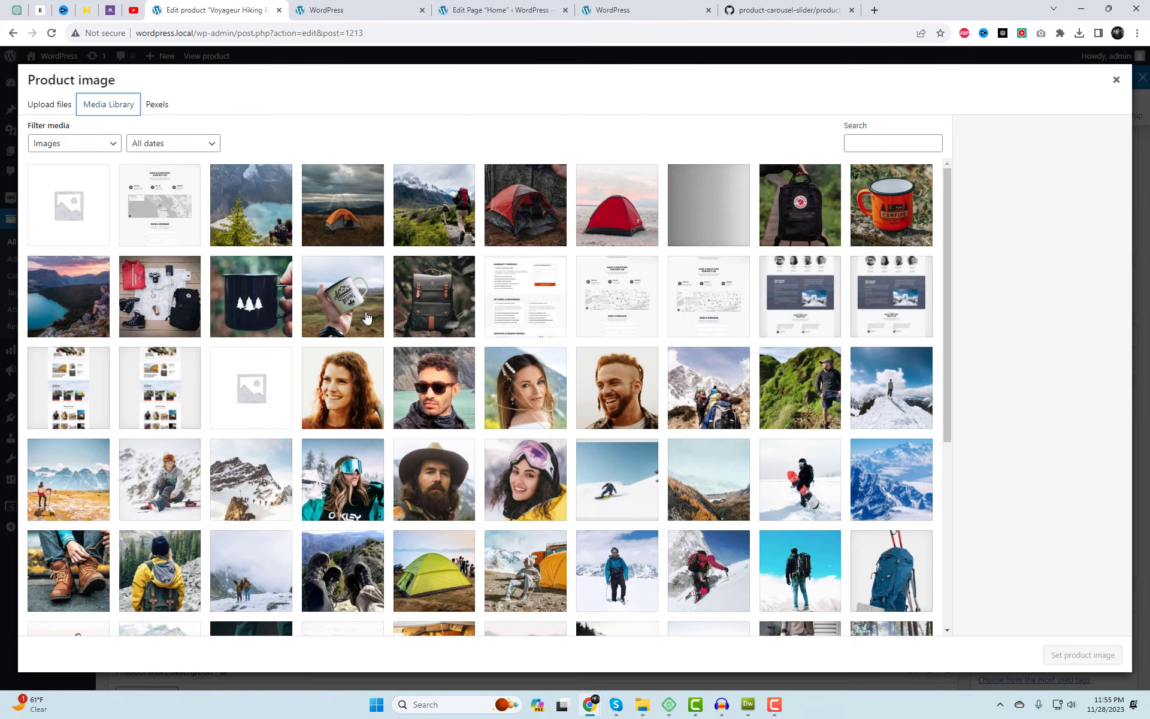
scroll(down, 3)
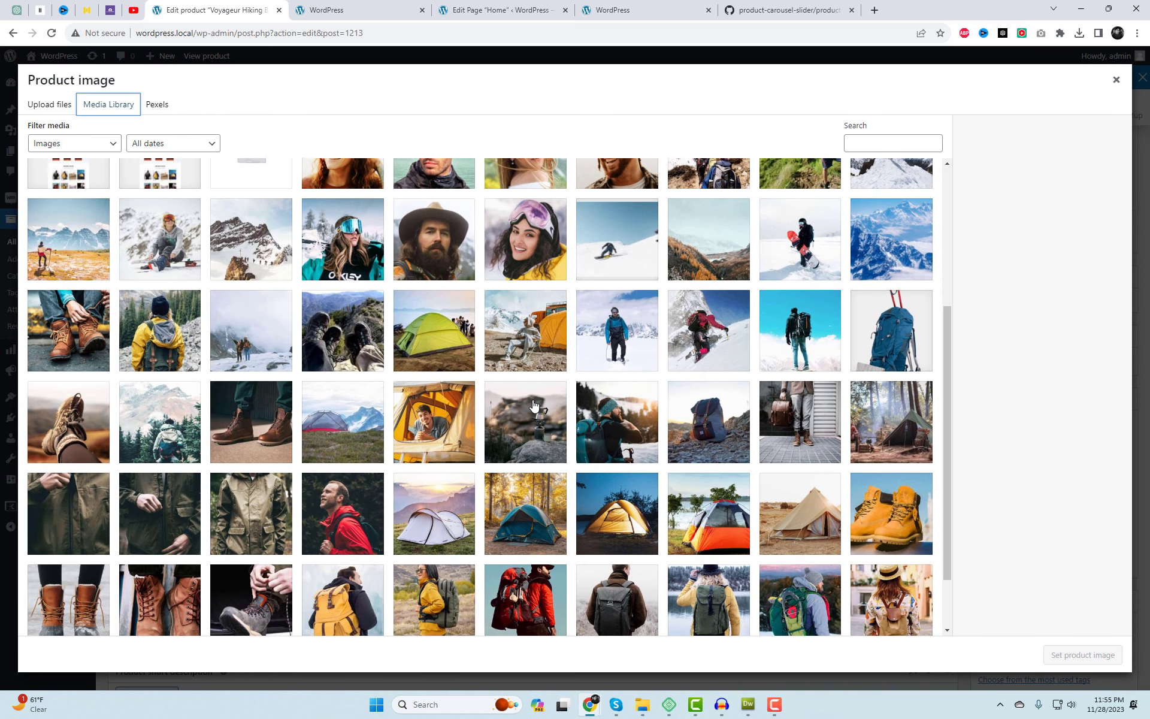
click(433, 526)
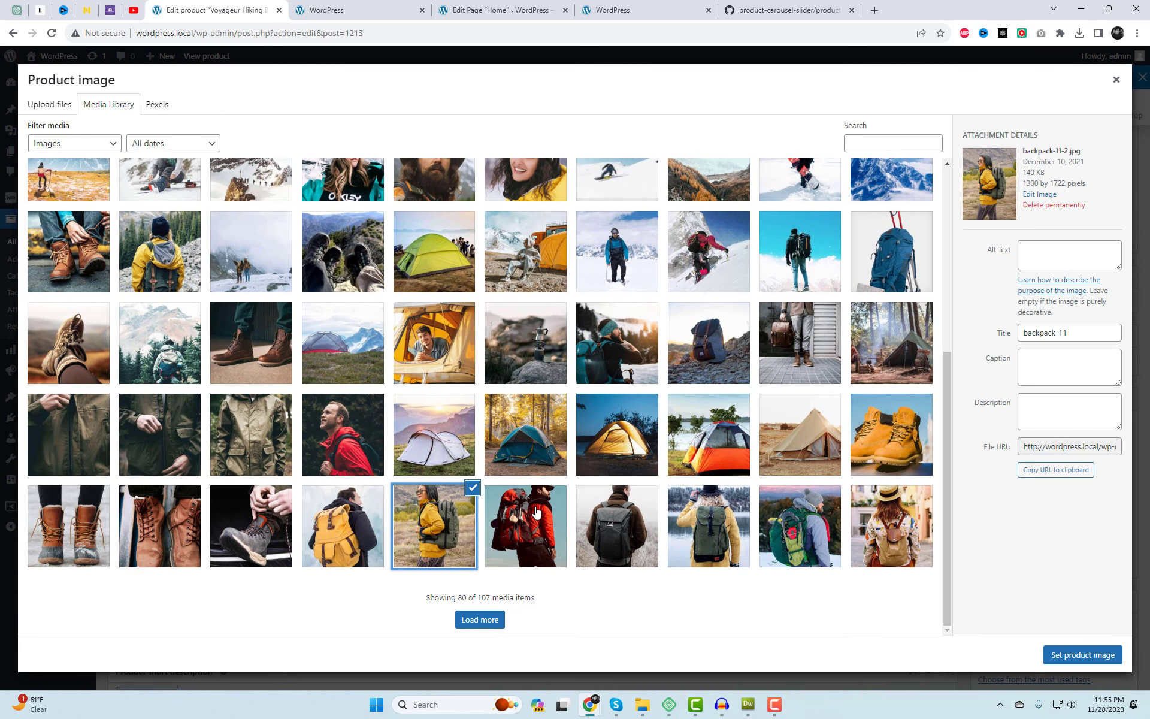
click(1082, 655)
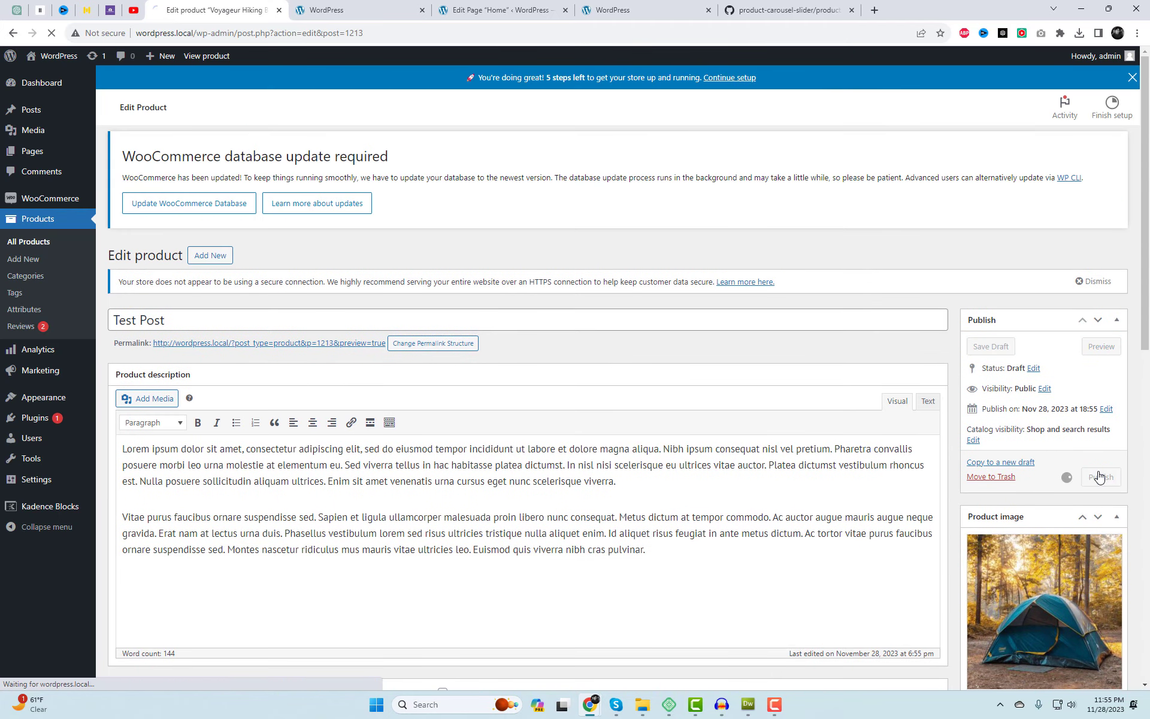
click(1100, 477)
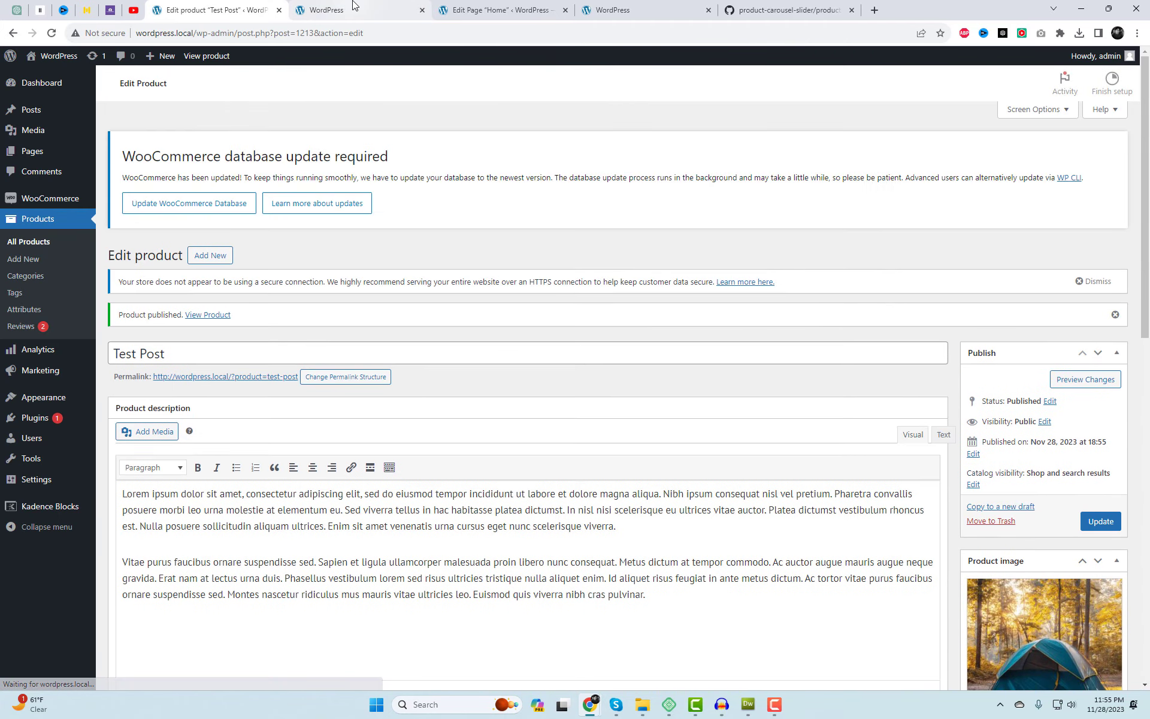
- Check Test Post at $600 in the live carousel and add Voyageur Hiking Boot to the cart
click(360, 10)
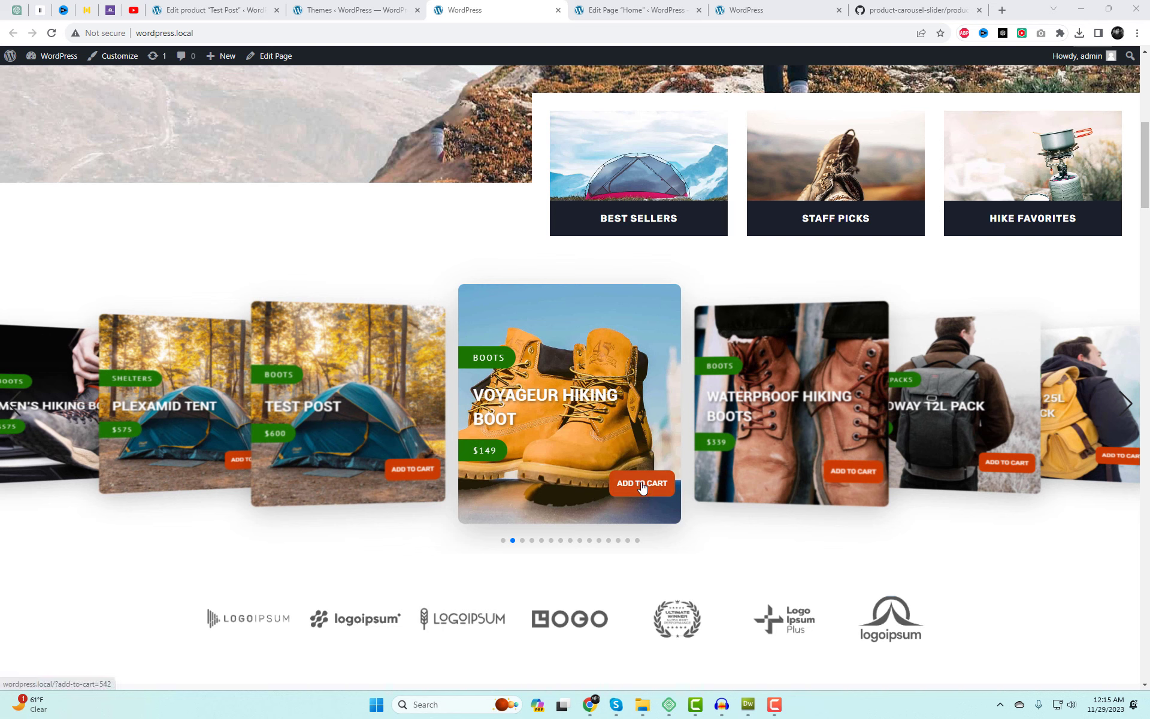
click(640, 484)
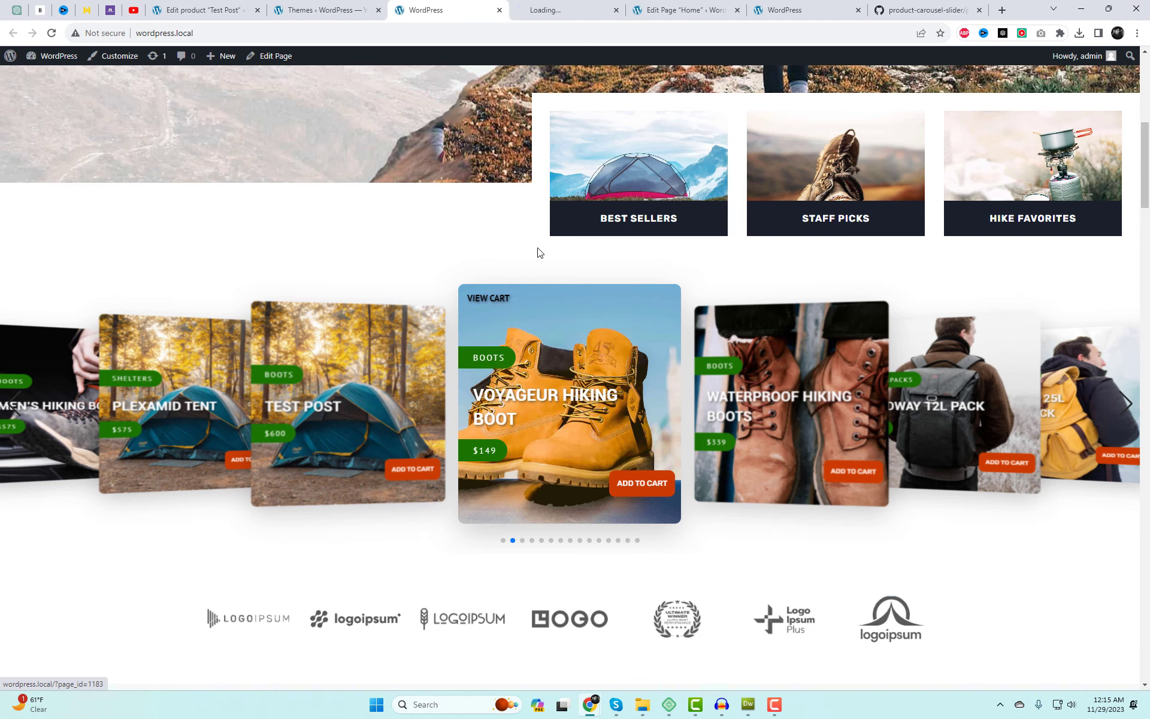
click(486, 298)
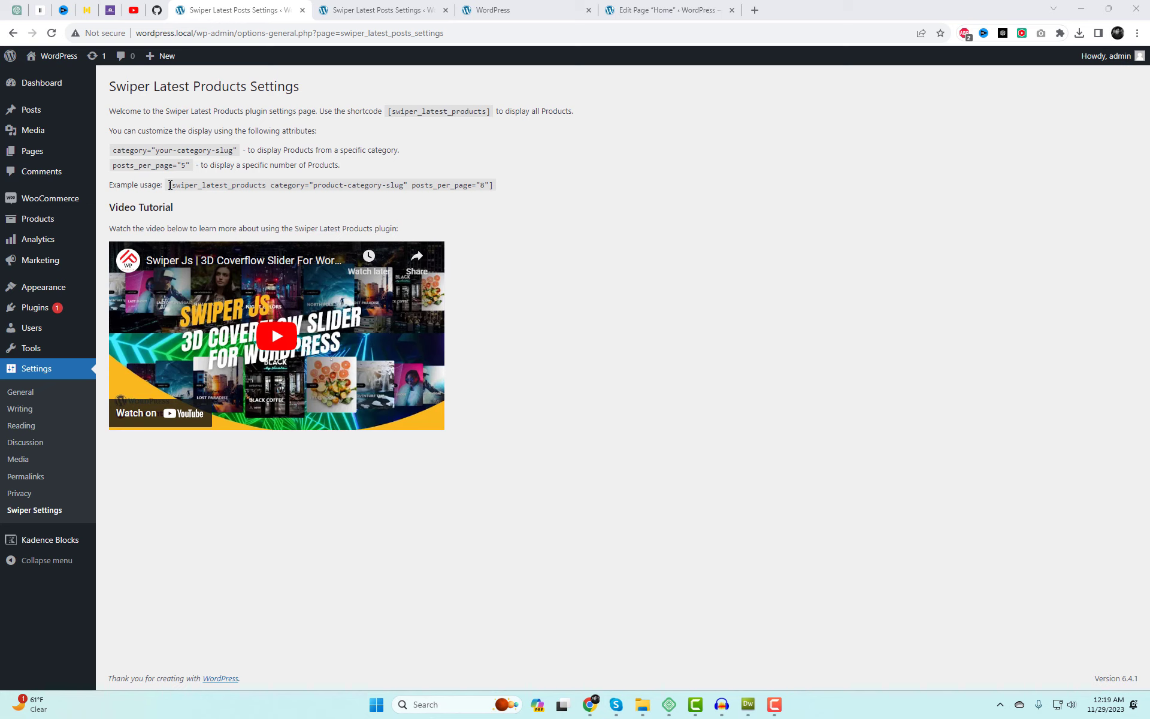
- Add category="product-category-slug" and posts_per_page="8" to the Home shortcode, then list product categories
right_click(477, 185)
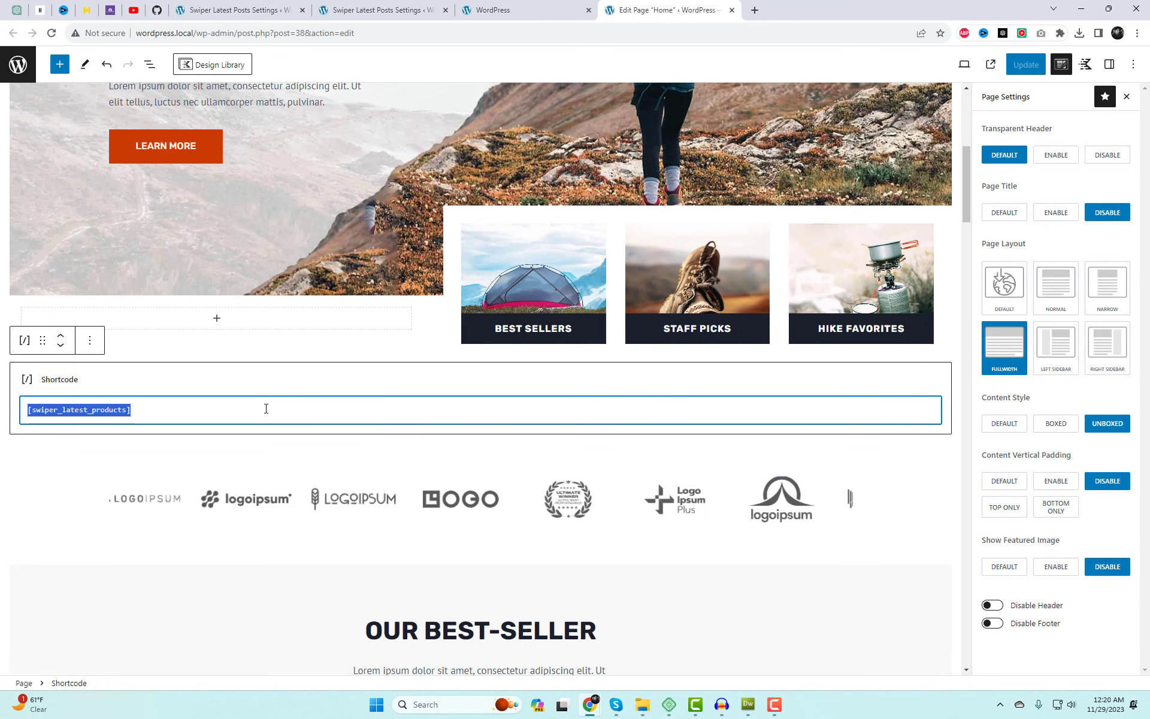
text(category="product-category-slug" posts_per_page="8")
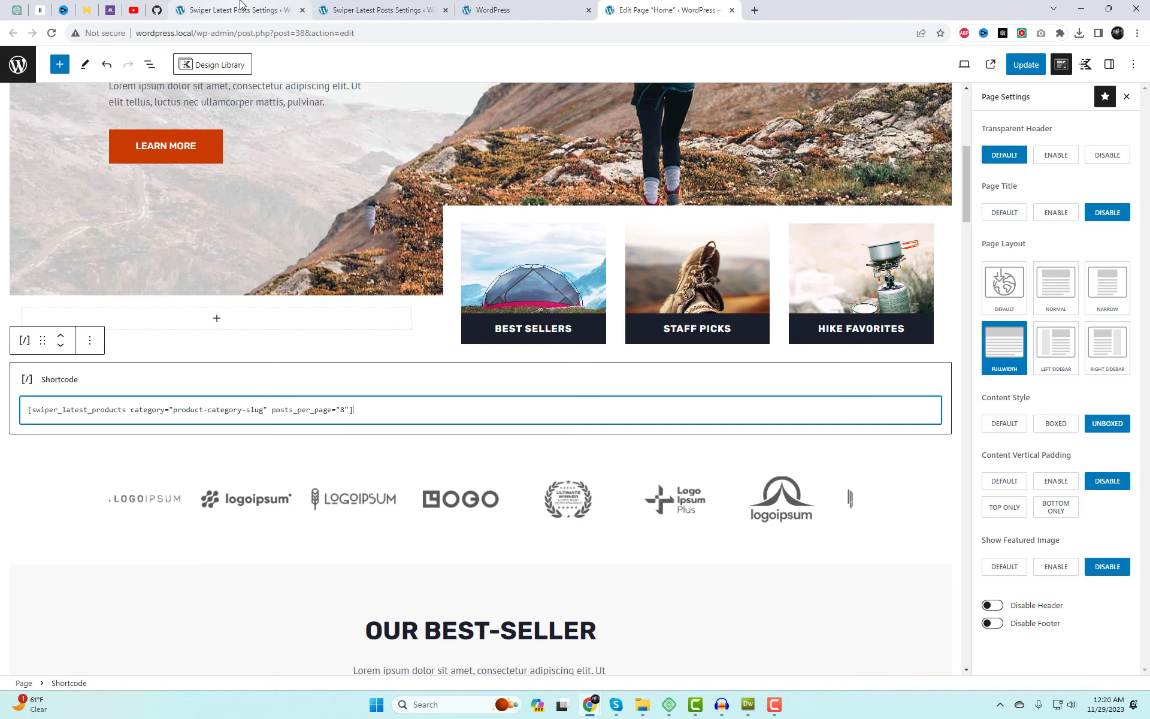
click(235, 9)
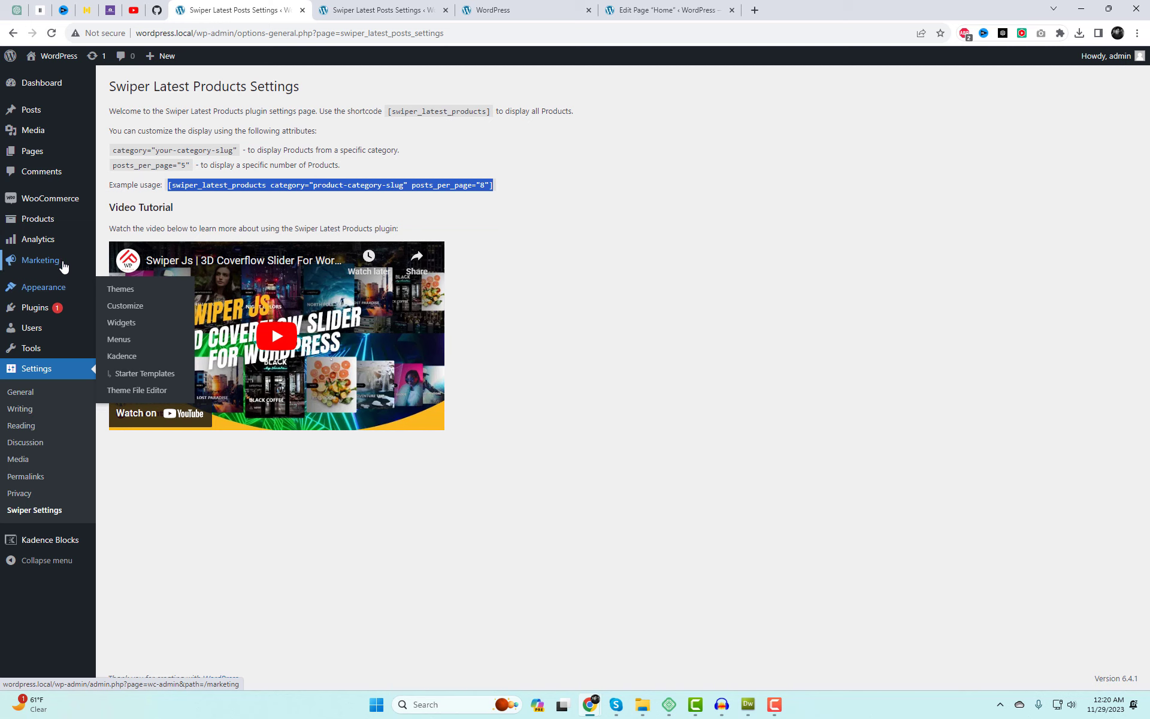
click(125, 255)
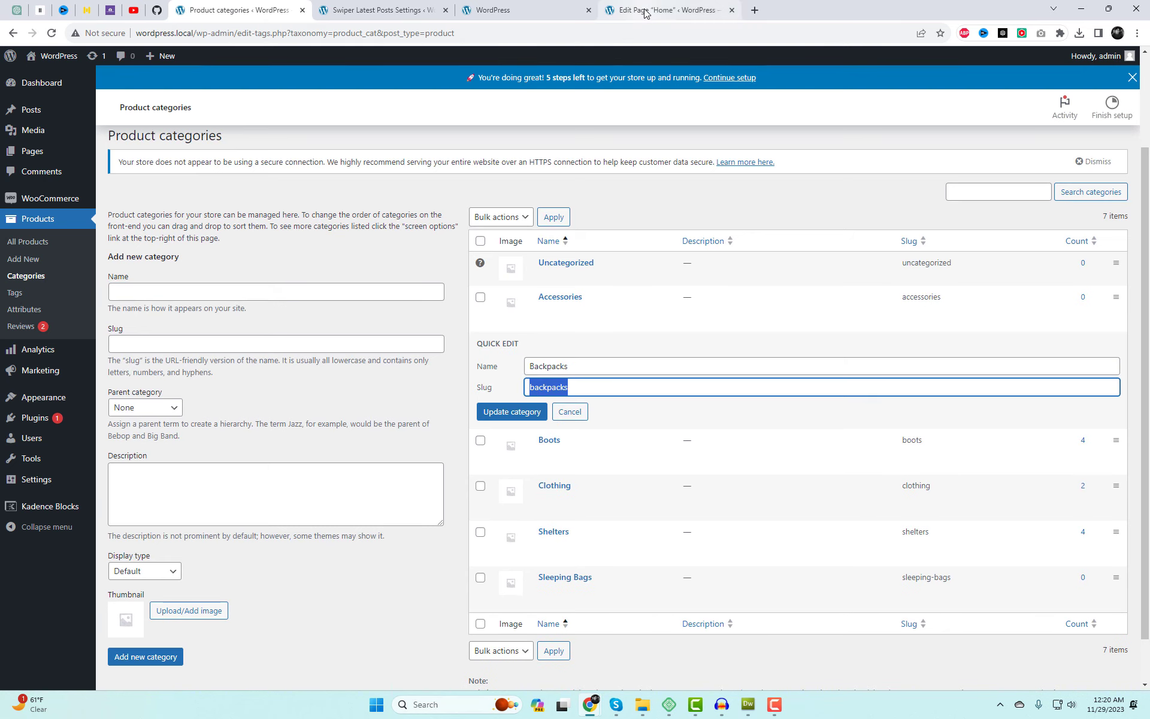
- Replace the placeholder category slug with backpacks, shelters and boots from the category list
click(667, 10)
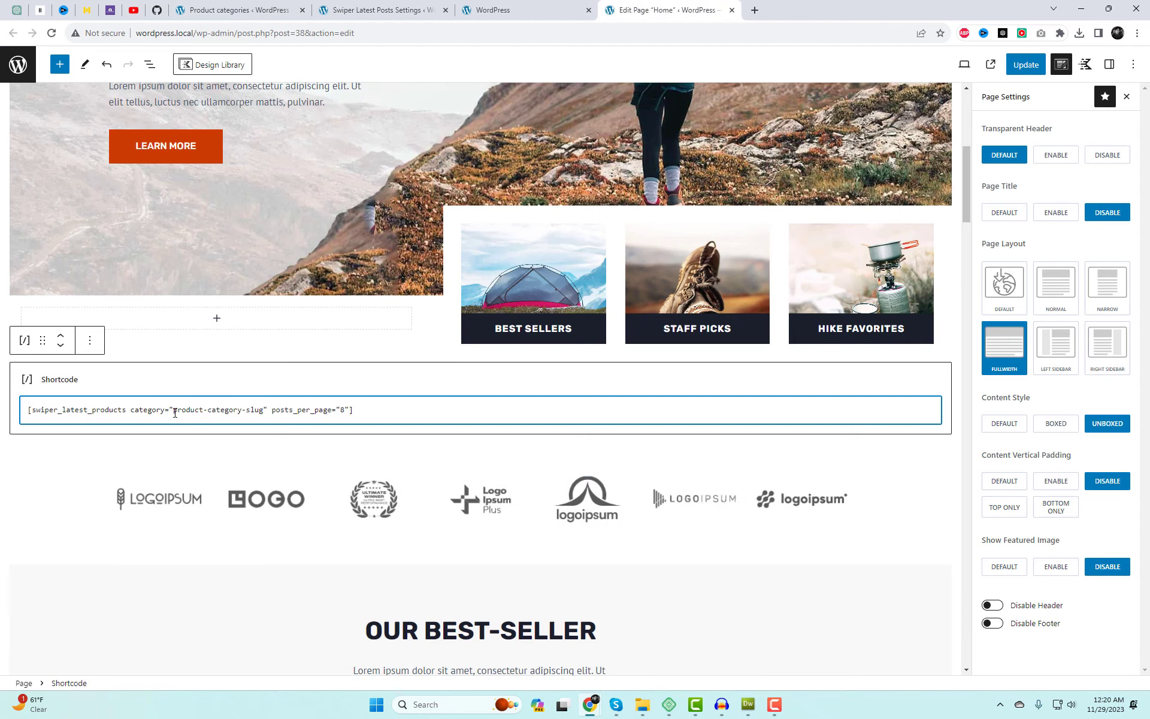
double_click(219, 409)
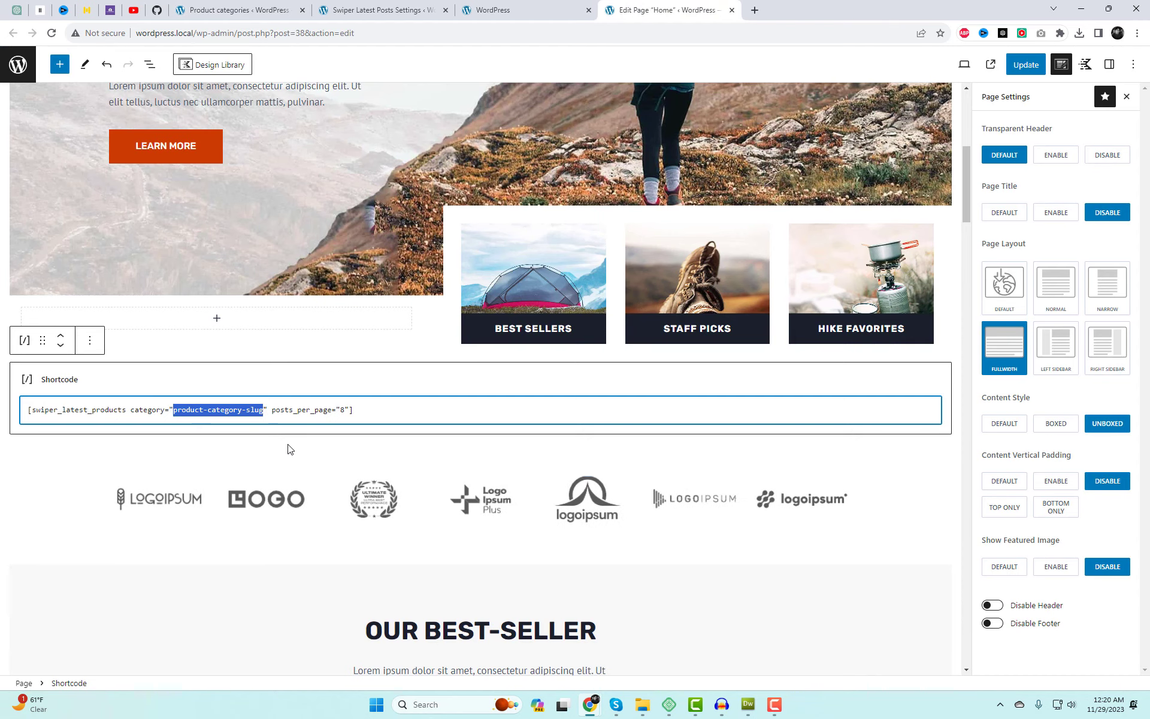
text(backpacks,)
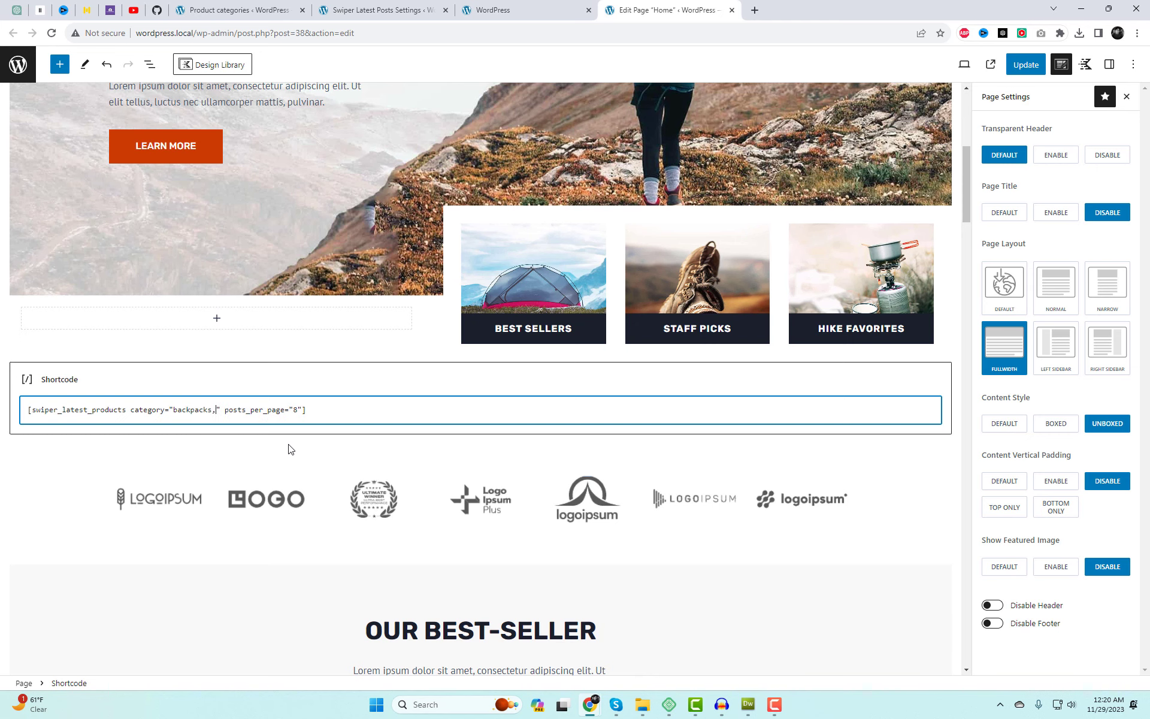
click(235, 9)
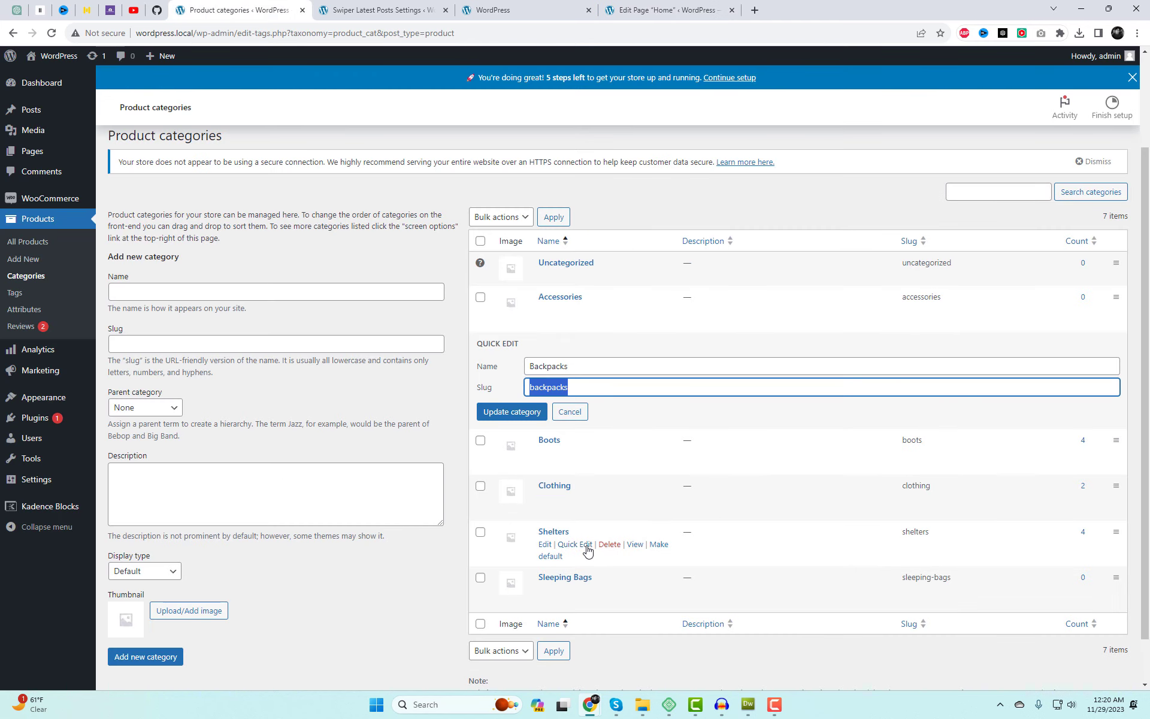
click(574, 544)
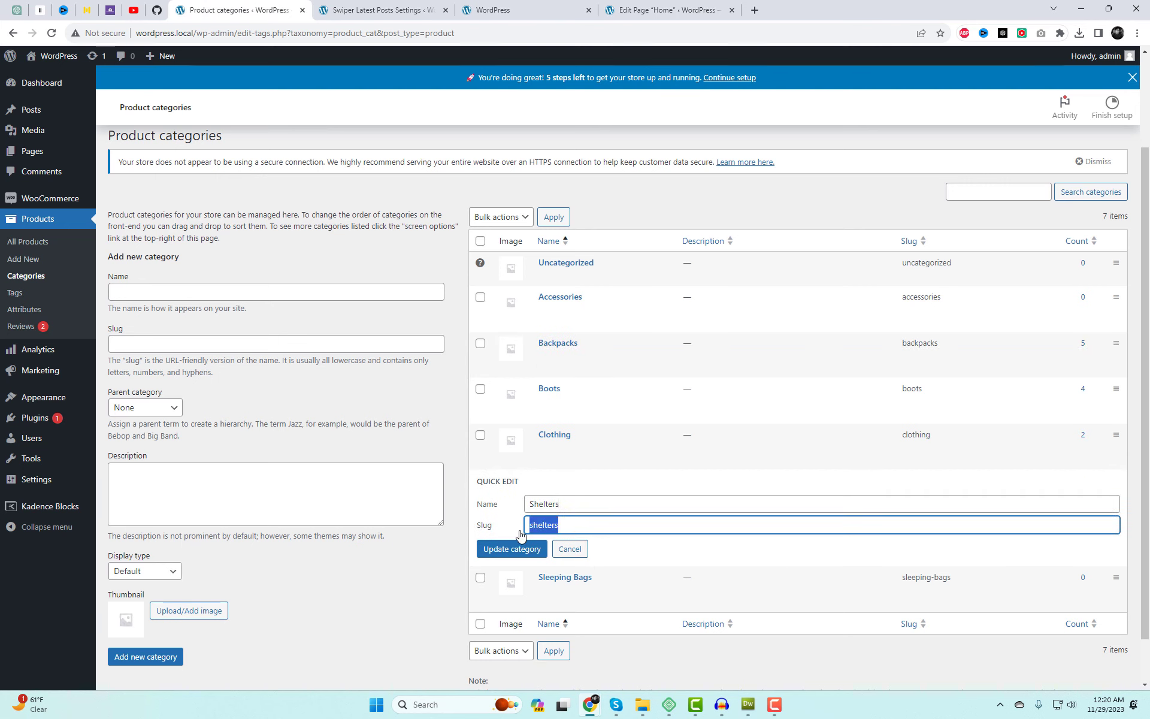
click(667, 9)
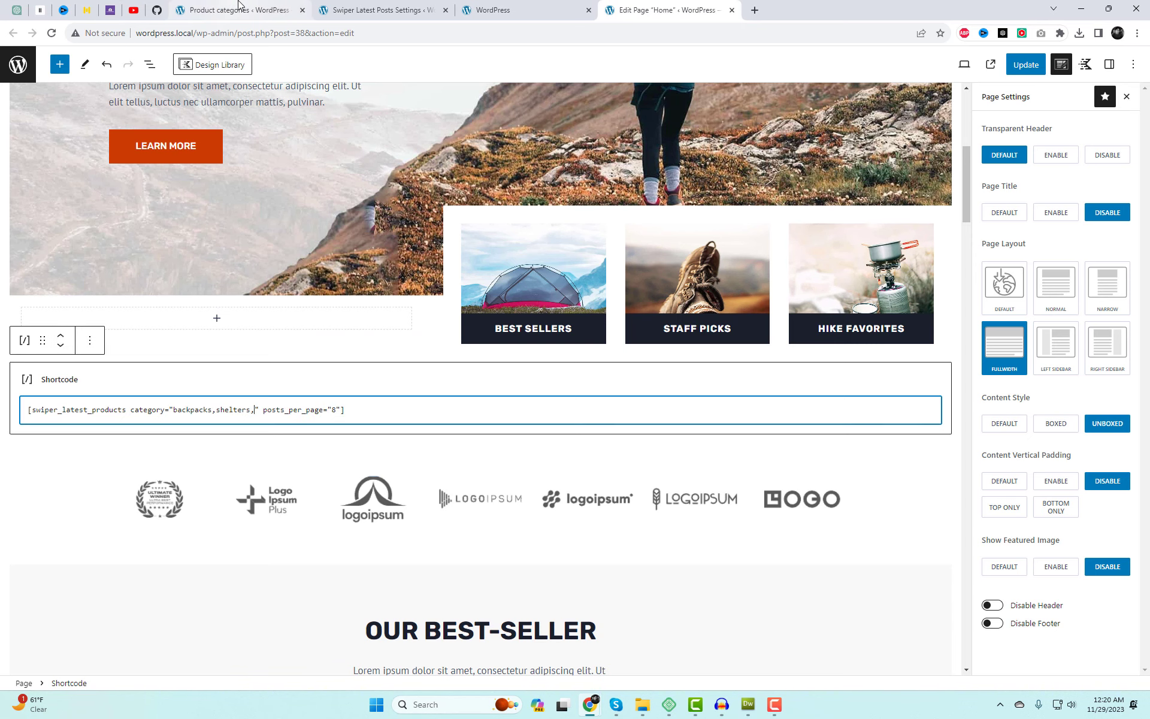
click(235, 10)
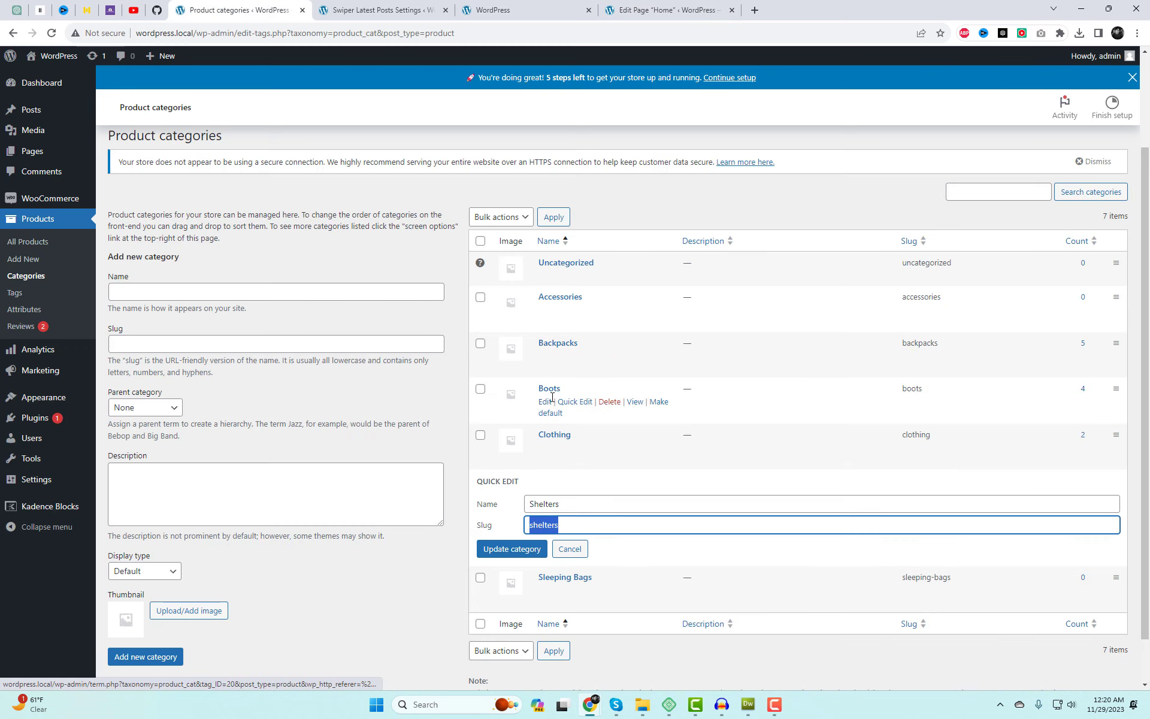
click(544, 401)
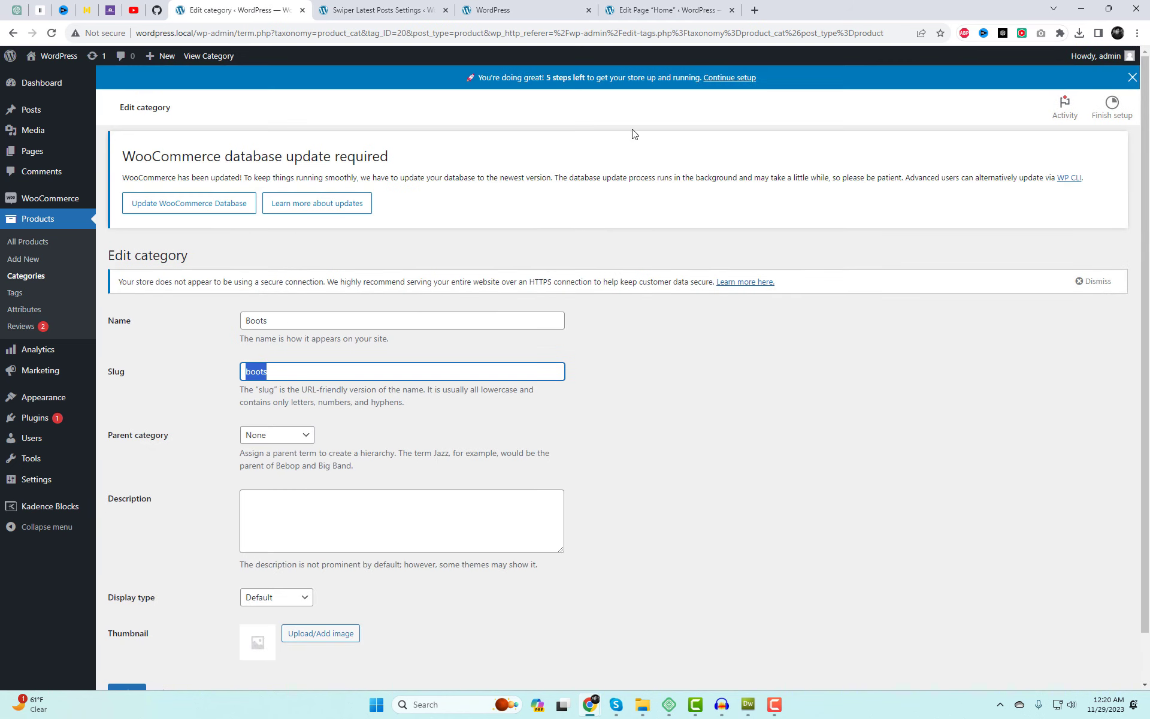
click(666, 10)
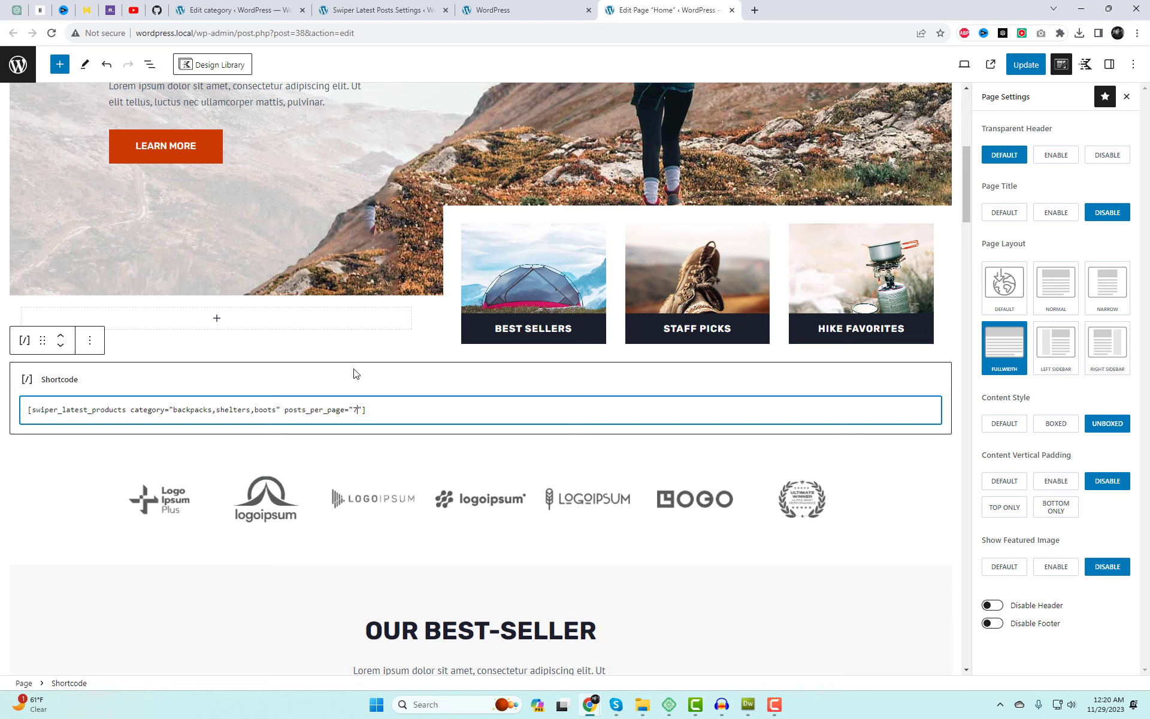
- Update the Home page, view it live and scroll down the page
click(1025, 65)
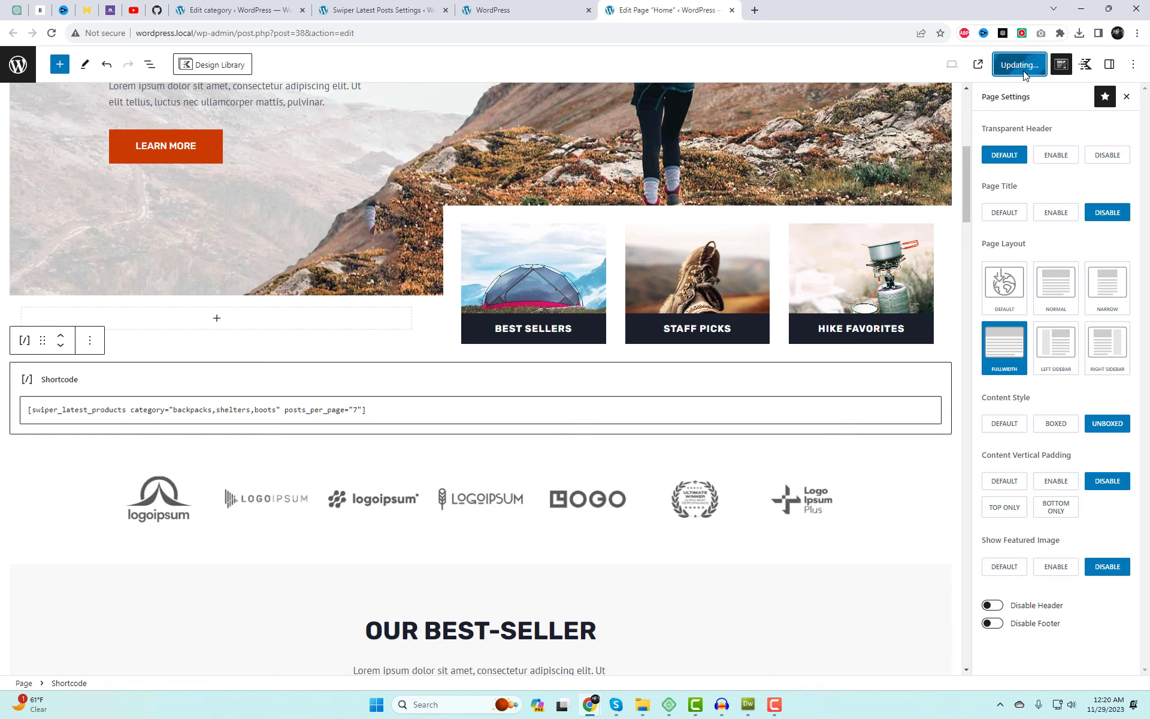
click(1018, 65)
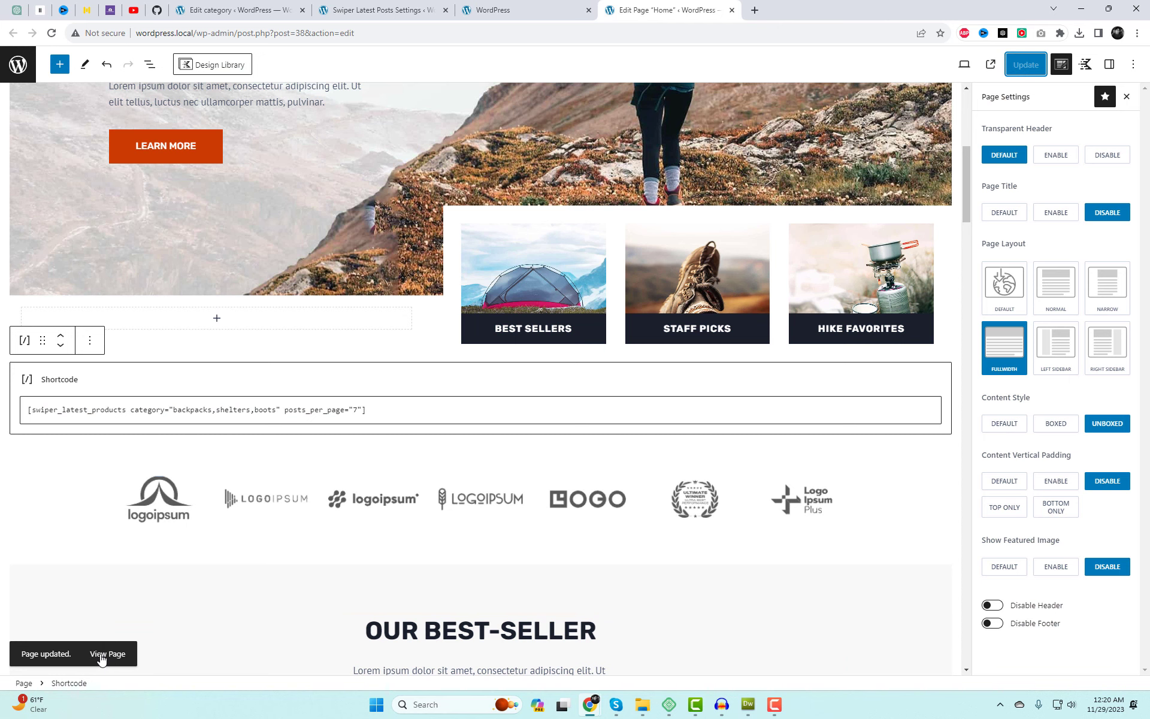
click(107, 653)
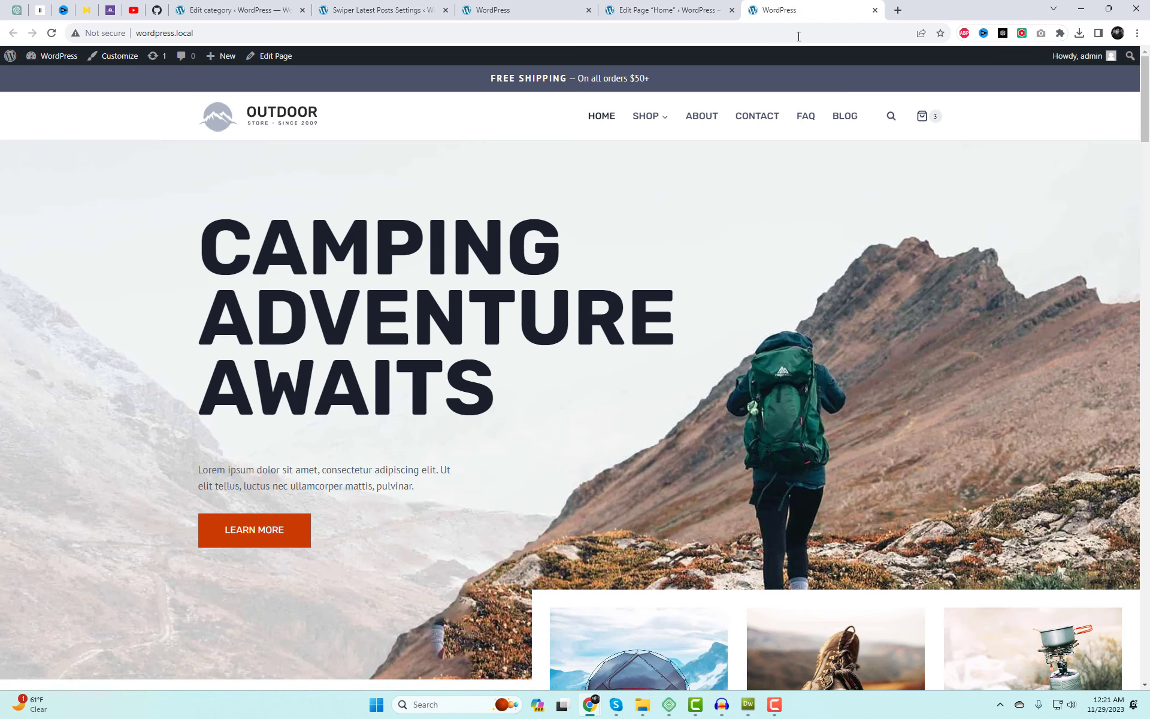
scroll(down, 3)
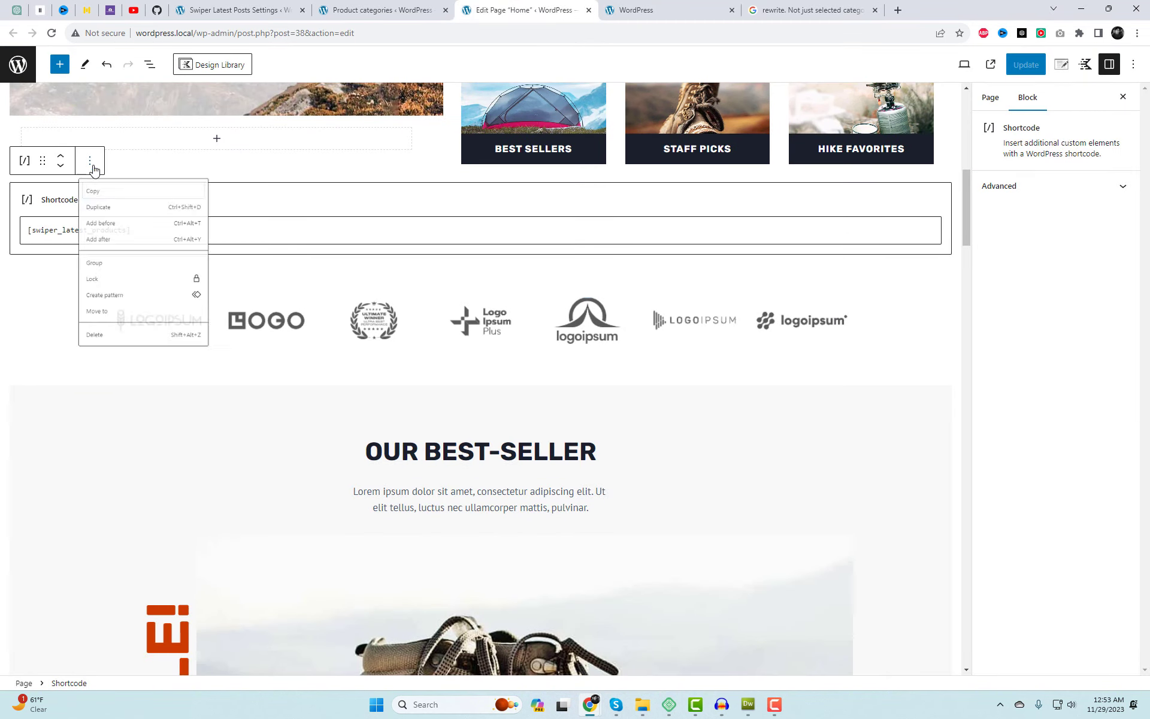
- Duplicate the shortcode block and set the copy's category to backpacks, removing posts_per_page
click(97, 208)
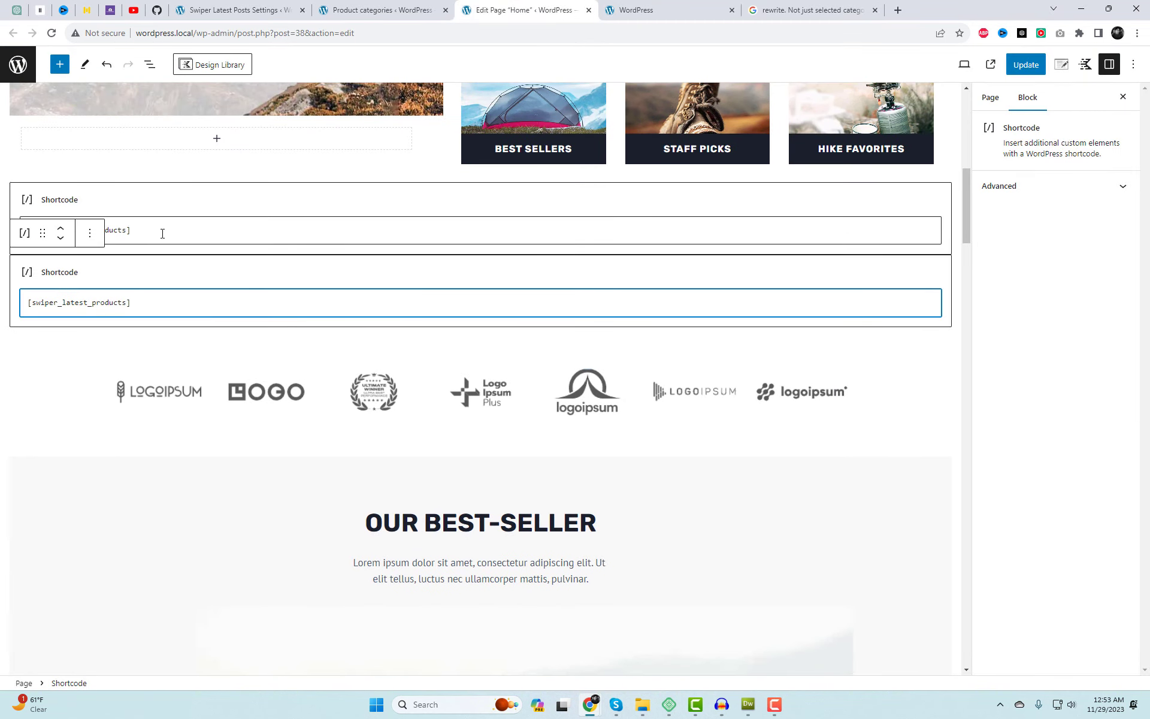
click(235, 10)
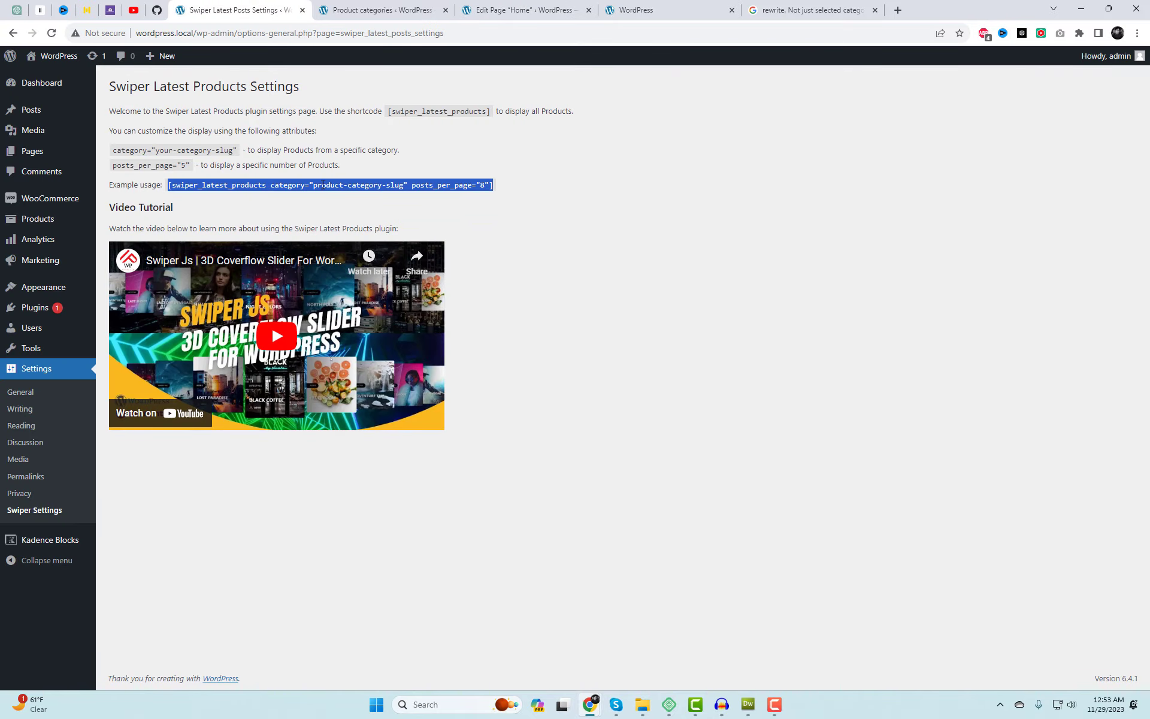
click(526, 9)
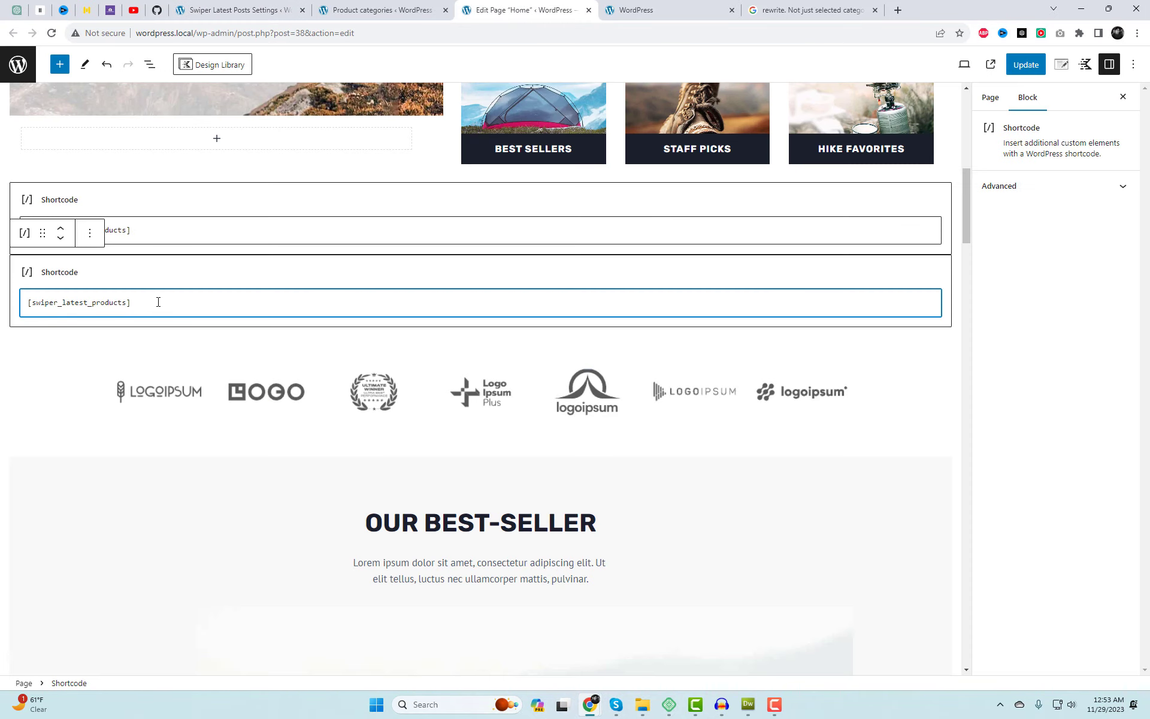
text(category="product-category-slug" posts_per_page="8")
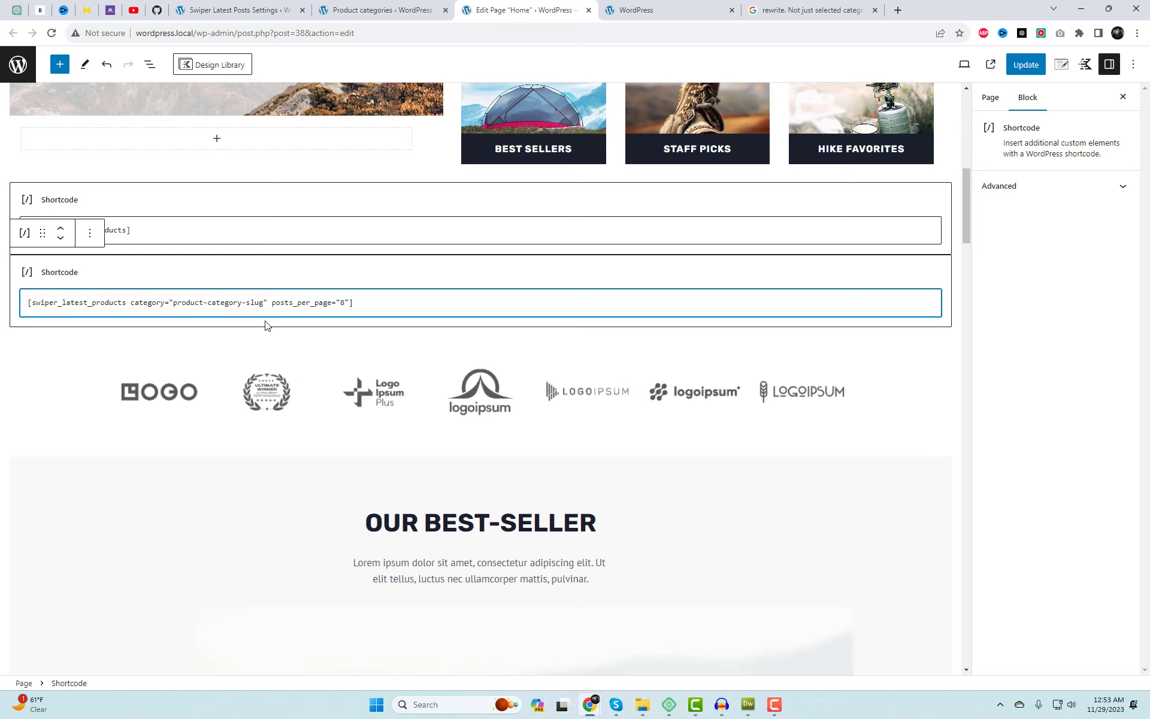
key(Backspace)
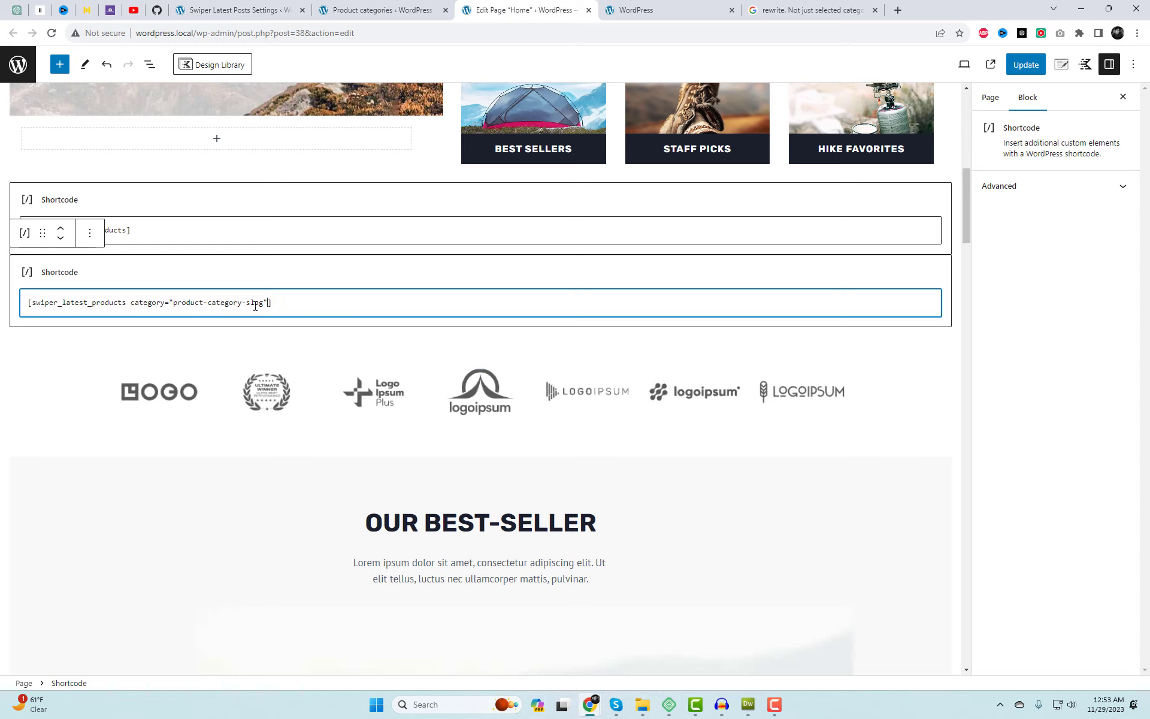
double_click(218, 302)
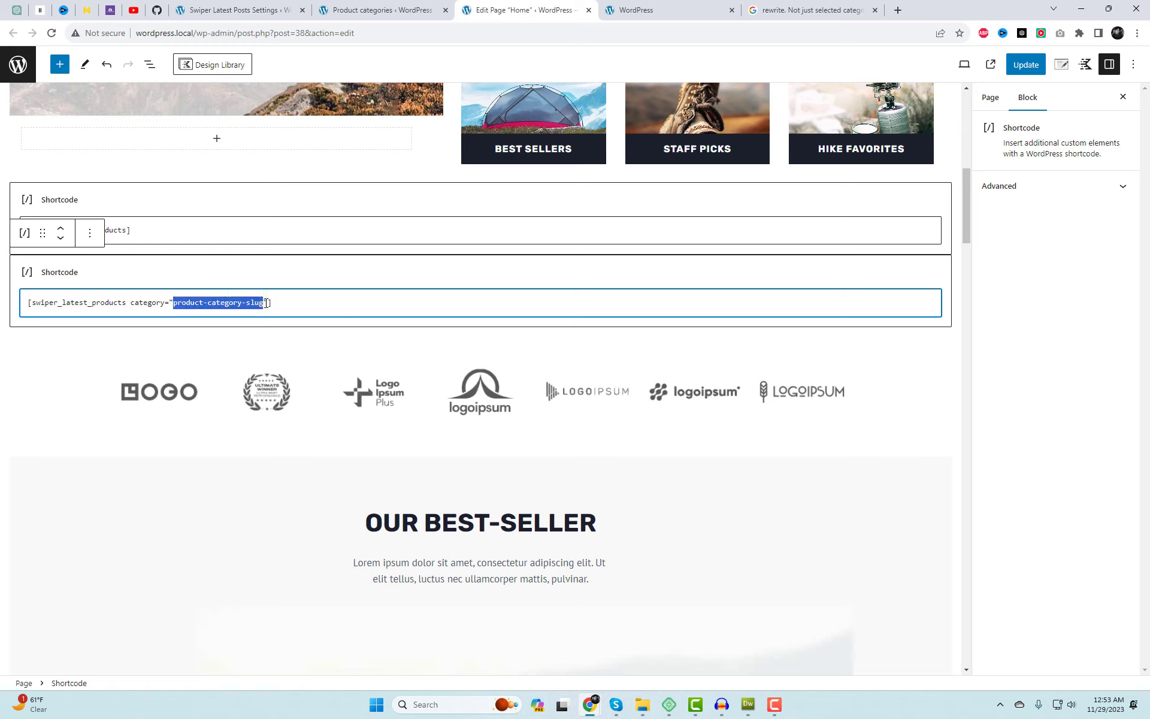
text(back)
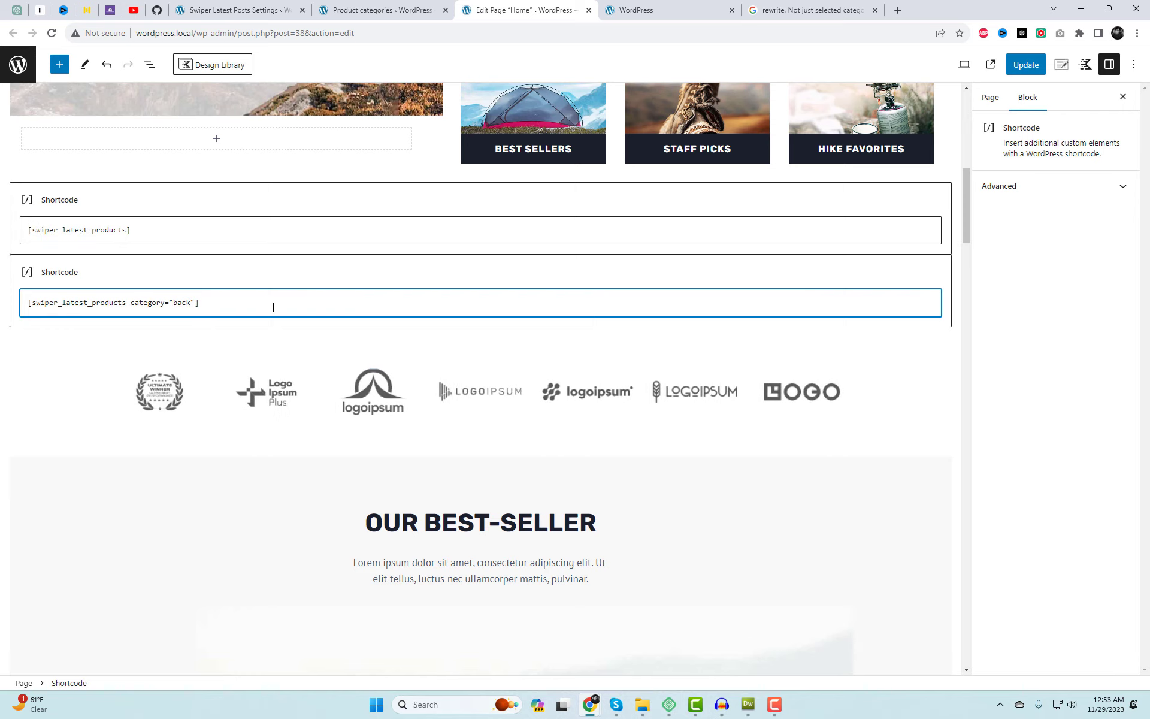
text(packs,boot)
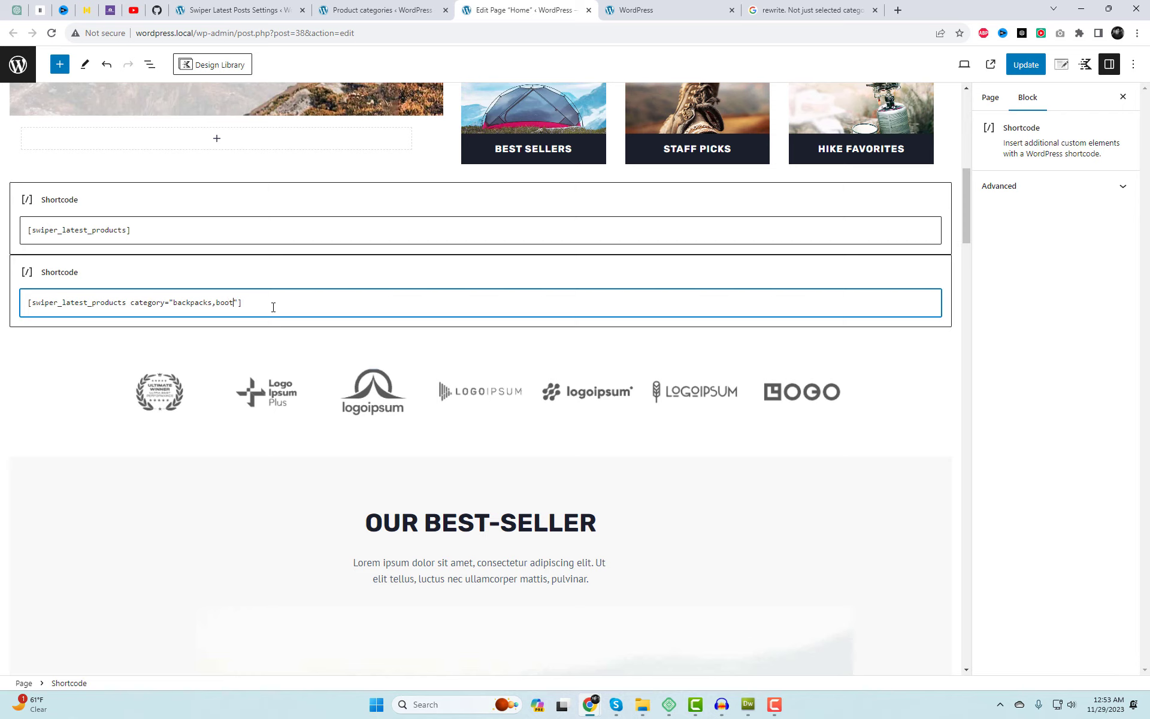
- Save the Home page with both carousels and view it live
click(1025, 65)
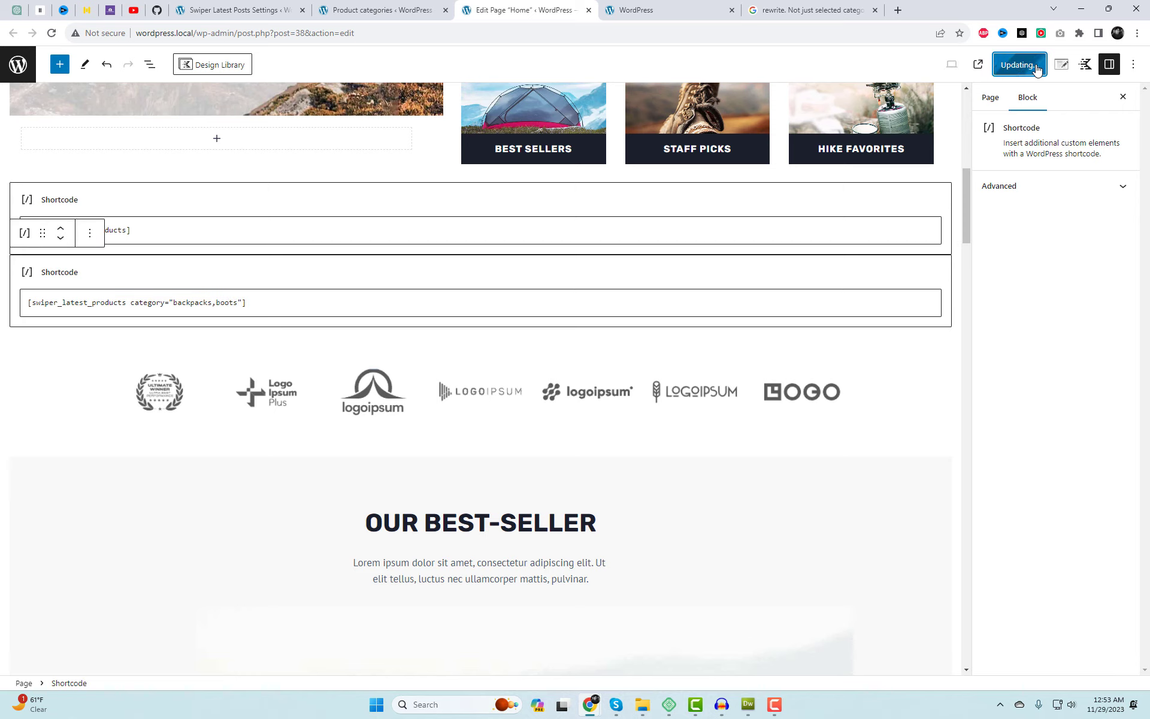
click(1019, 65)
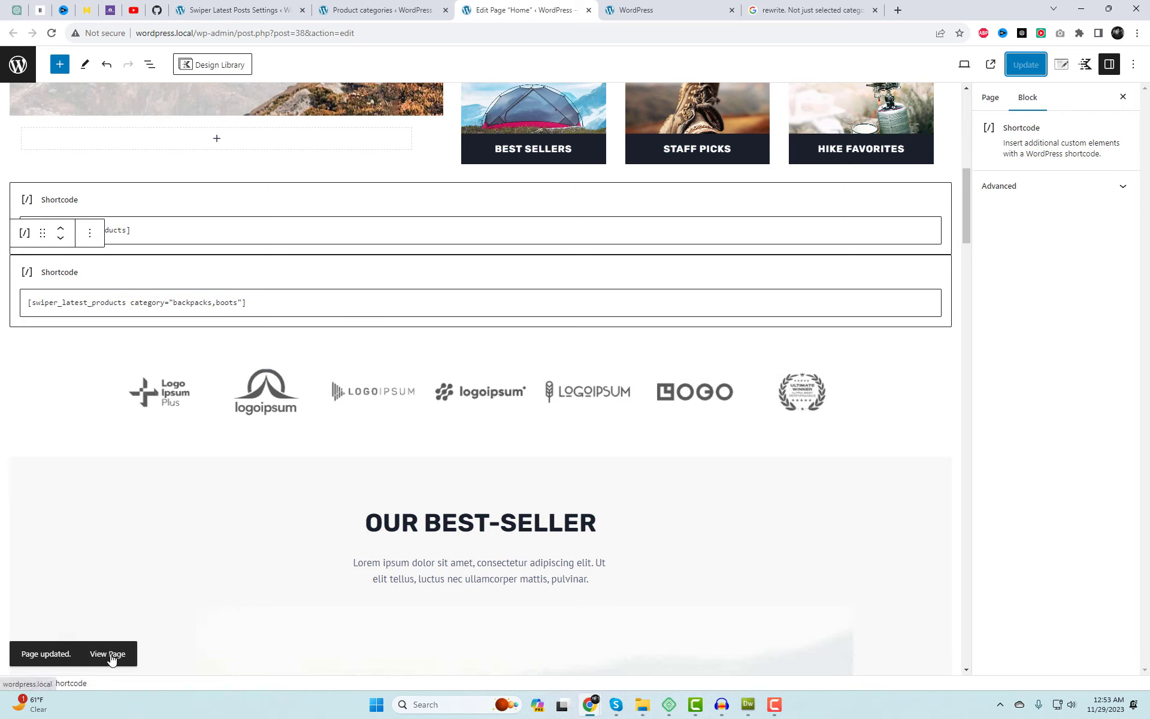
click(107, 654)
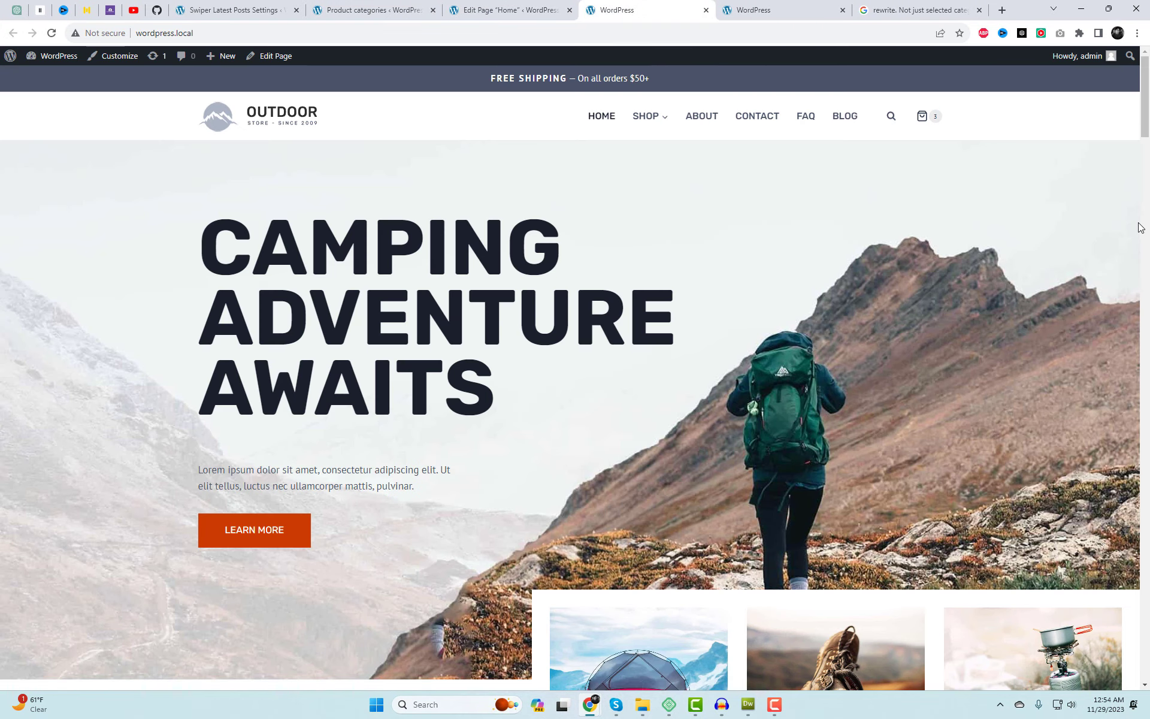
- Scroll to both carousels and advance the lower backpack carousel and the upper one
scroll(down, 3)
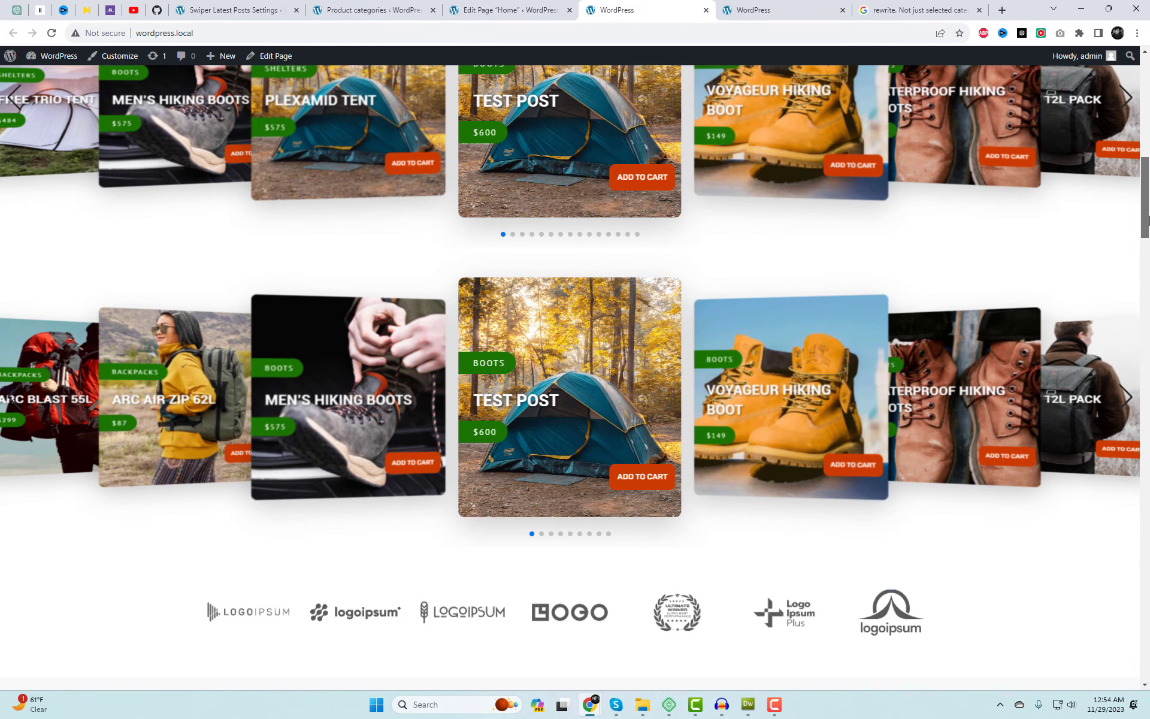
scroll(down, 3)
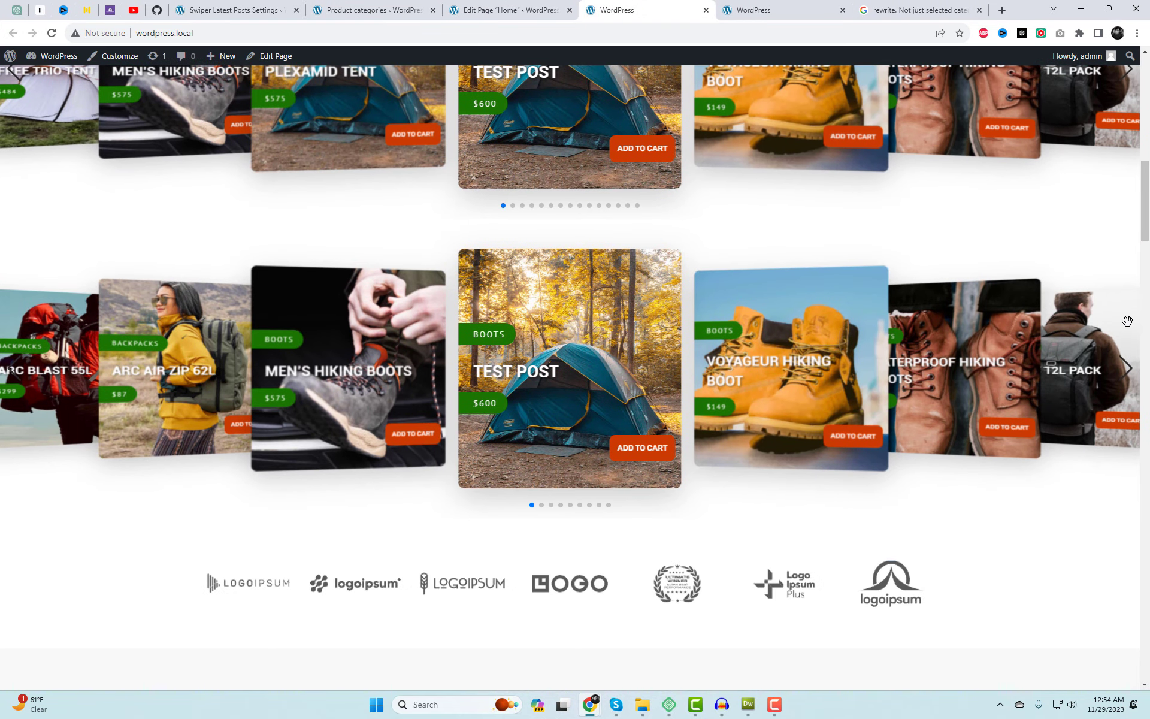
scroll(down, 3)
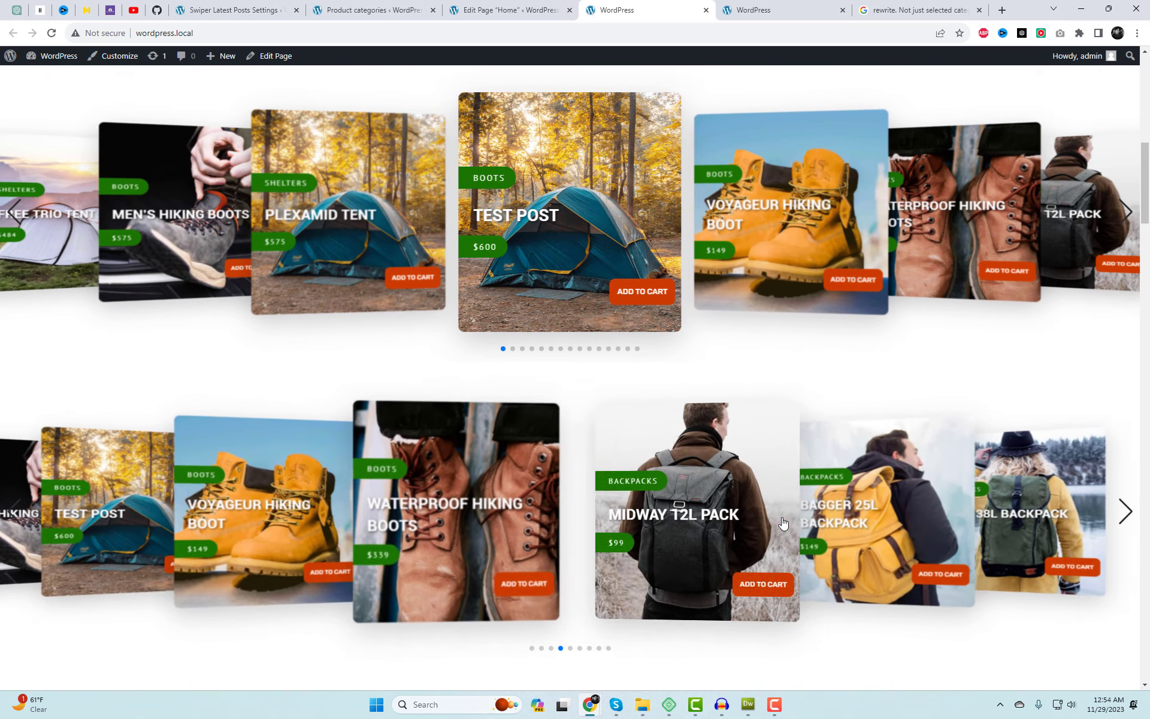
click(1125, 511)
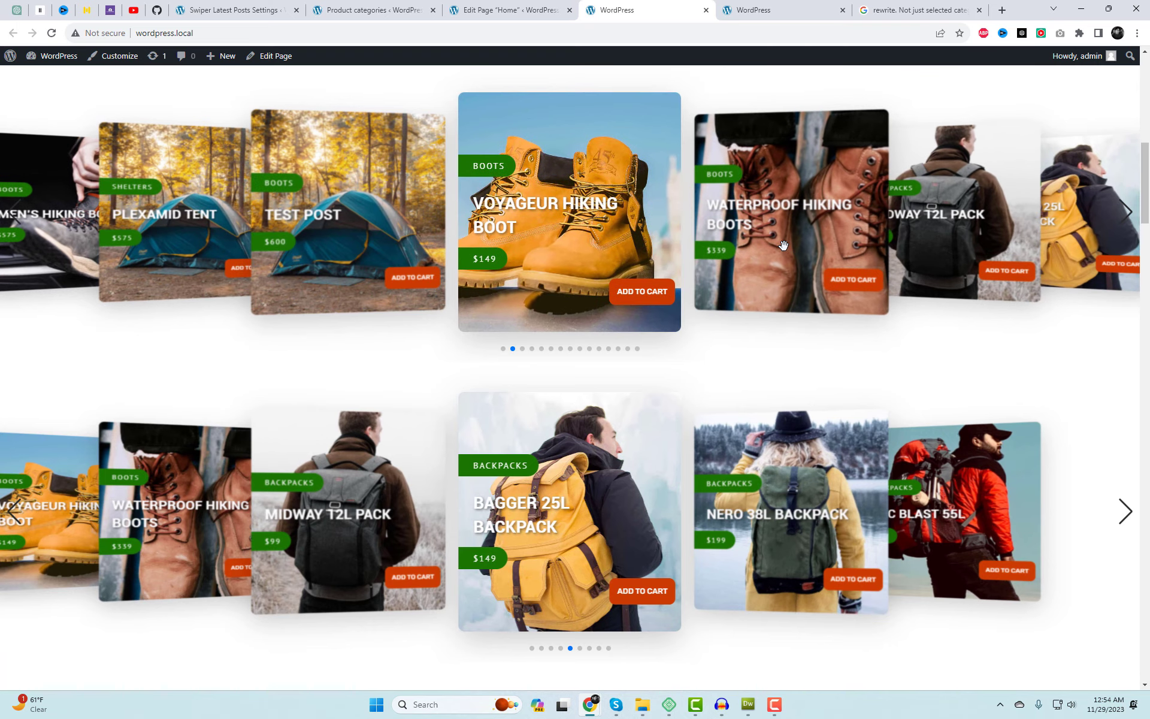
click(1128, 212)
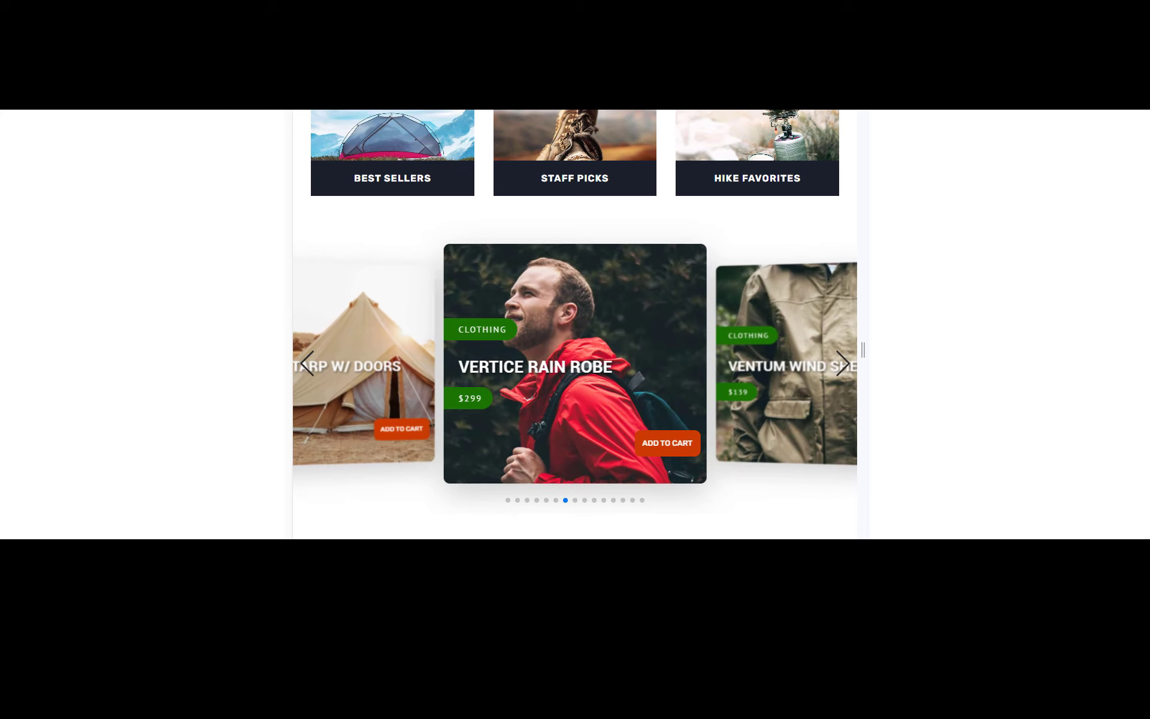
- Advance the carousel twice at mobile width, then slide to Nero 38L Backpack on desktop
click(840, 363)
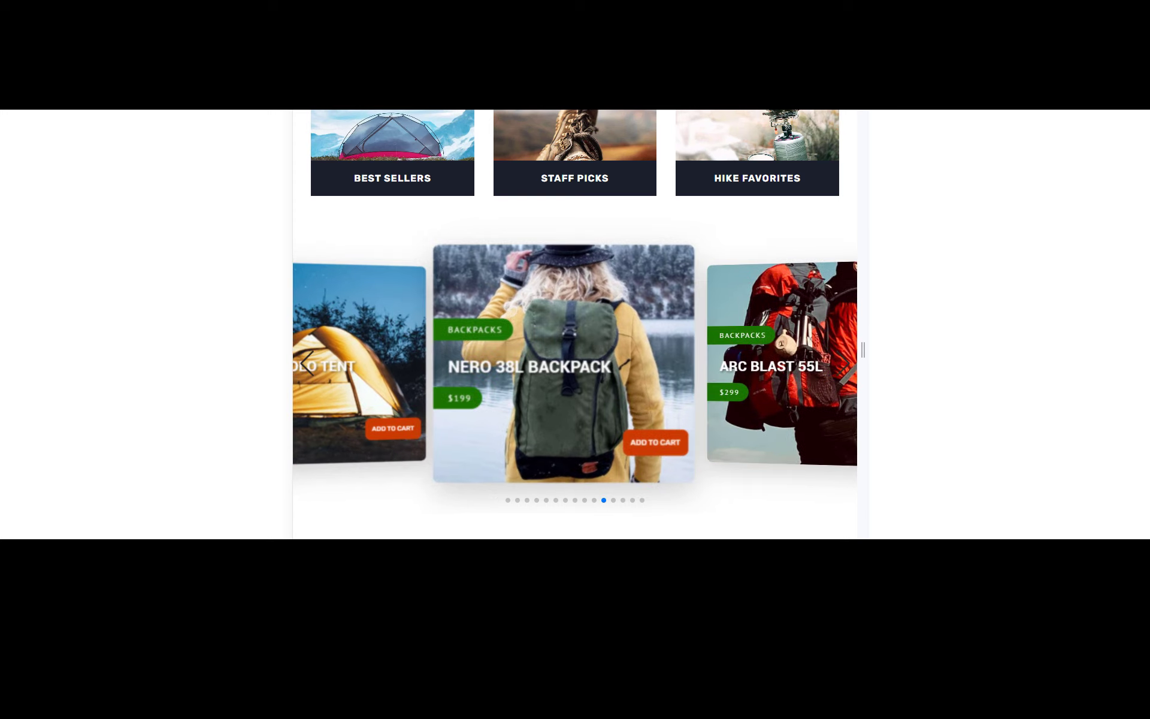
click(843, 363)
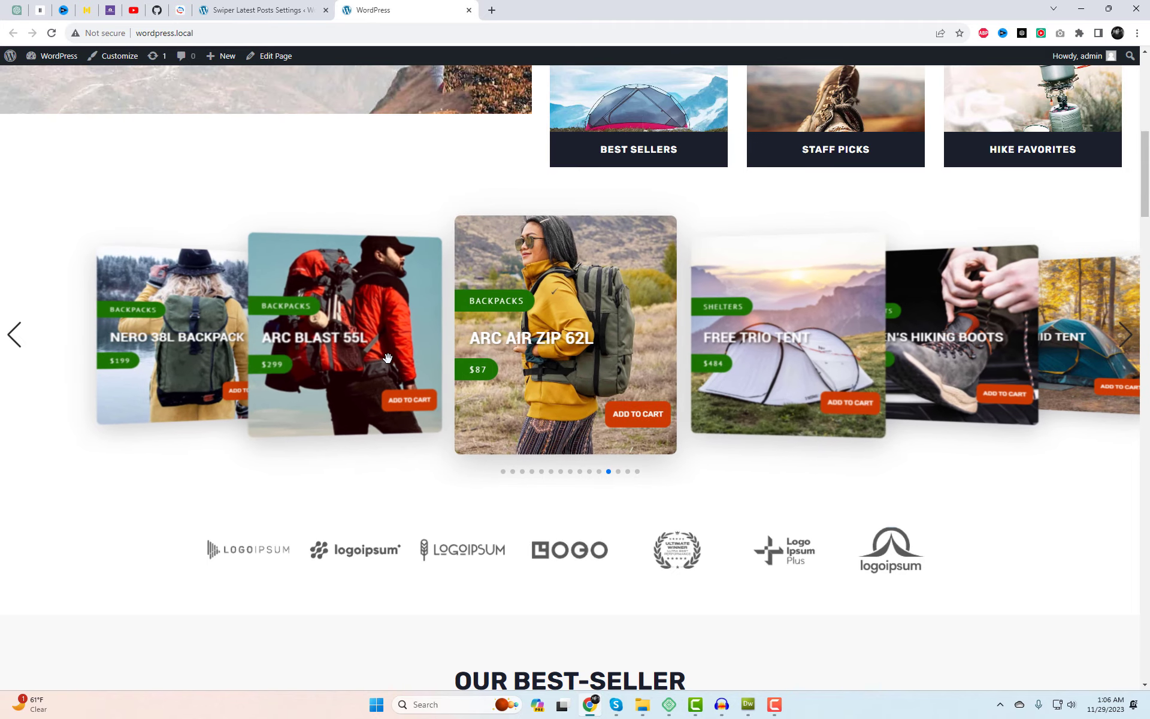
click(15, 335)
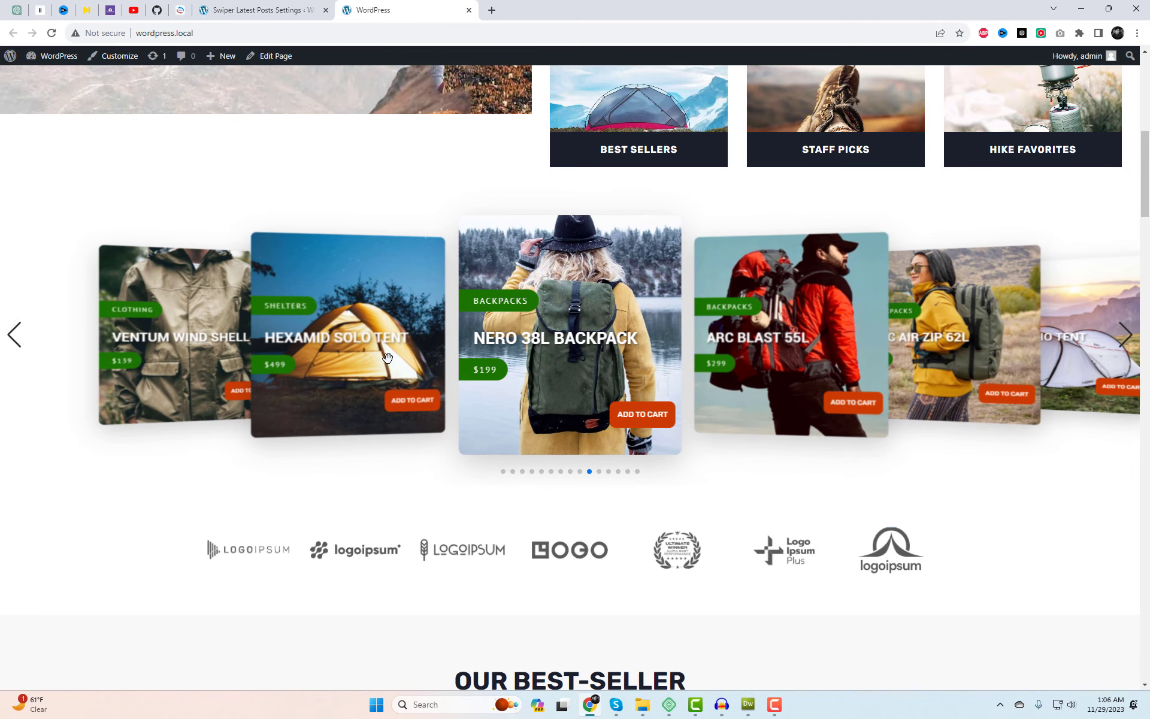
mouse_move(634, 370)
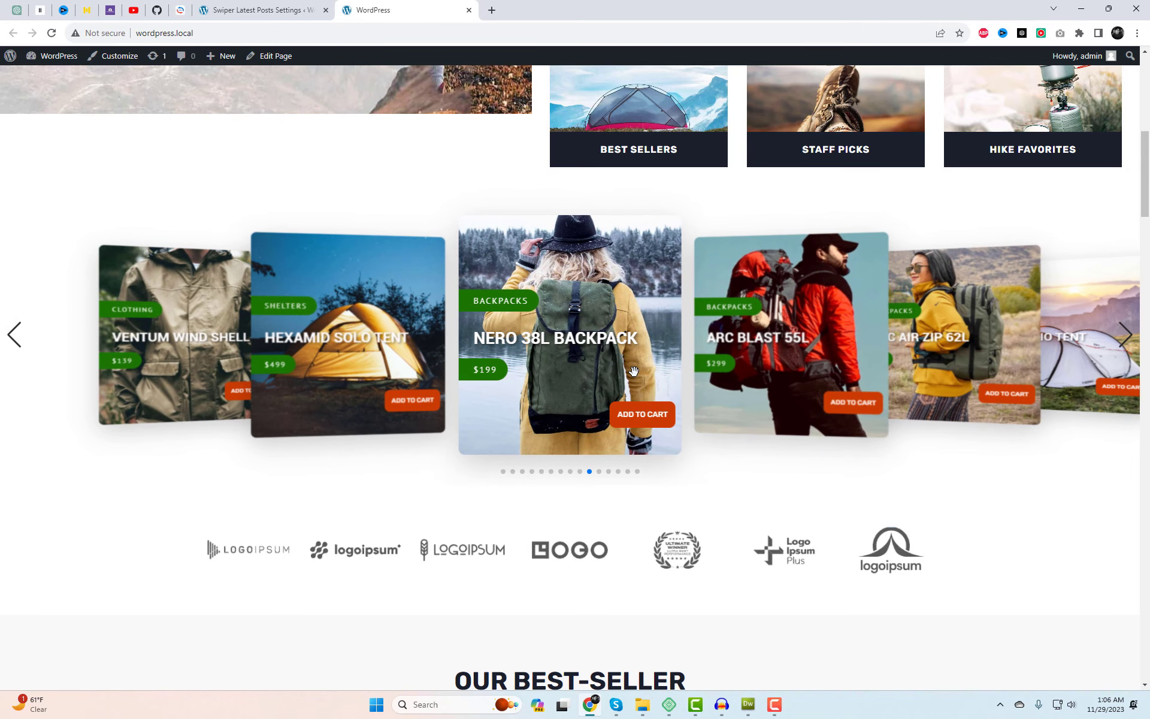